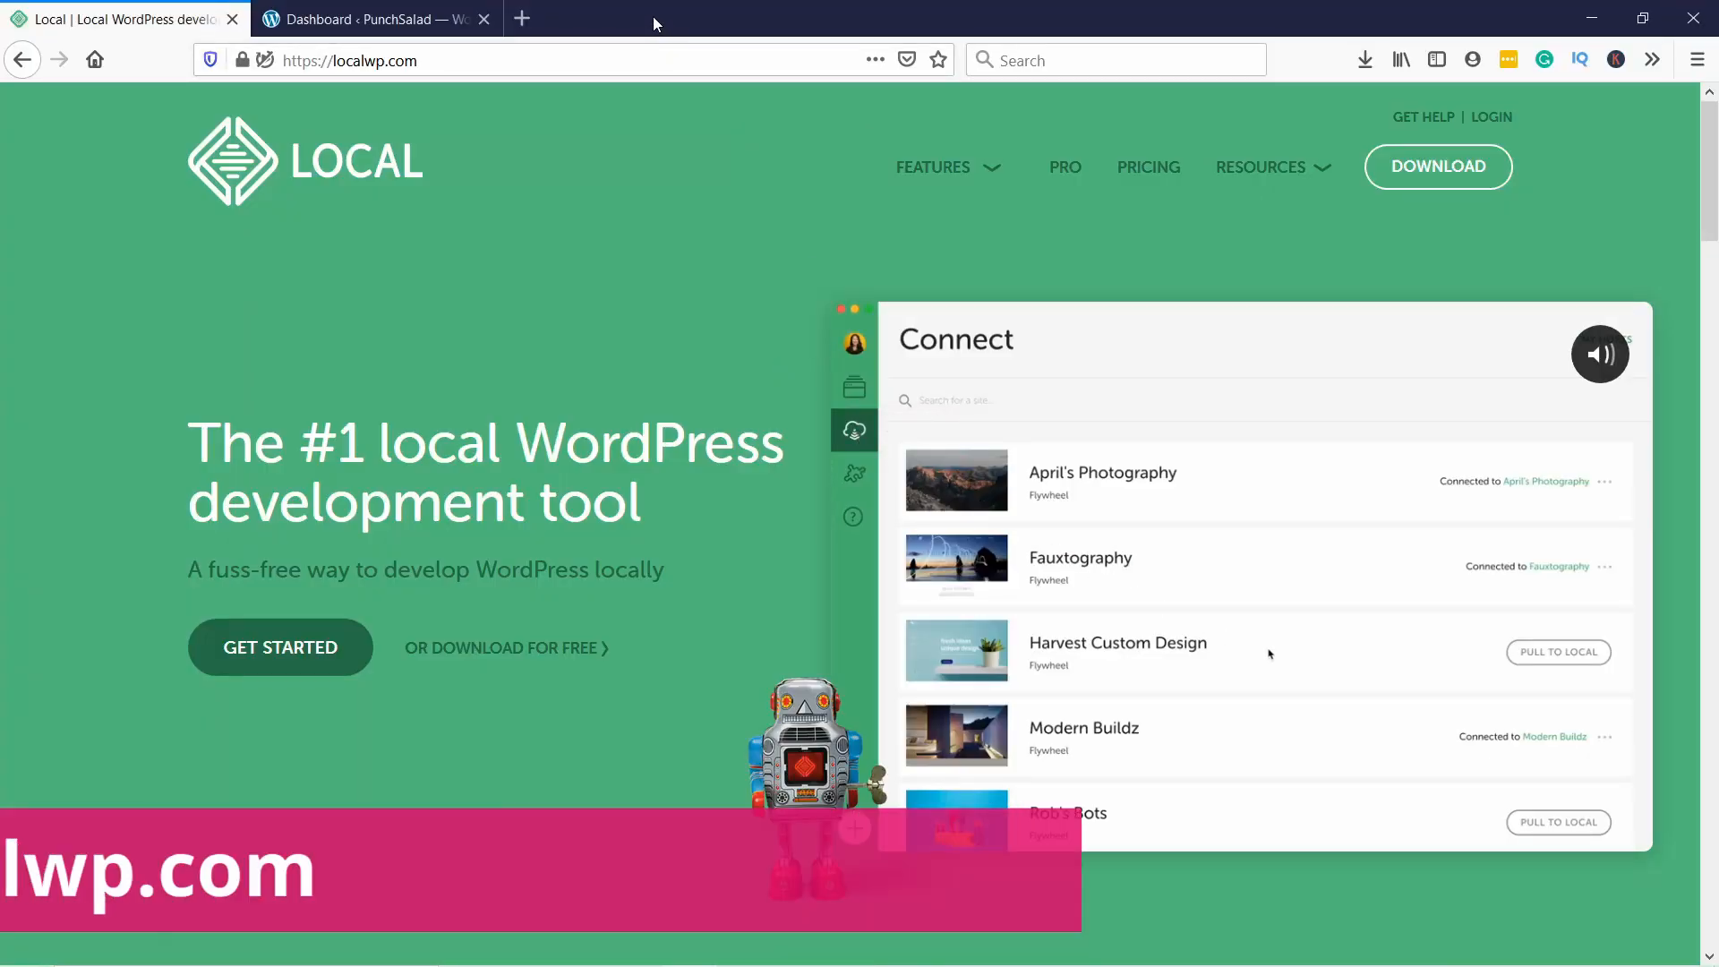
Browse localwp.com and open the Local download form.
{"action": "scroll", "scroll_direction": "down", "scroll_amount": 3}
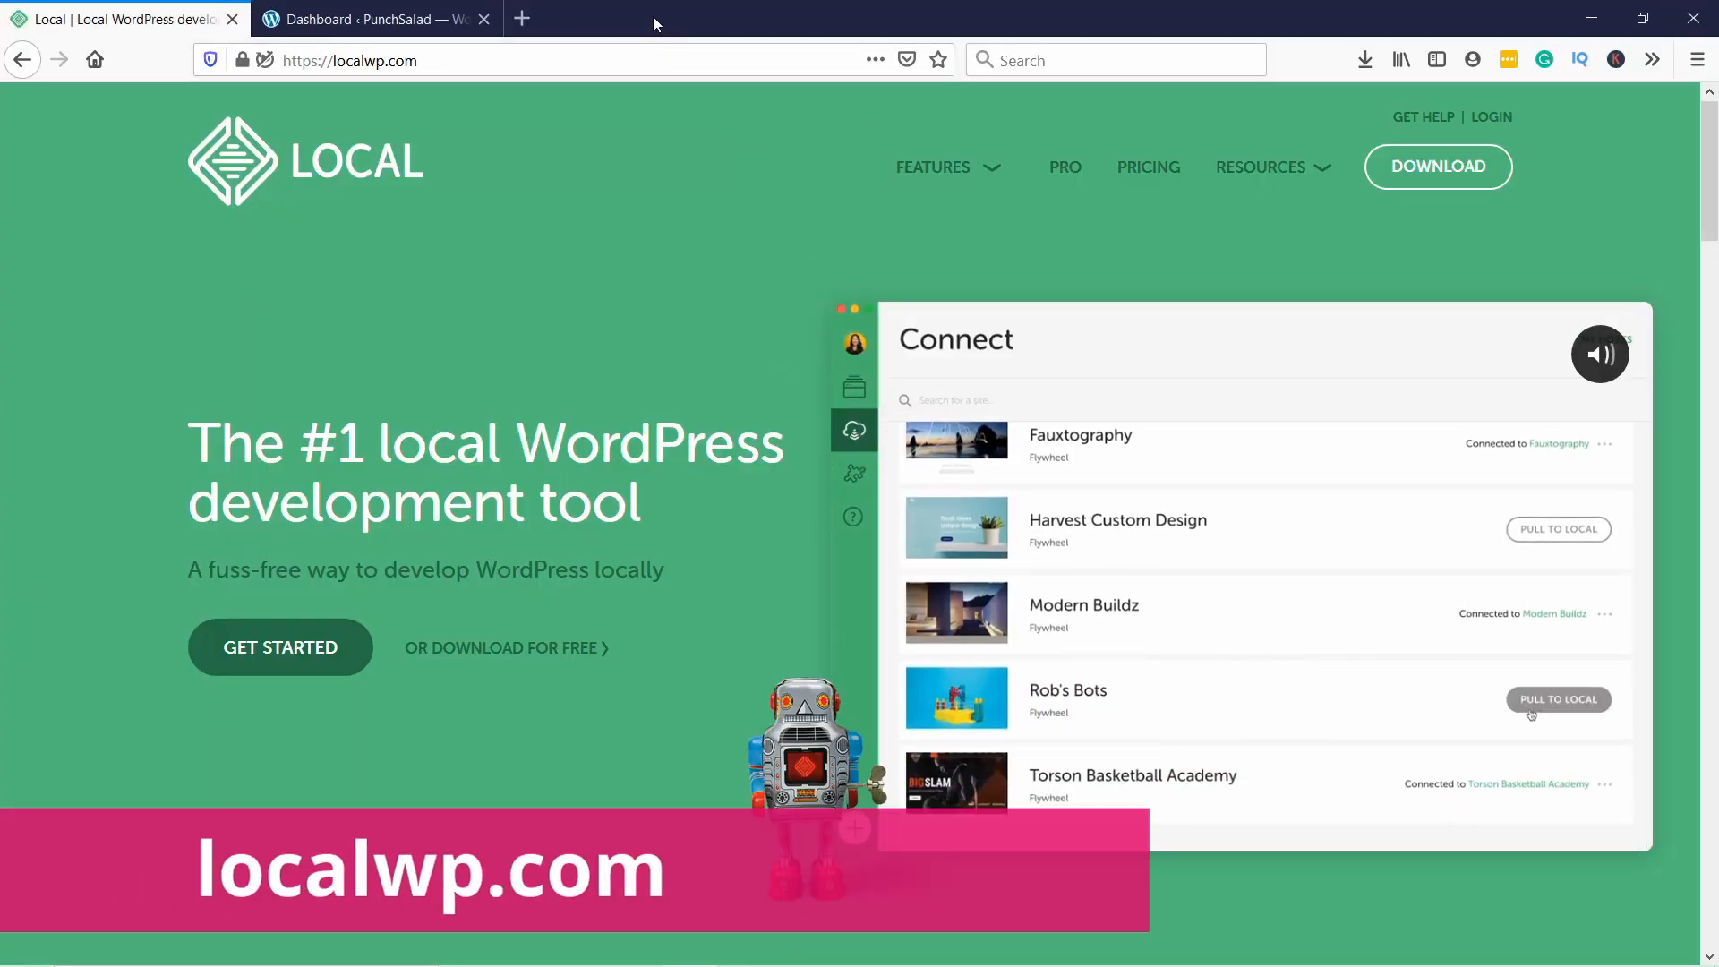
{"action": "left_click", "coordinate": [1558, 699]}
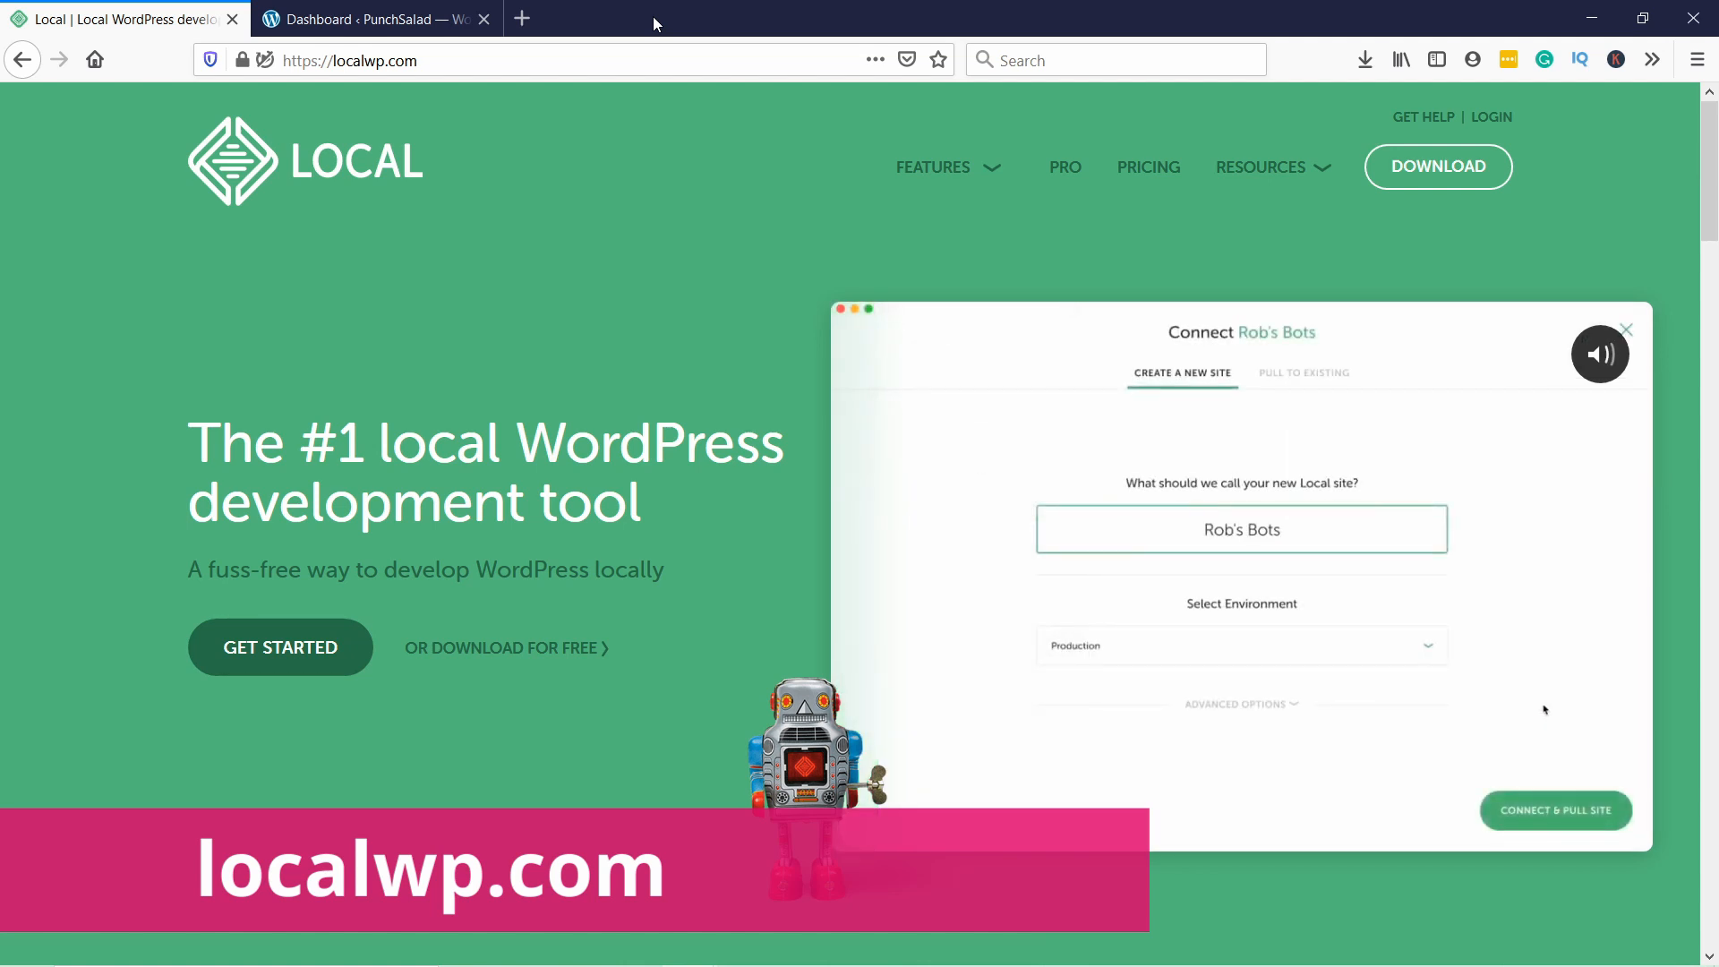
{"action": "left_click", "coordinate": [1555, 810]}
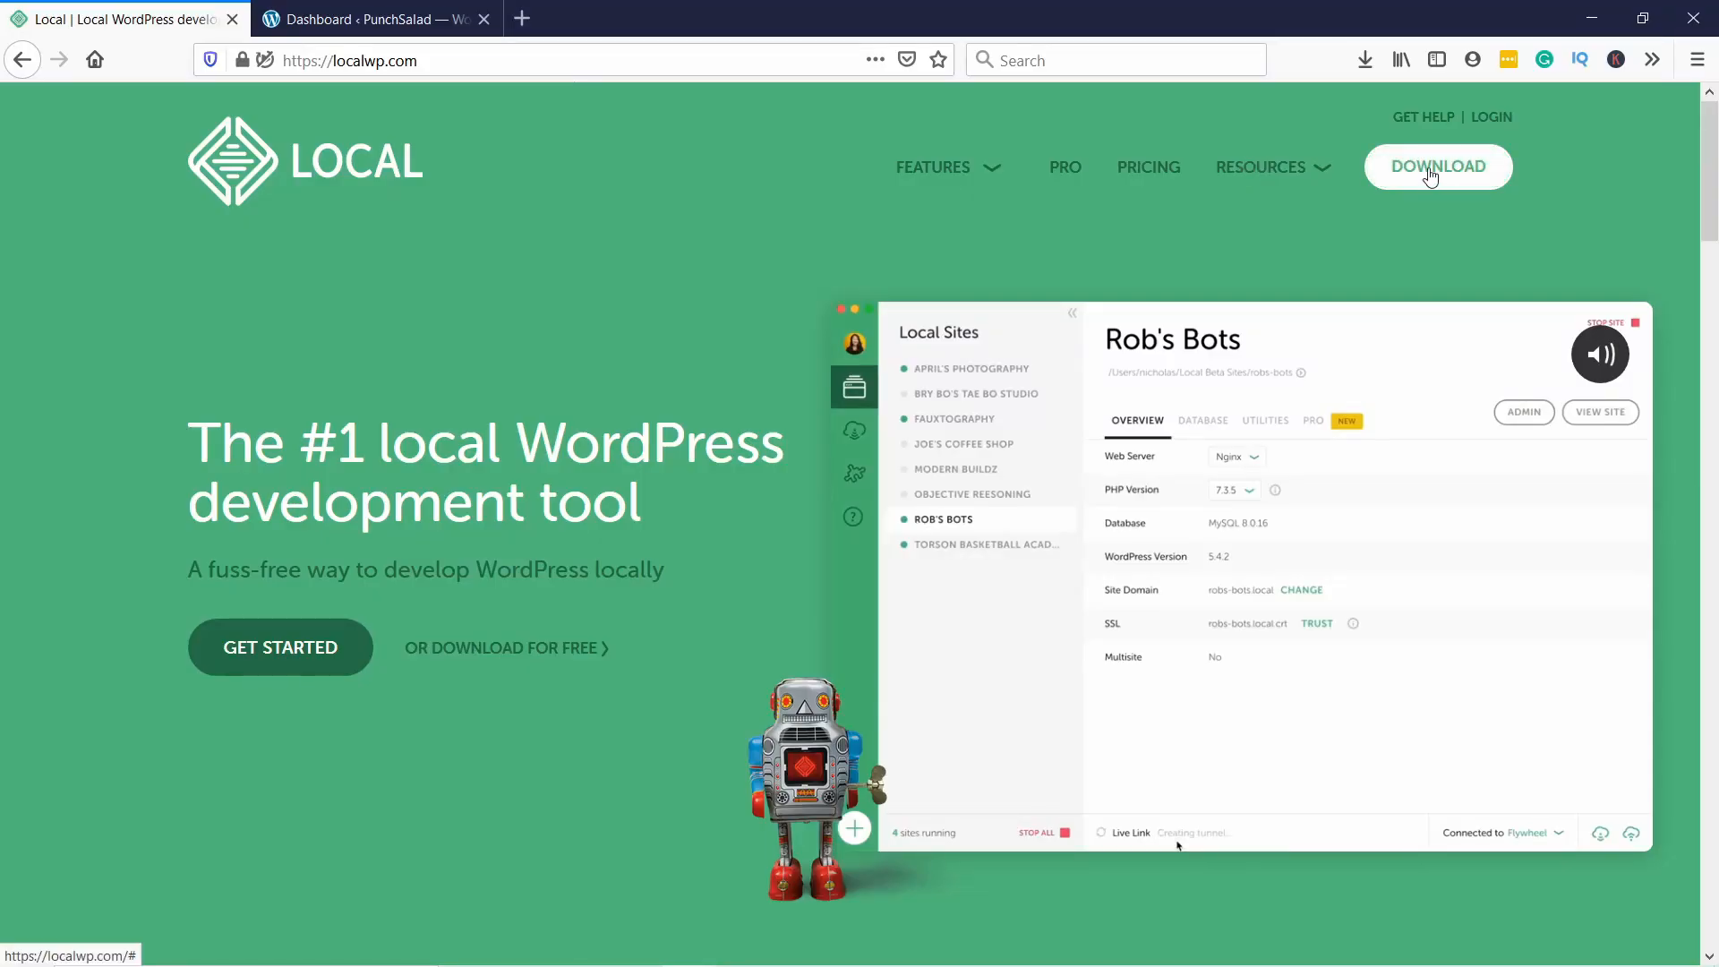
{"action": "left_click", "coordinate": [1437, 167]}
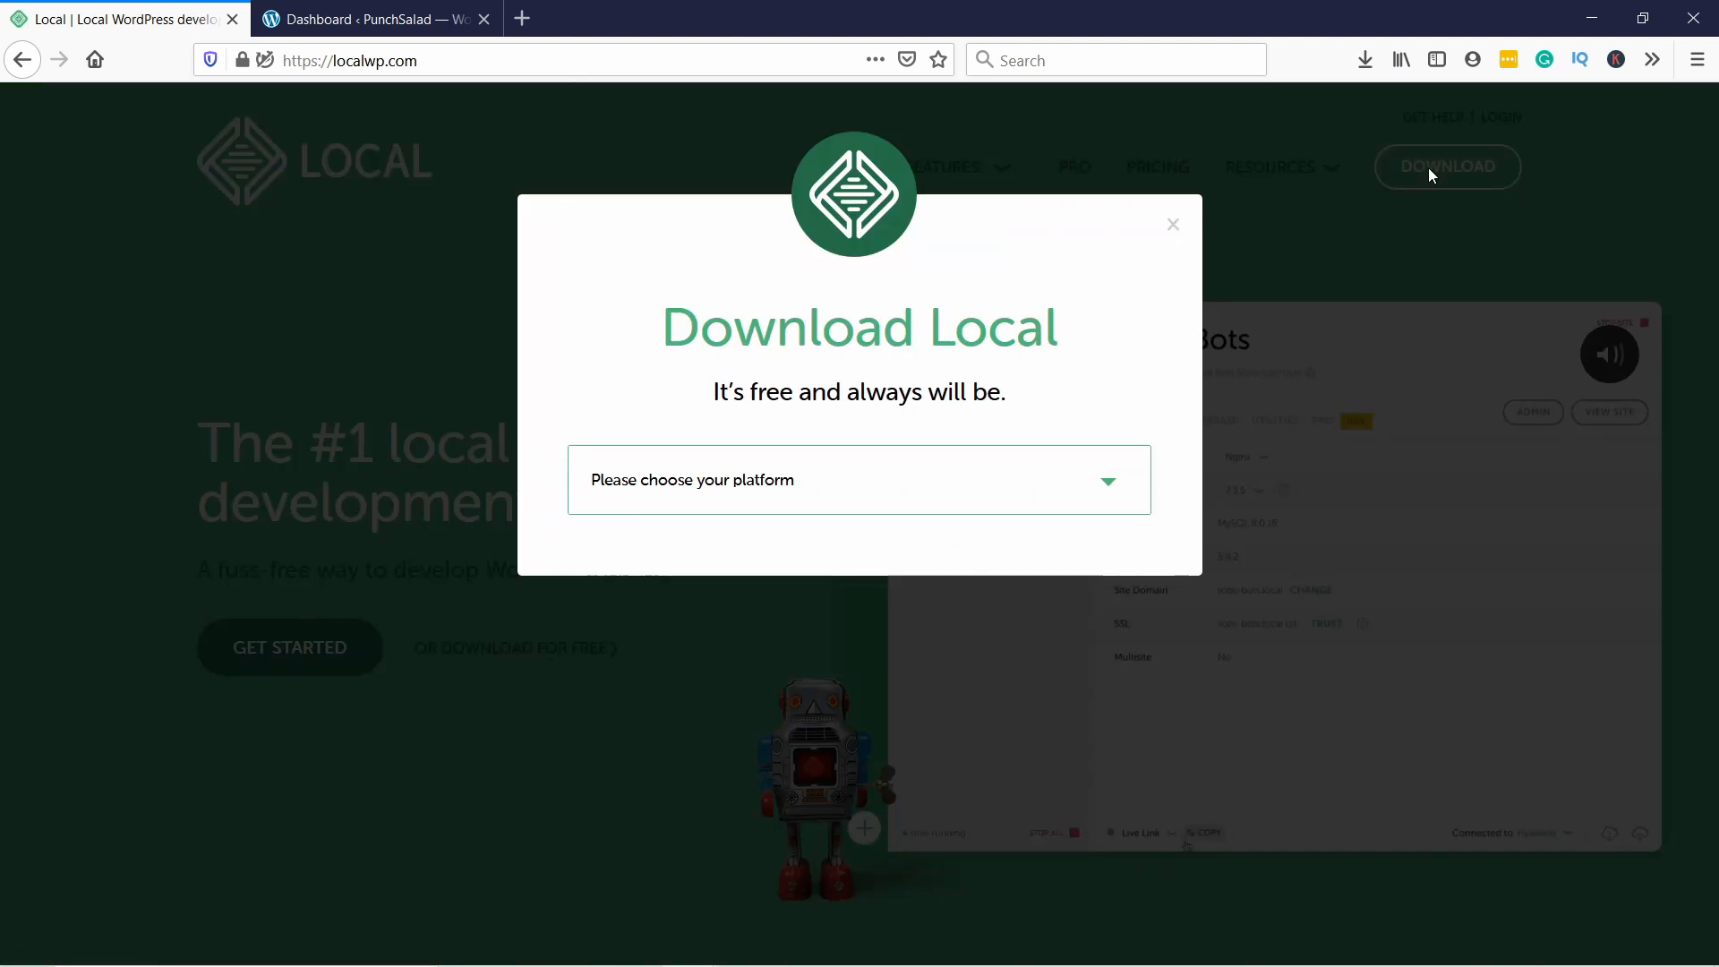
{"action": "mouse_move", "coordinate": [791, 486]}
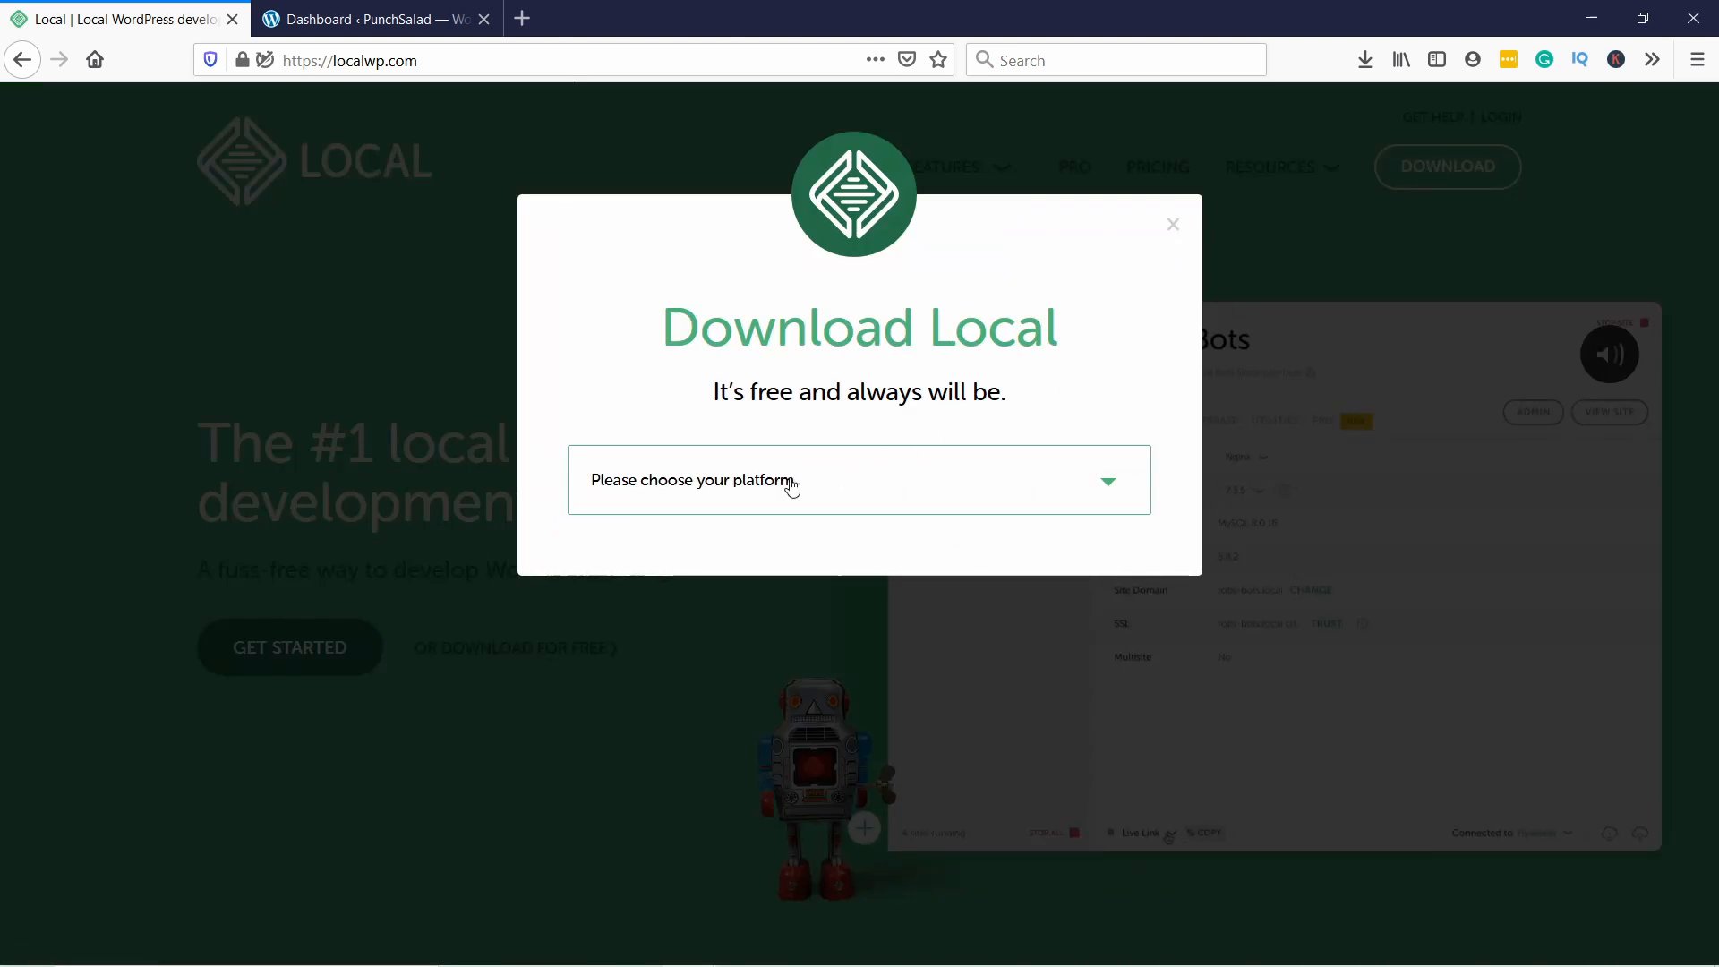
{"action": "left_click", "coordinate": [857, 480]}
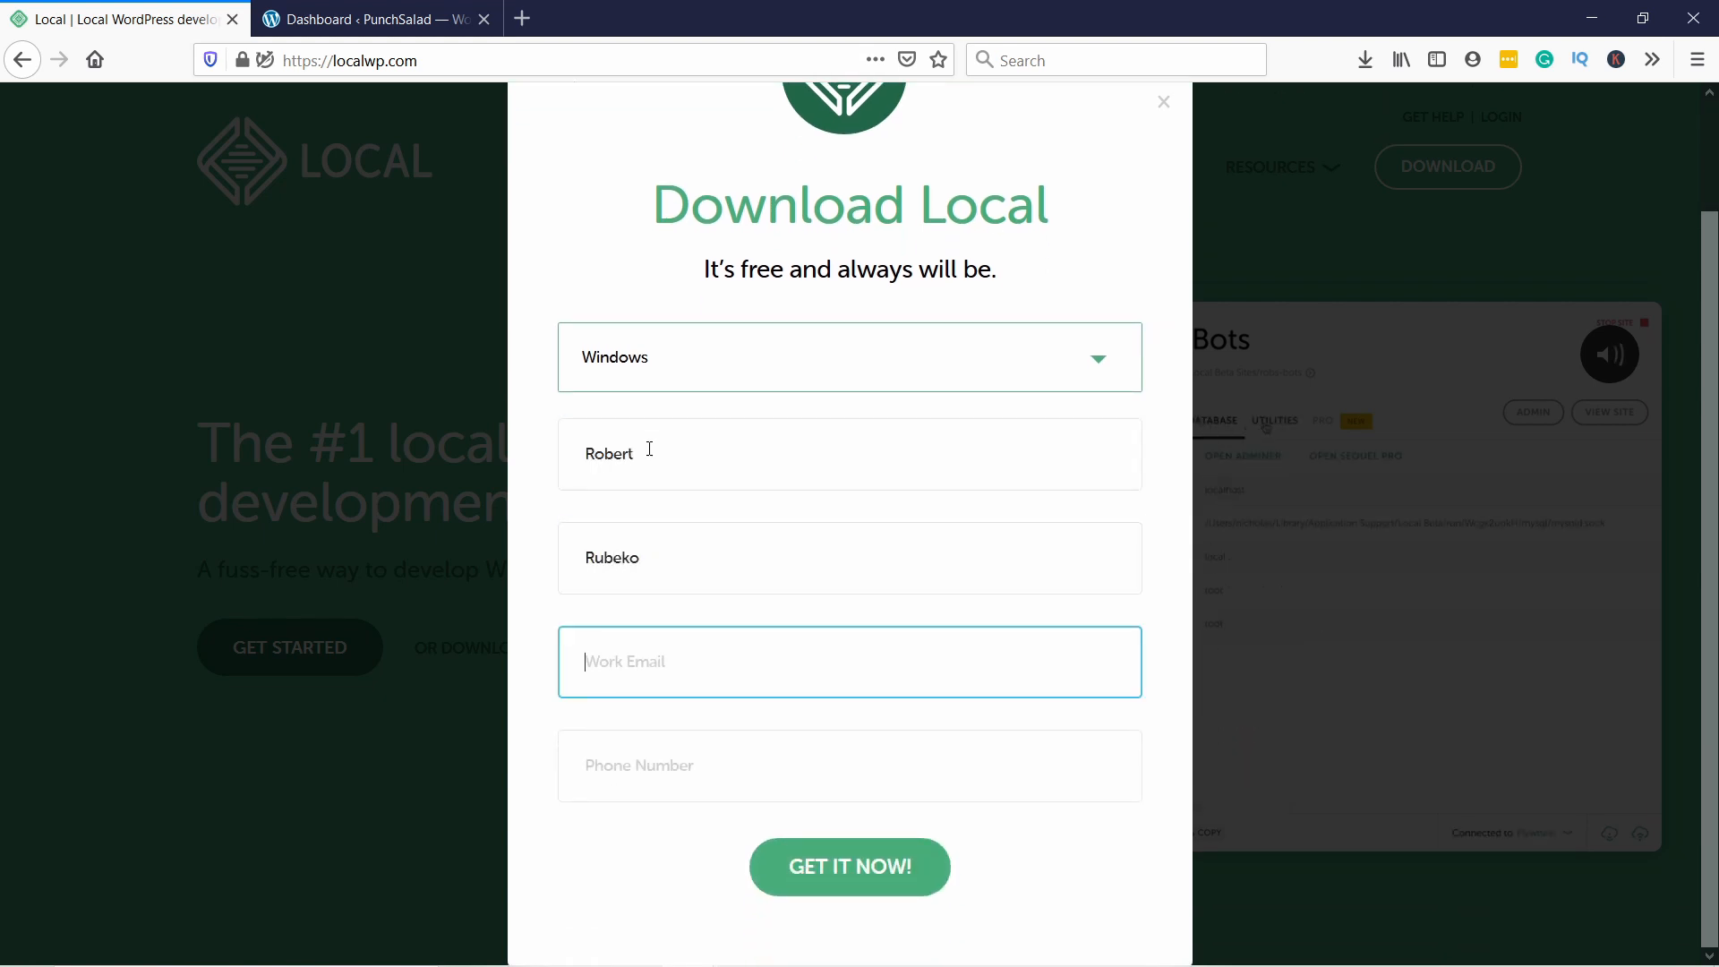
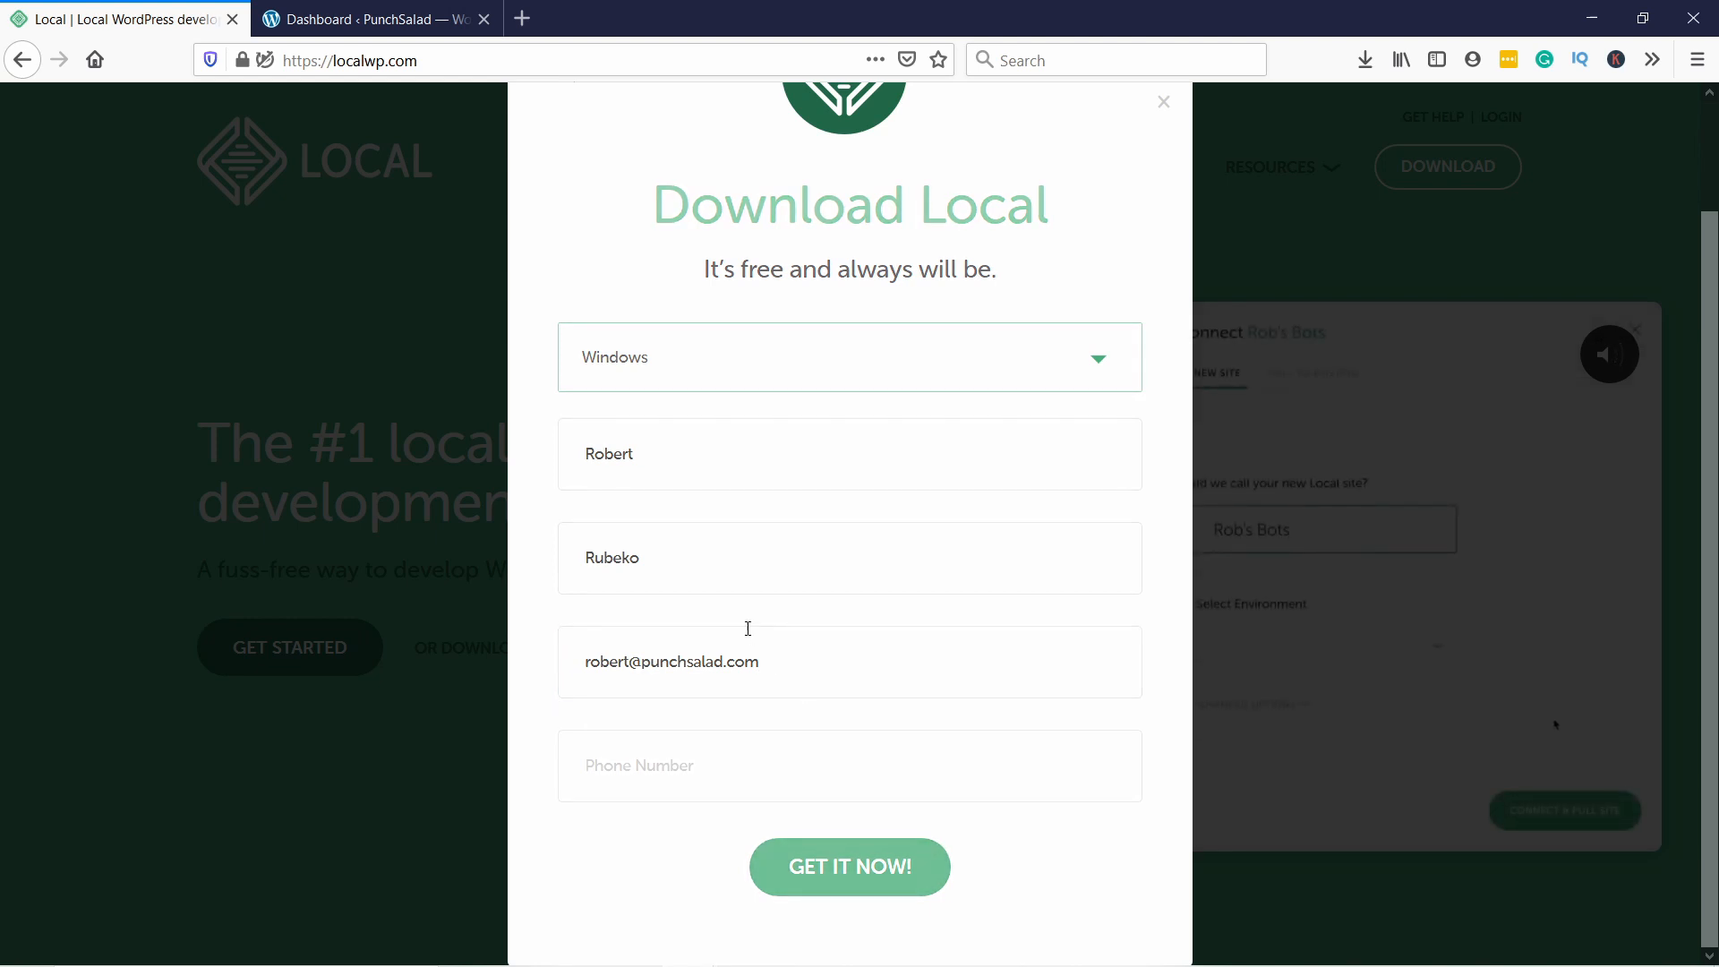
{"action": "left_click", "coordinate": [849, 867]}
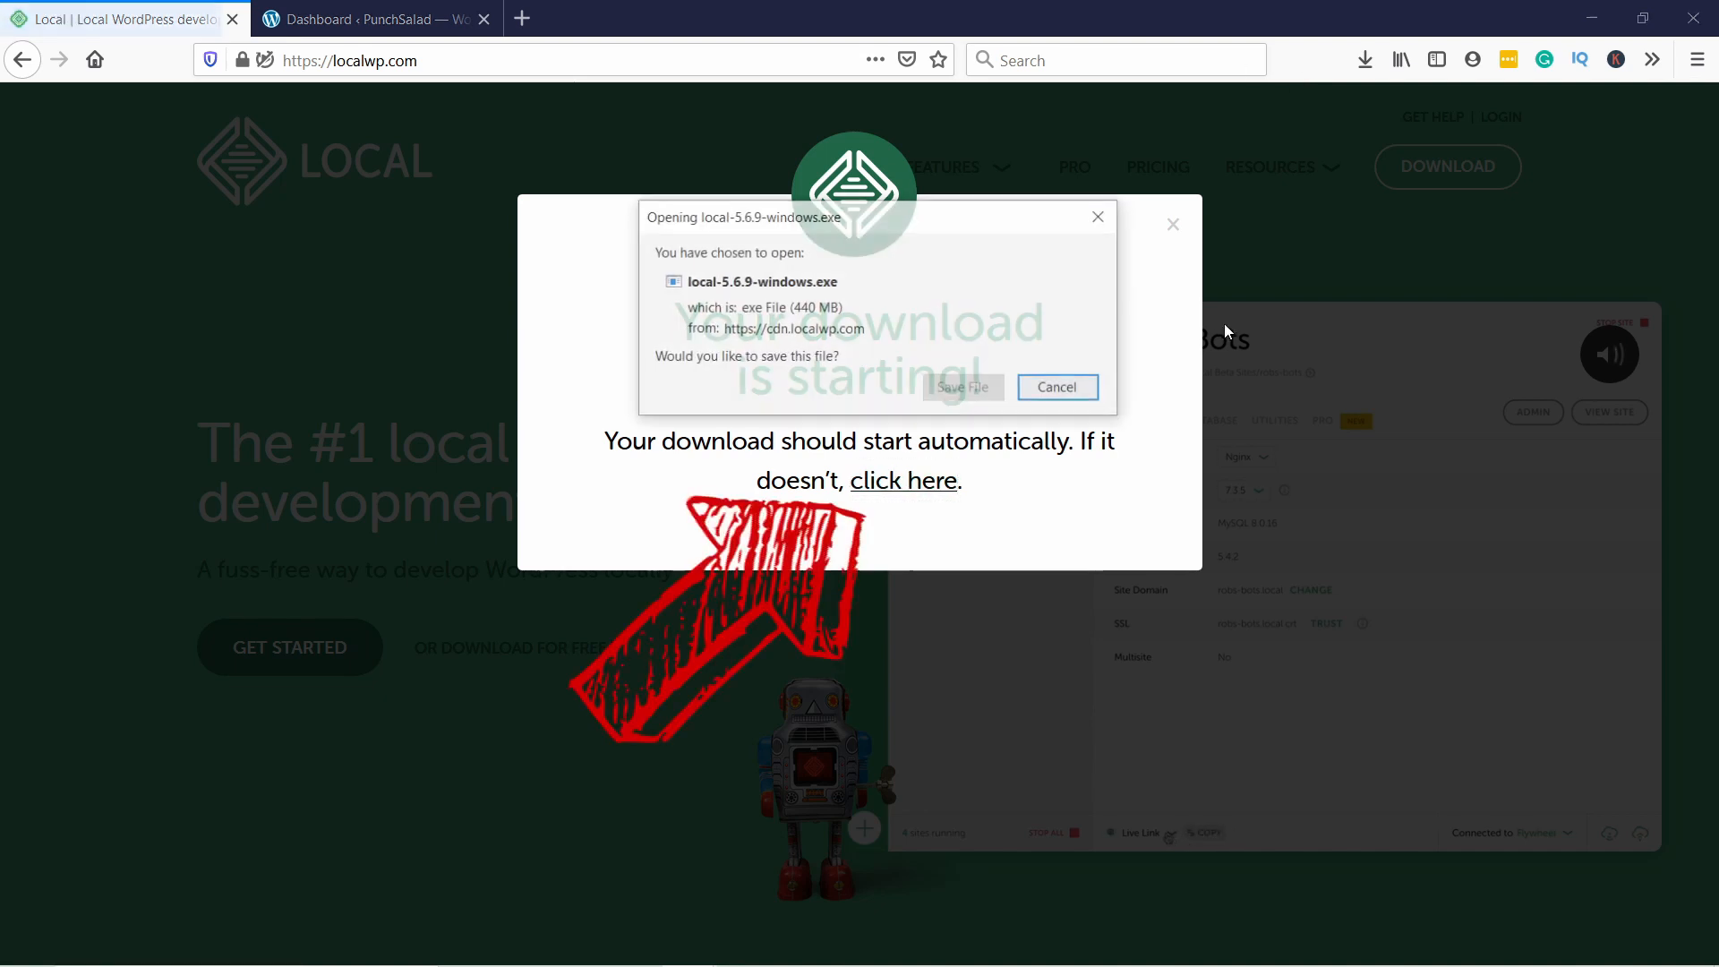
Save the Local installer and launch local-5.6.9-windows.exe from Downloads.
{"action": "left_click", "coordinate": [1058, 387]}
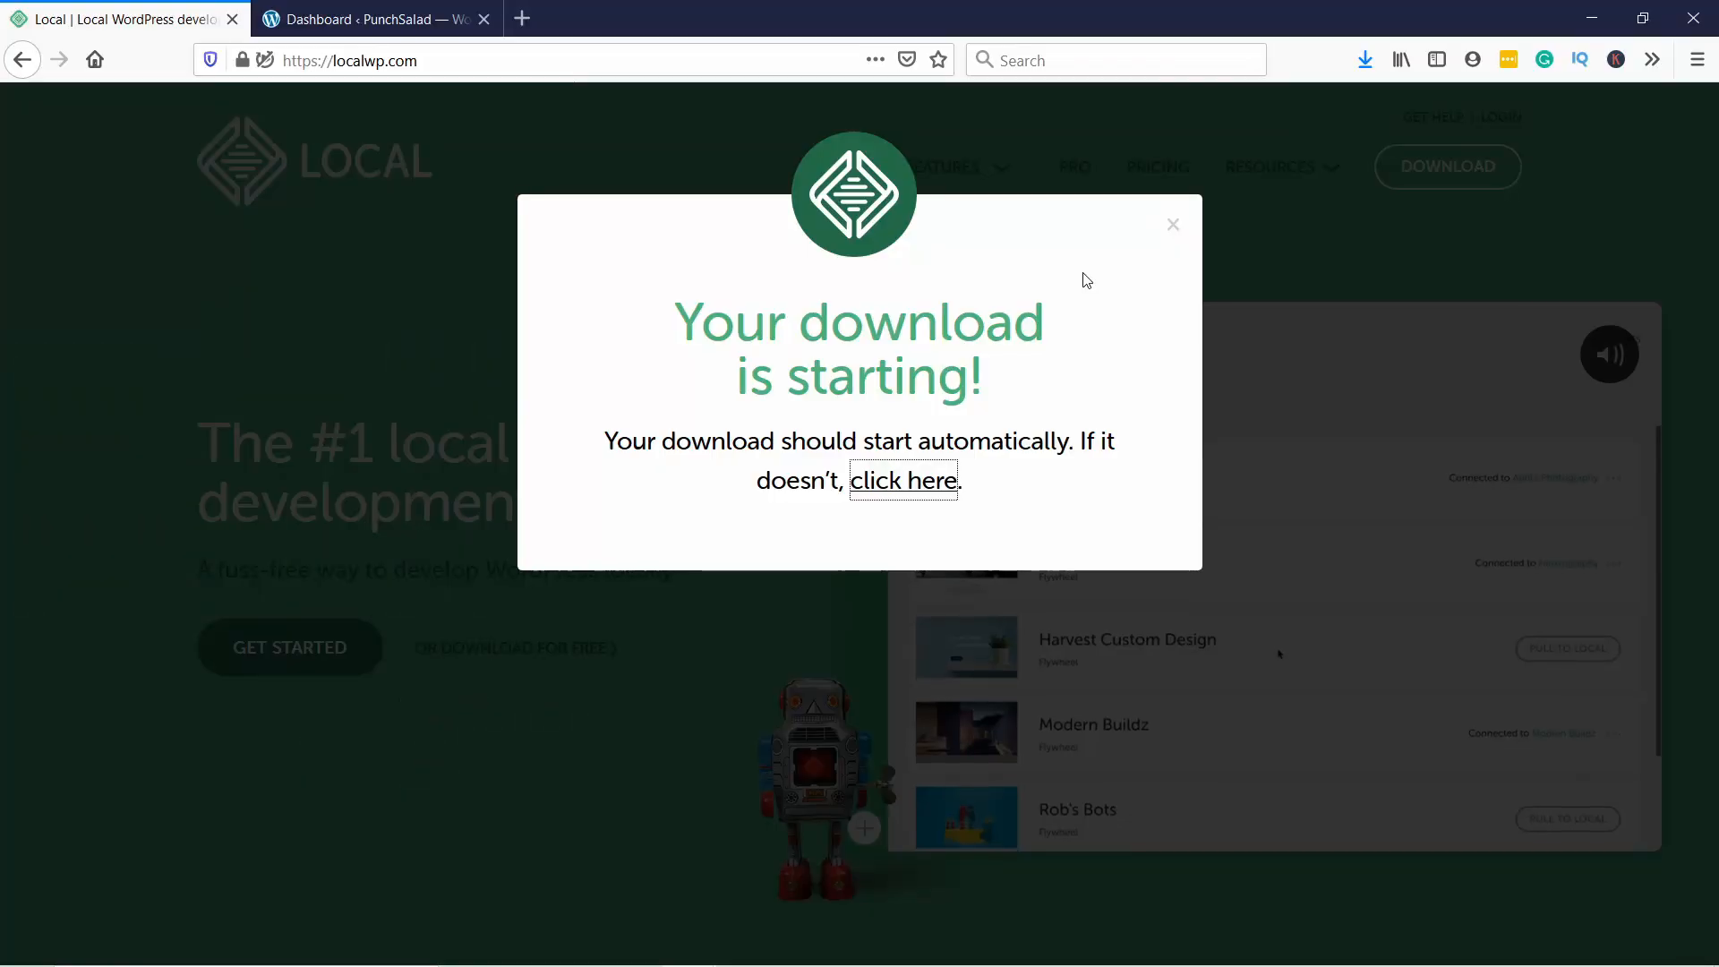
{"action": "left_click", "coordinate": [1364, 59]}
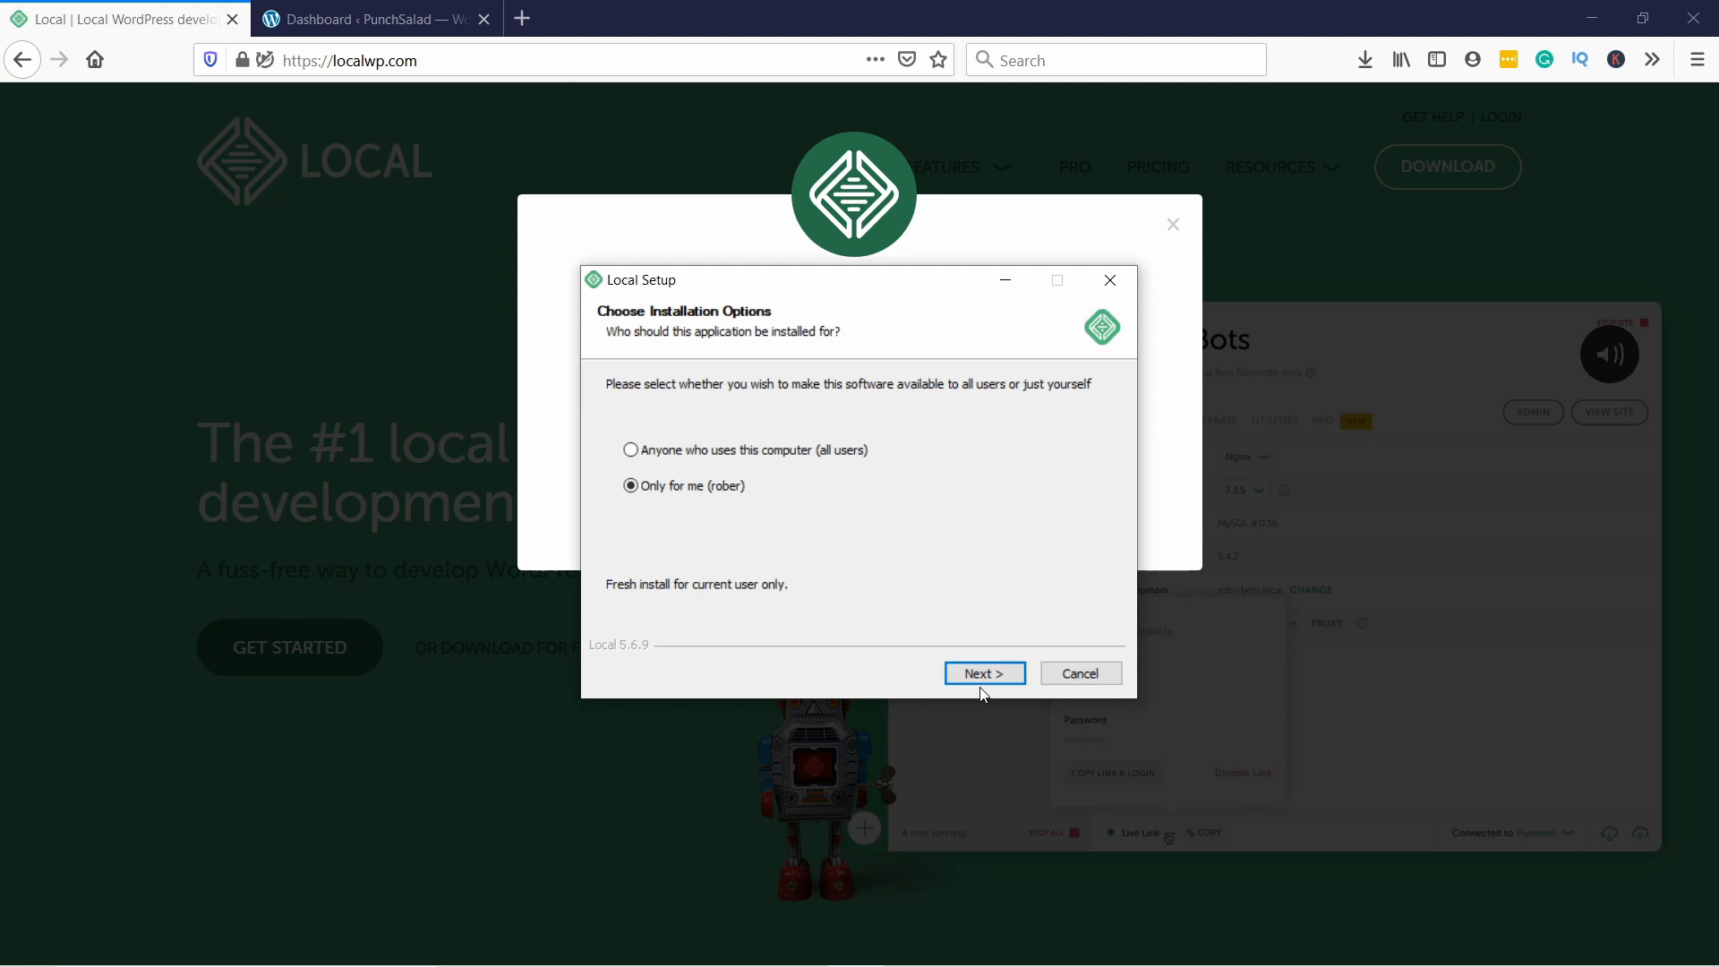
{"action": "mouse_move", "coordinate": [934, 642]}
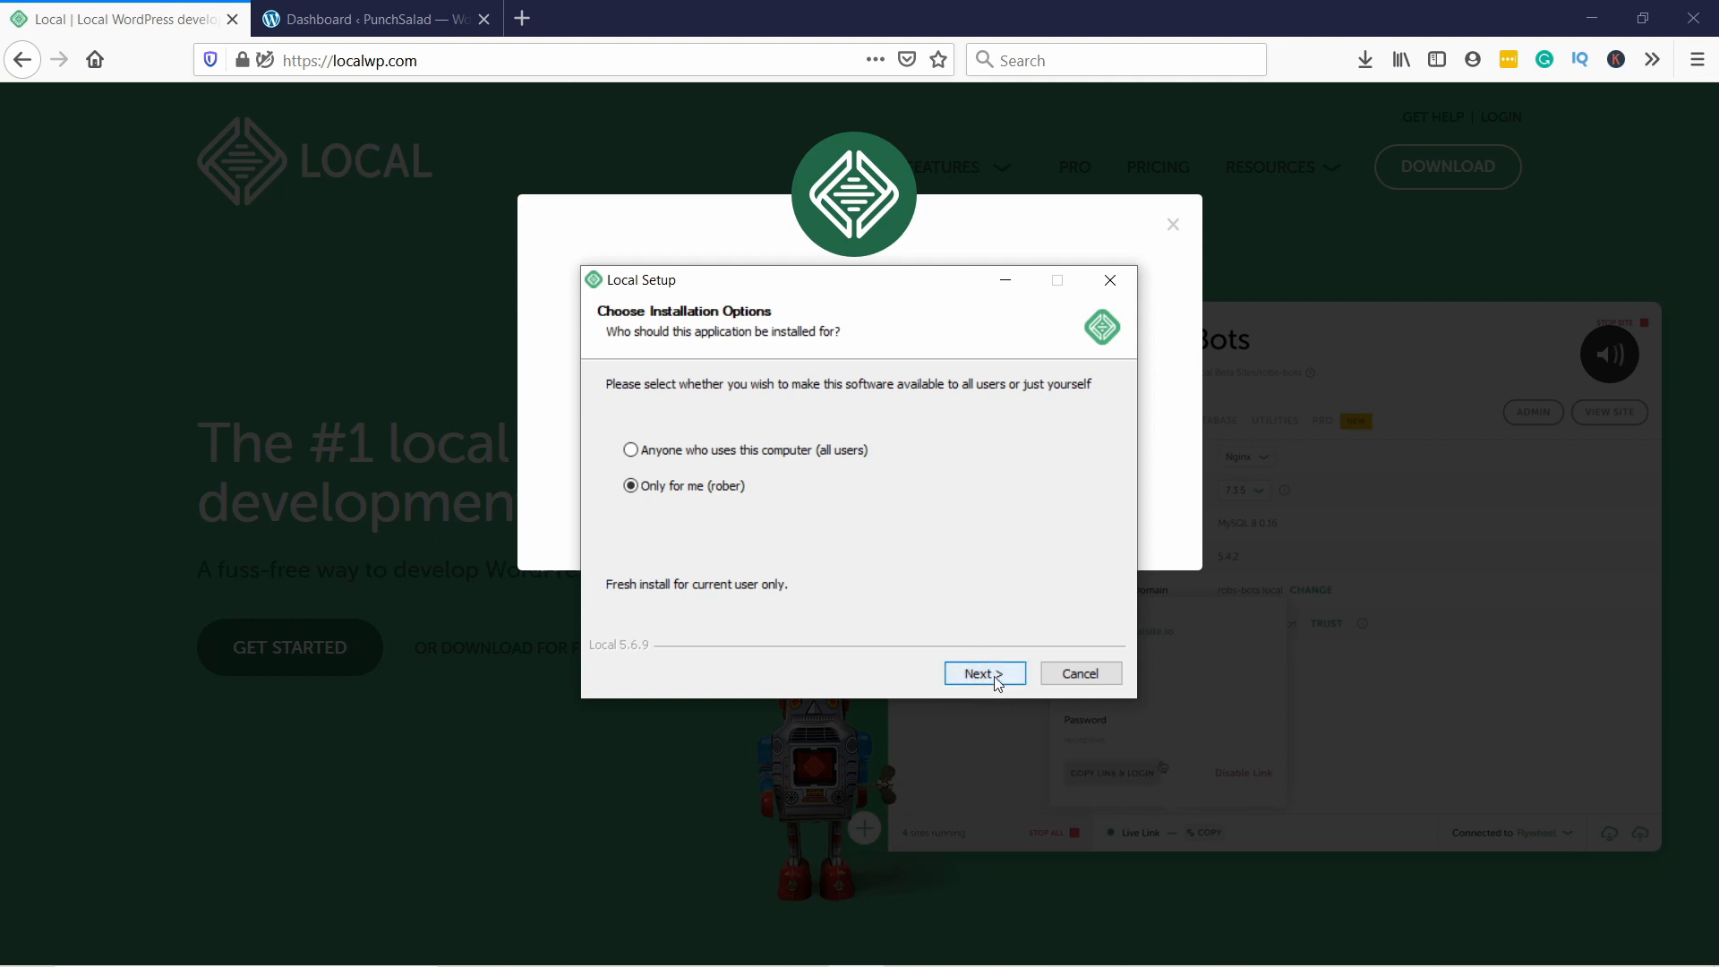
Install Local for the current user in the default folder, finishing with Run Local enabled.
{"action": "left_click", "coordinate": [984, 673]}
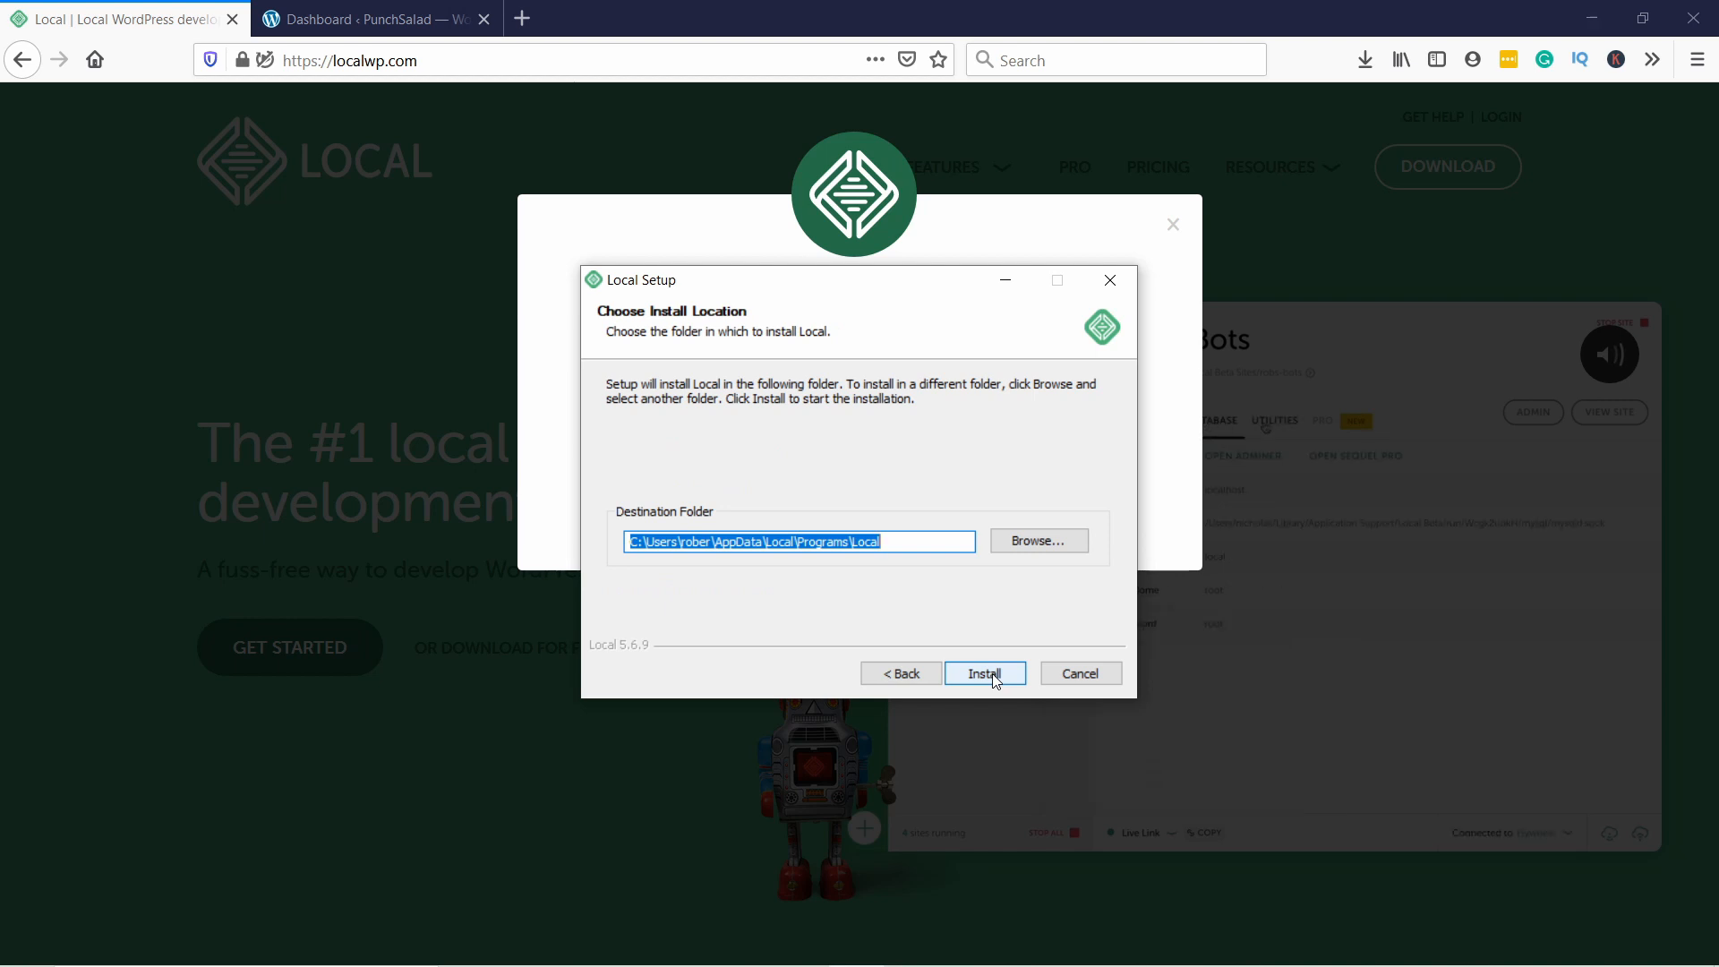
{"action": "left_click", "coordinate": [985, 673]}
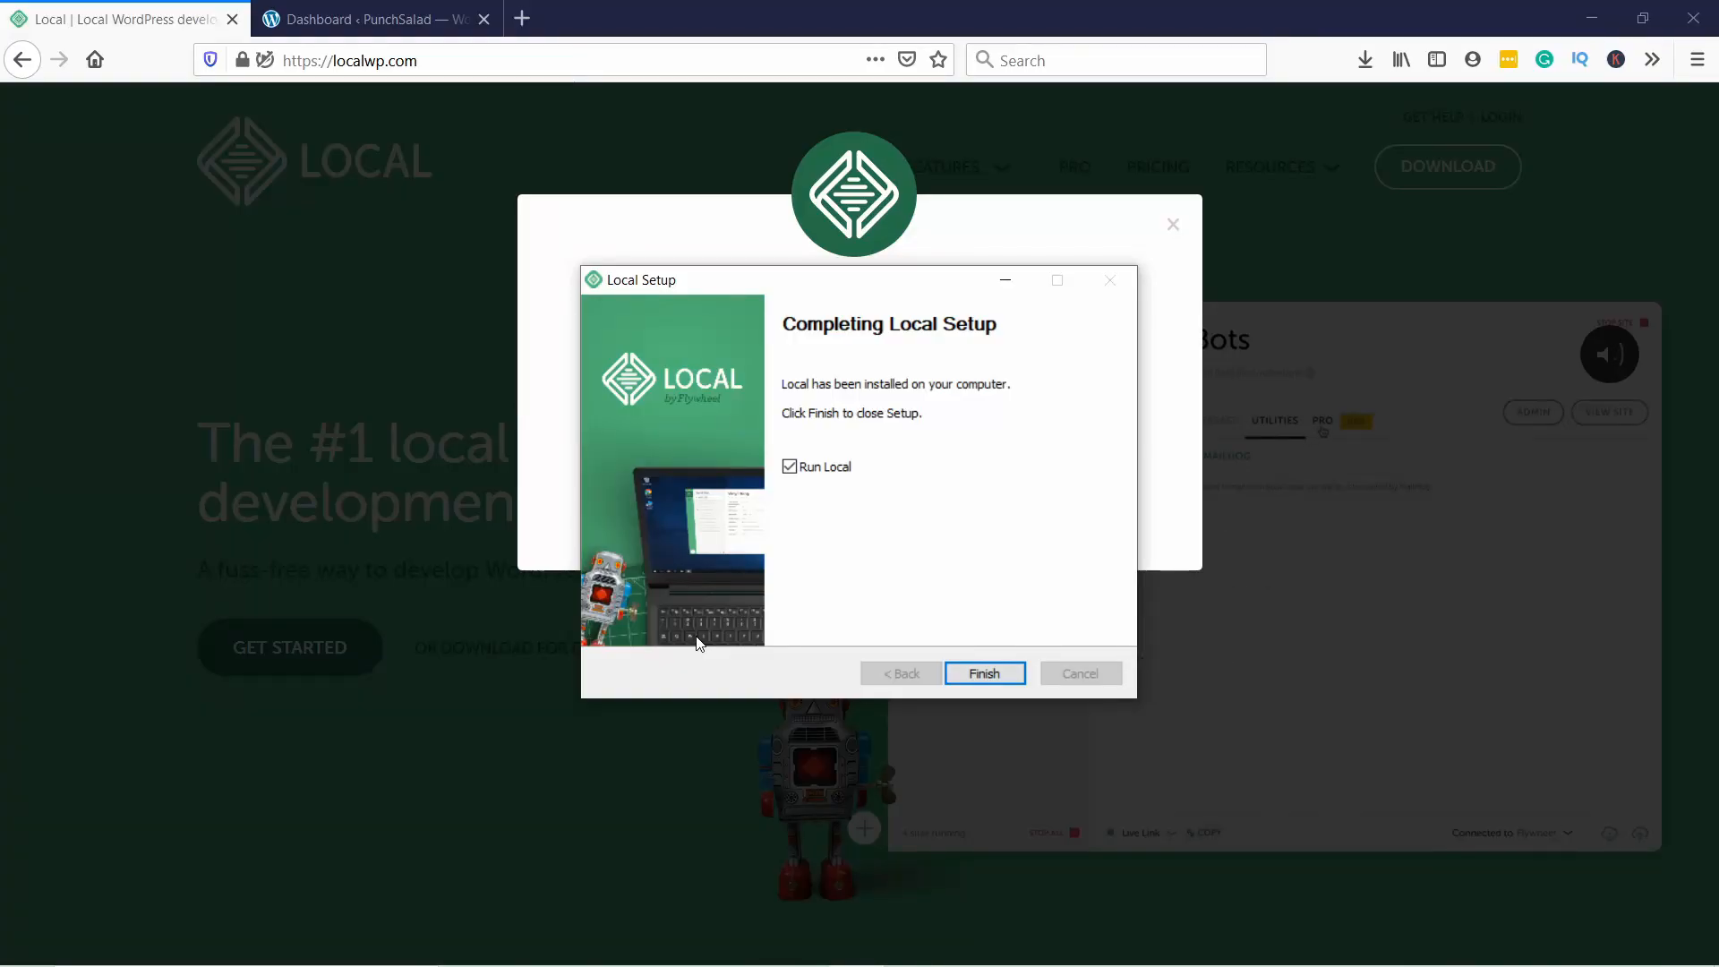
{"action": "left_click", "coordinate": [985, 674]}
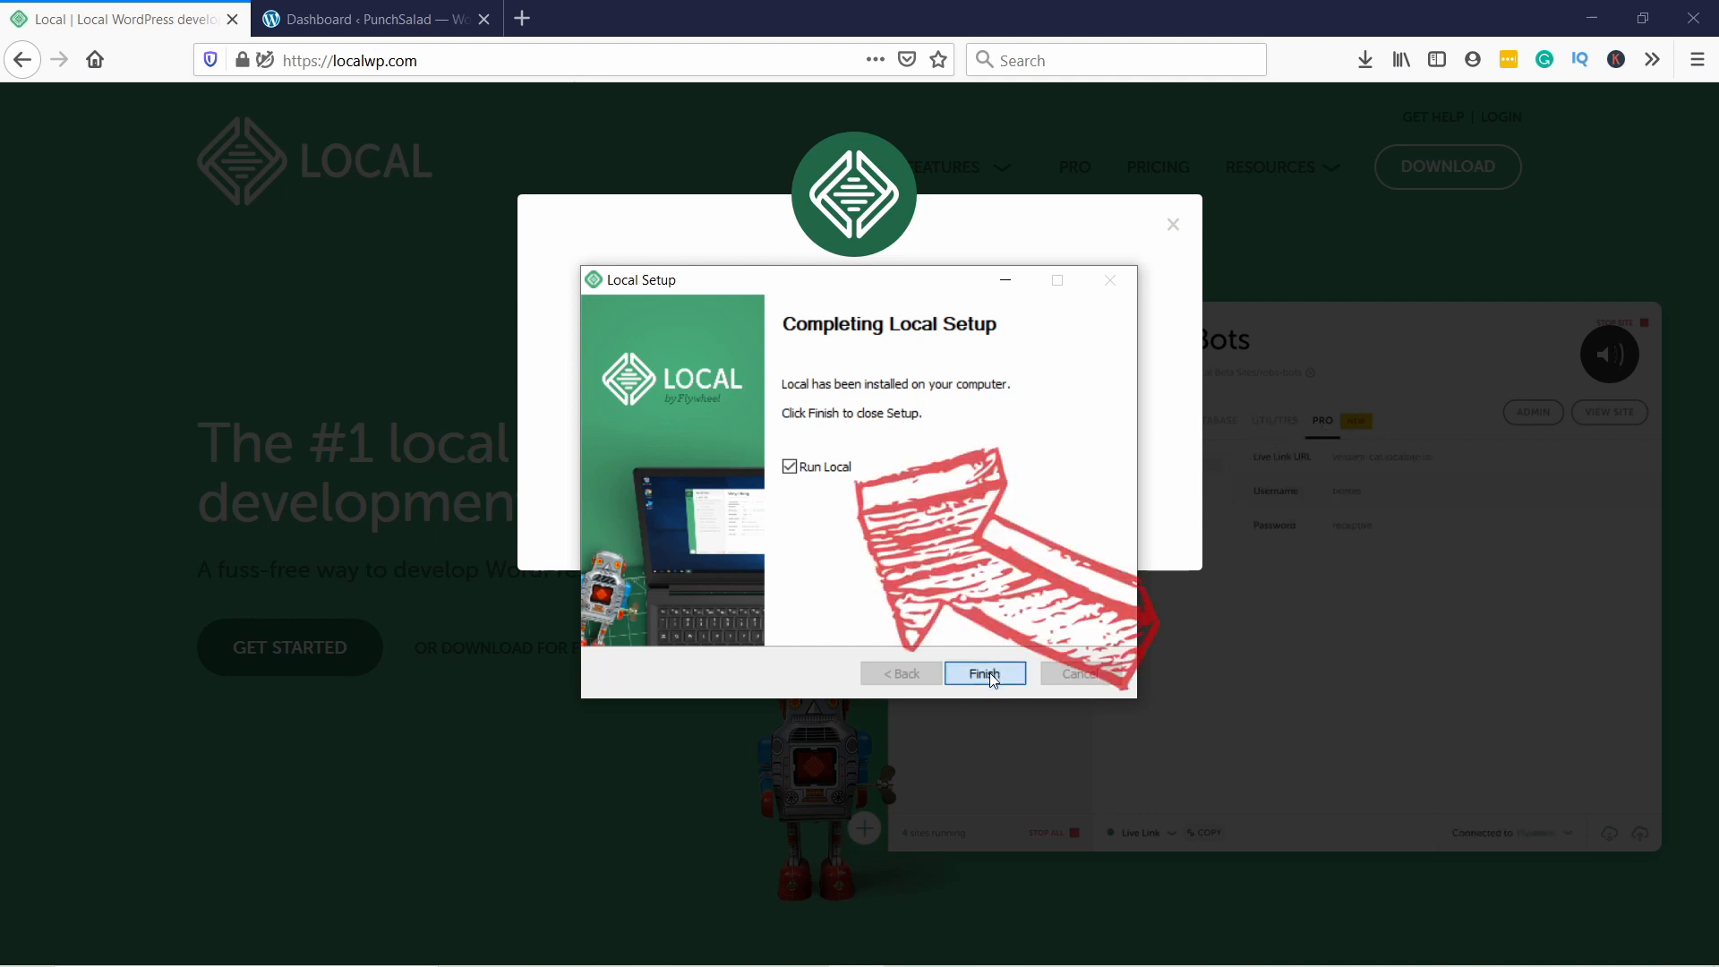
{"action": "left_click", "coordinate": [985, 673]}
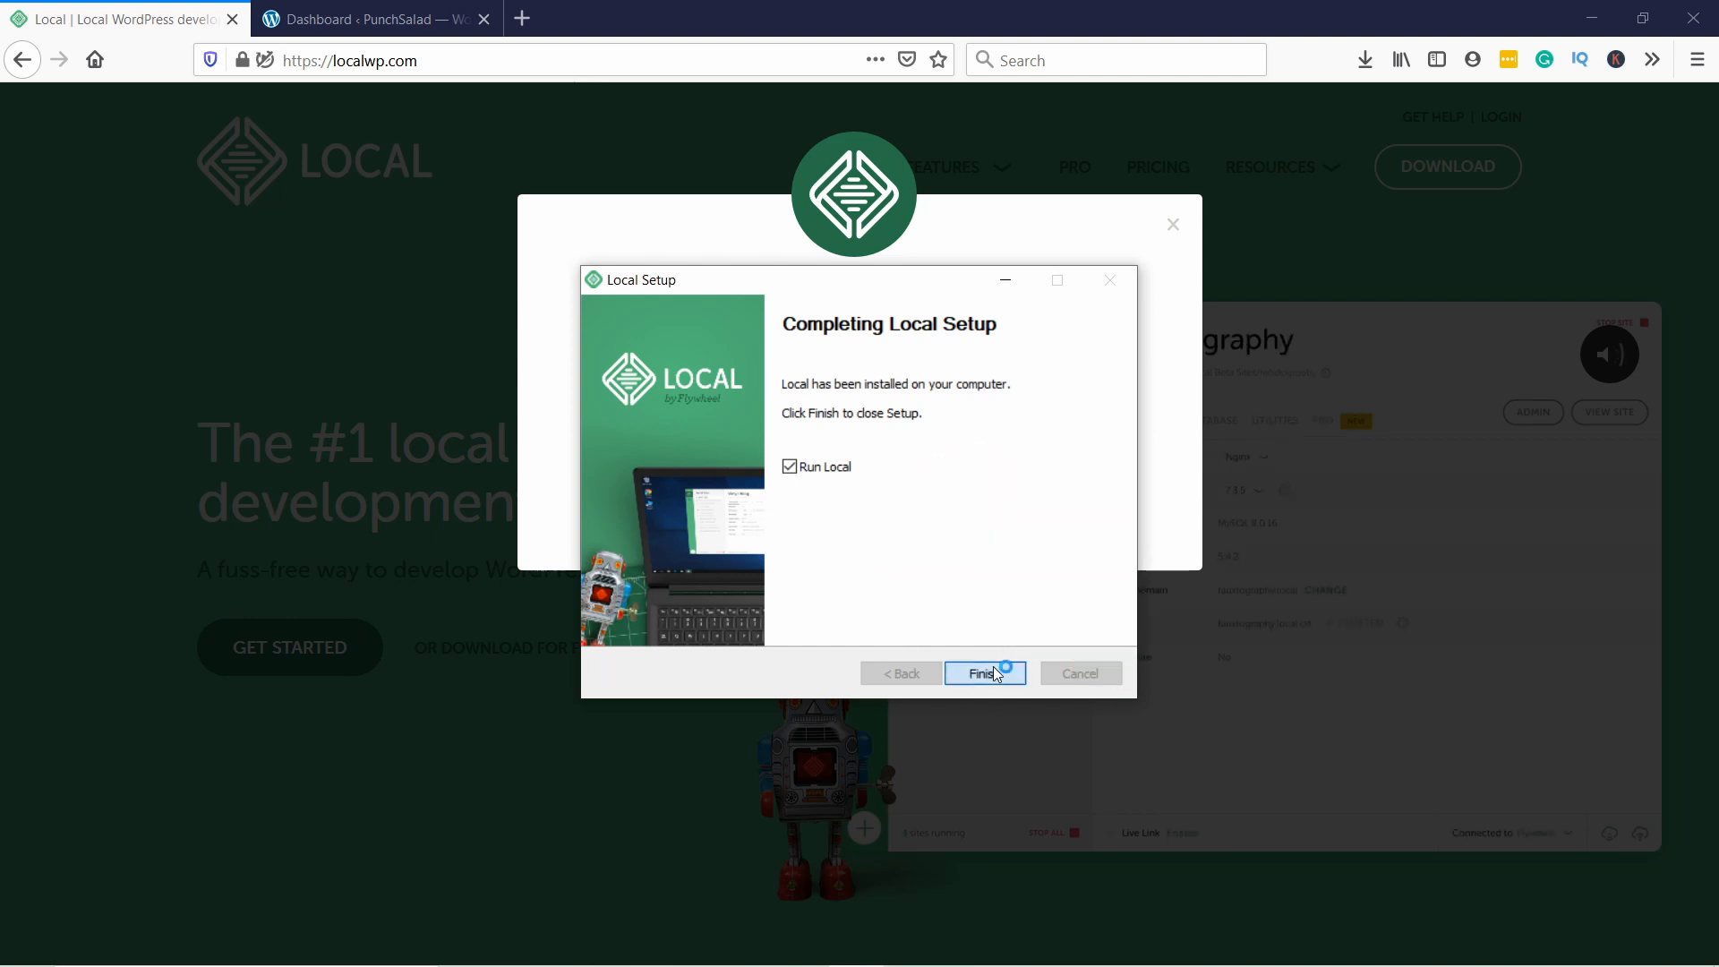
{"action": "left_click", "coordinate": [984, 673]}
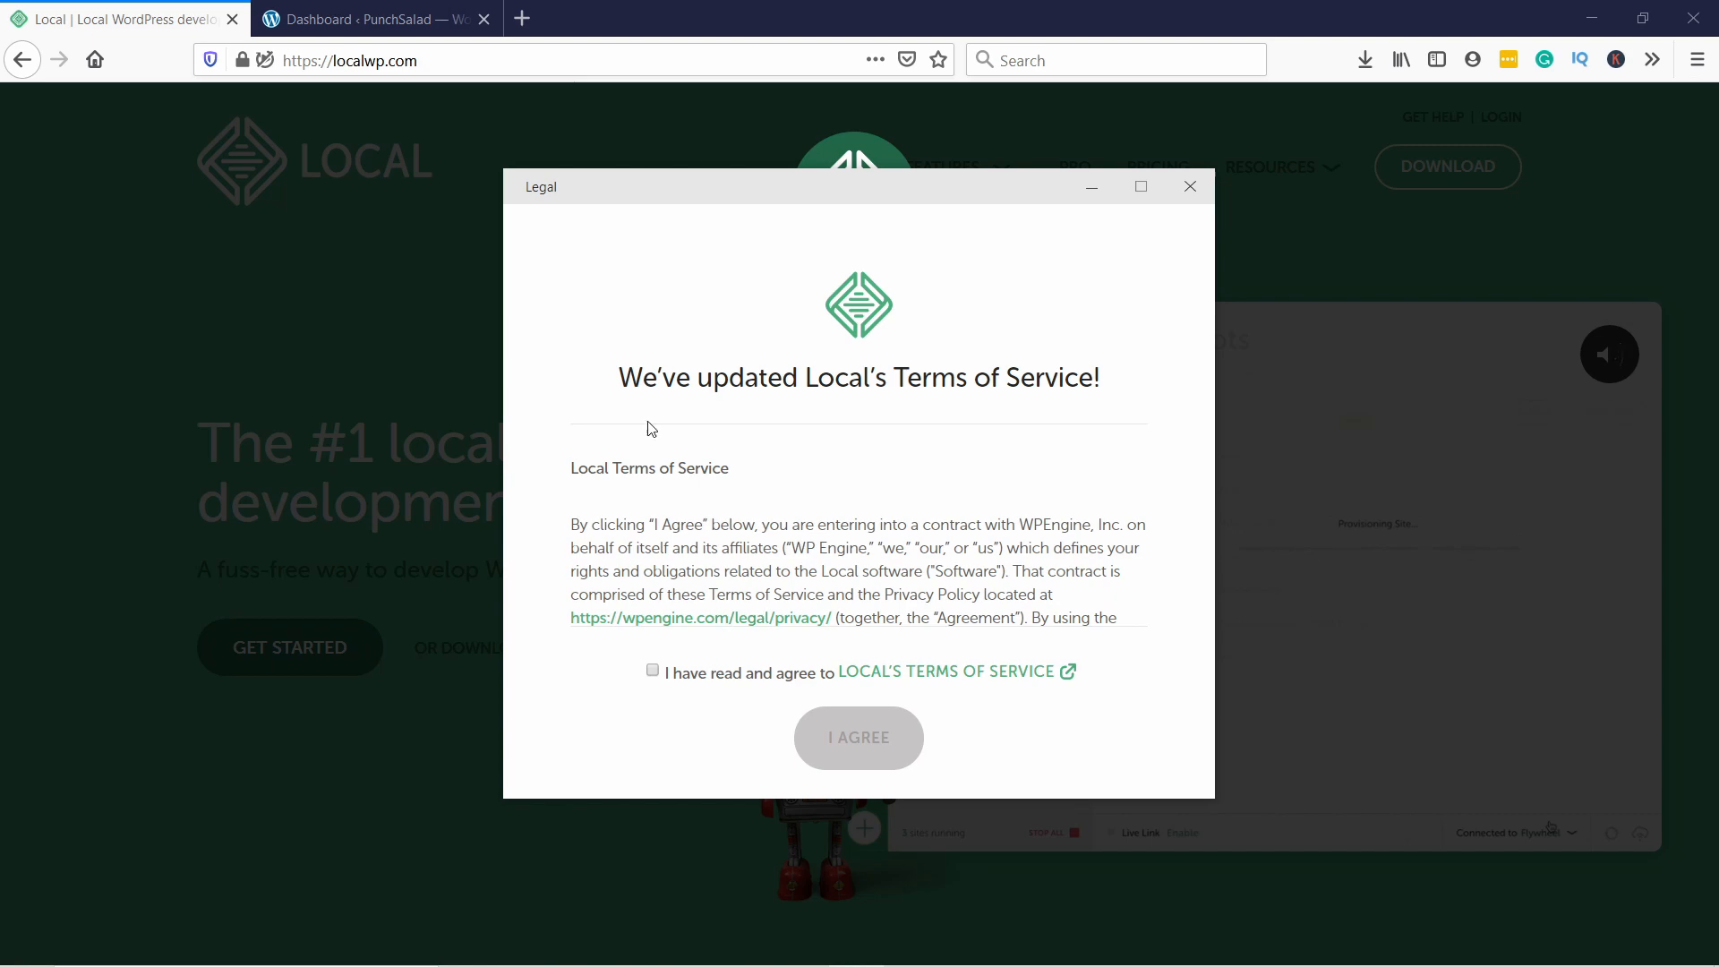
Agree to Local's updated terms, turn on error reporting, and advance the intro slides.
{"action": "scroll", "scroll_direction": "down", "scroll_amount": 3}
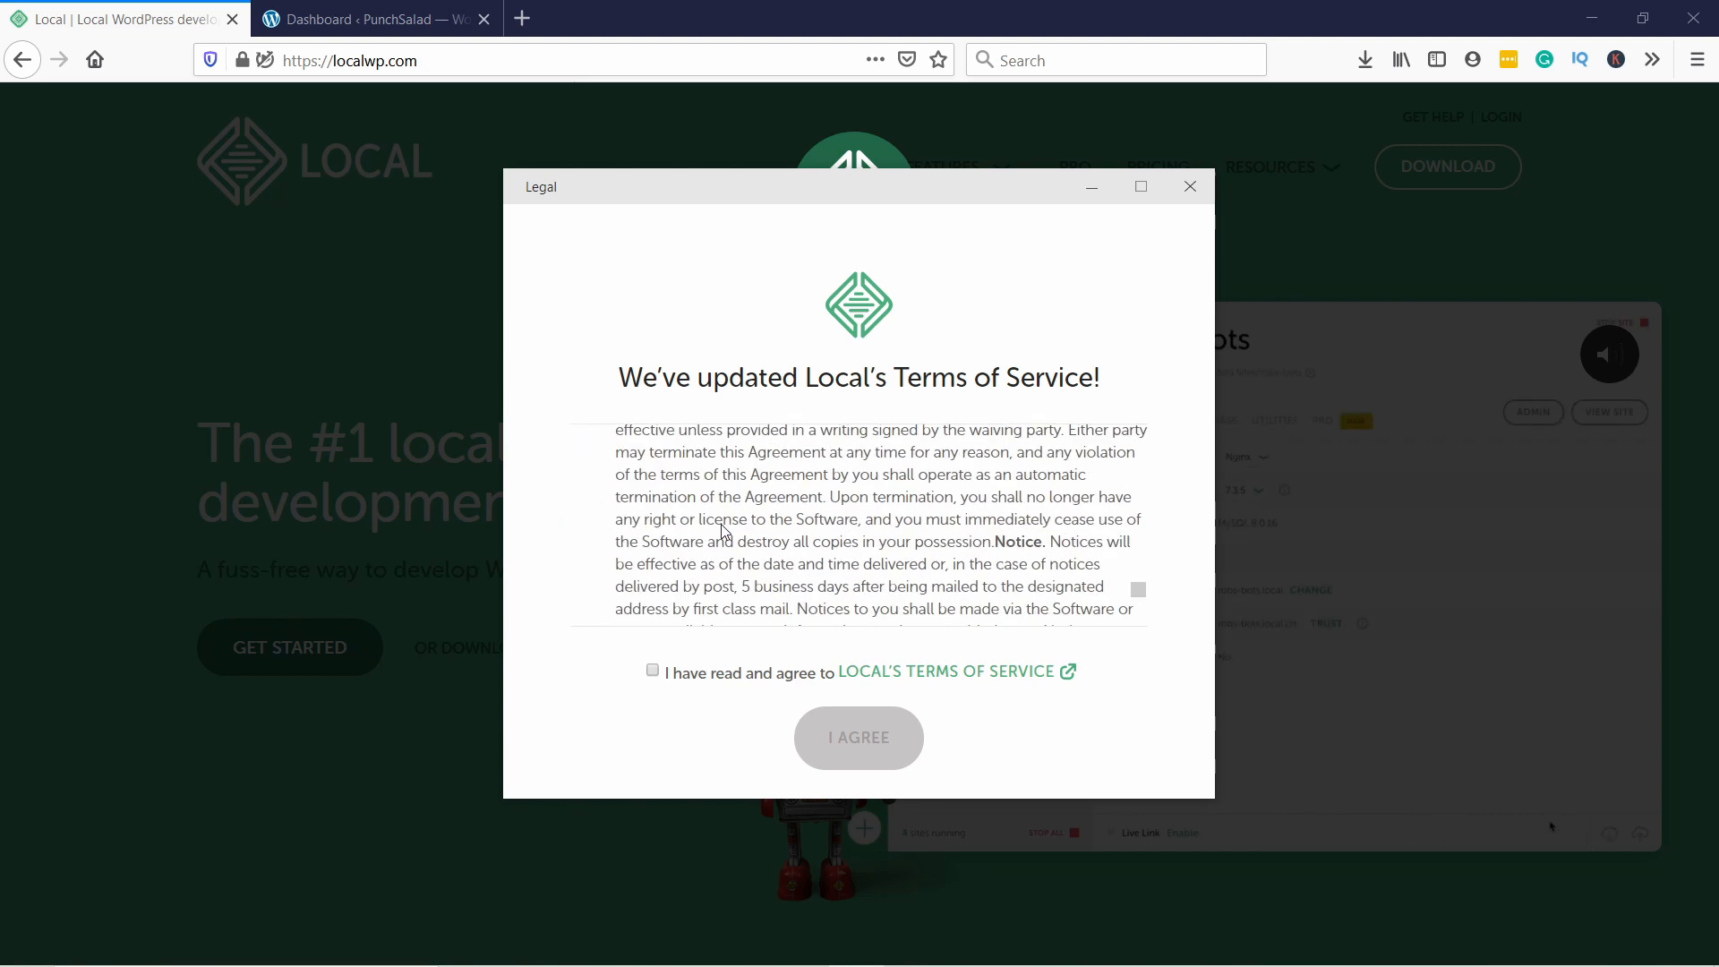
{"action": "left_click", "coordinate": [653, 670]}
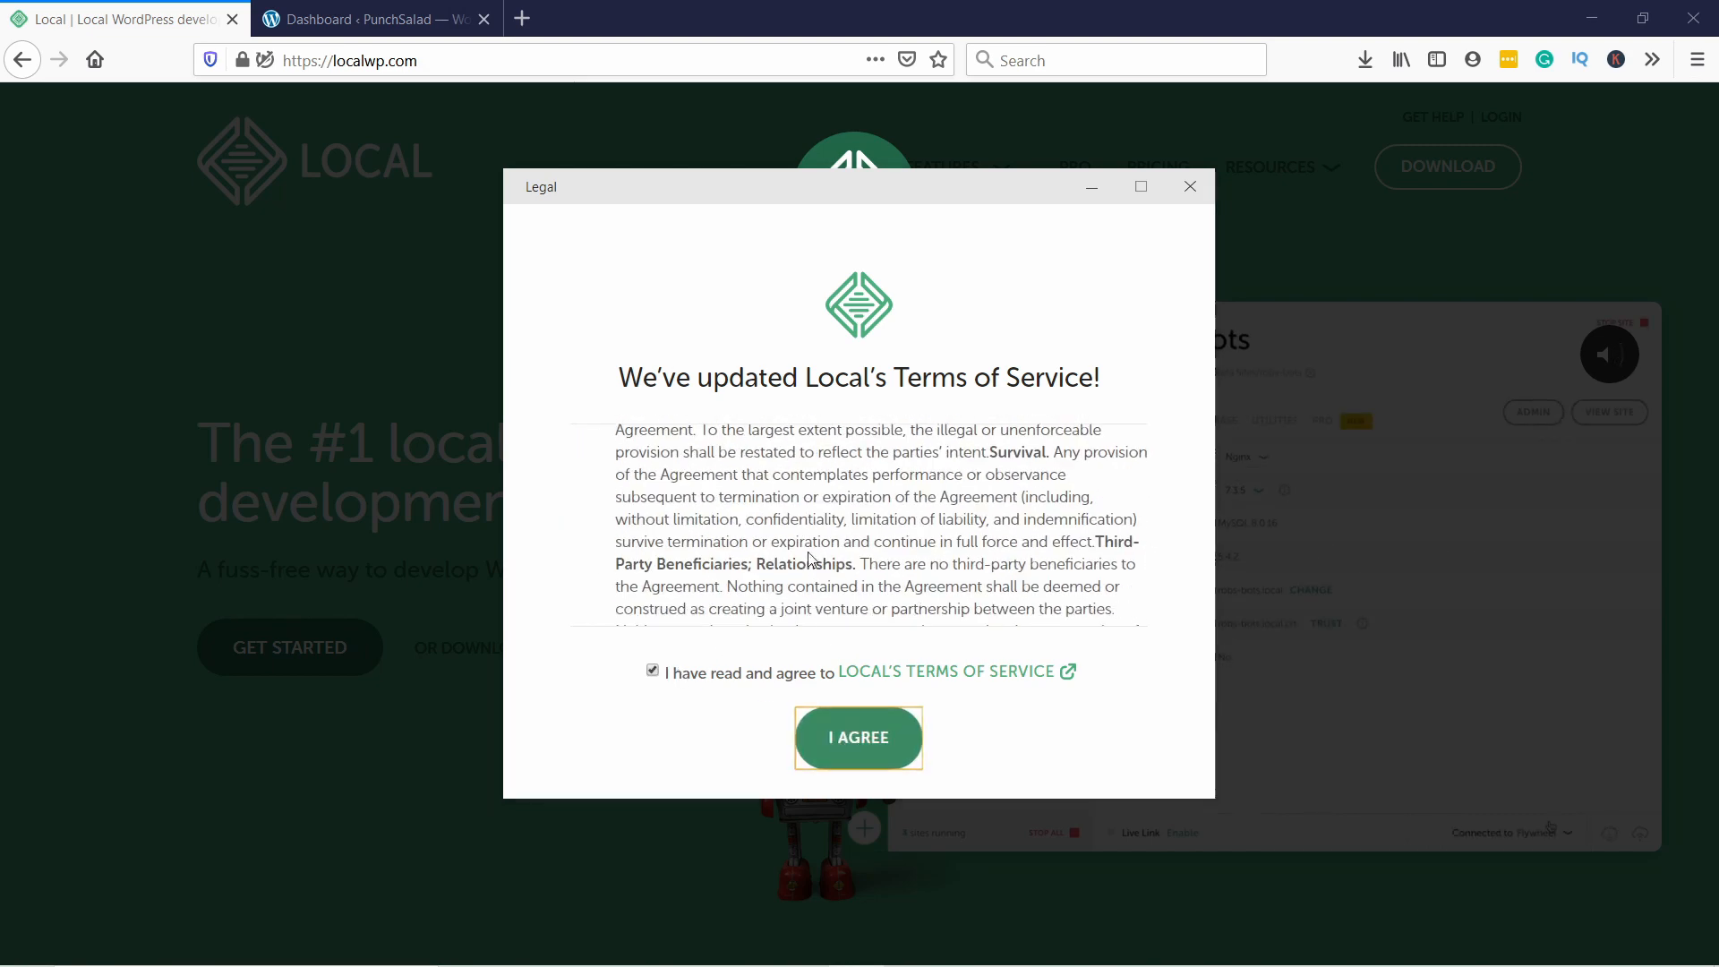
{"action": "left_click", "coordinate": [858, 737]}
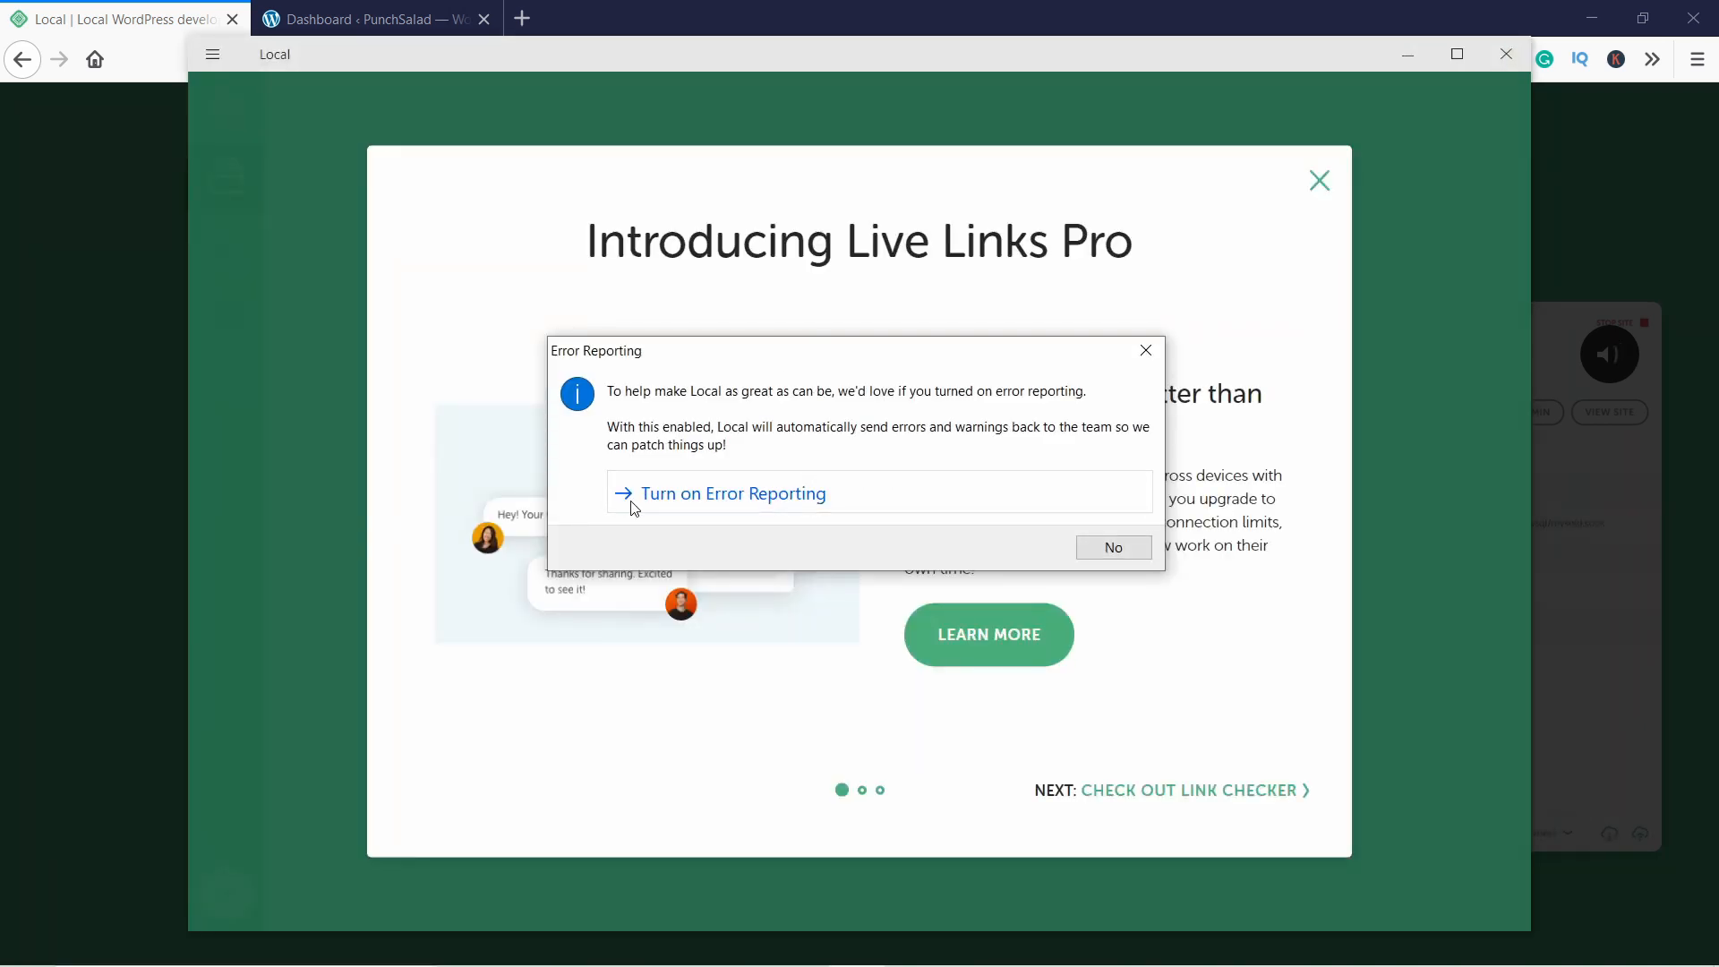
{"action": "left_click", "coordinate": [1112, 547]}
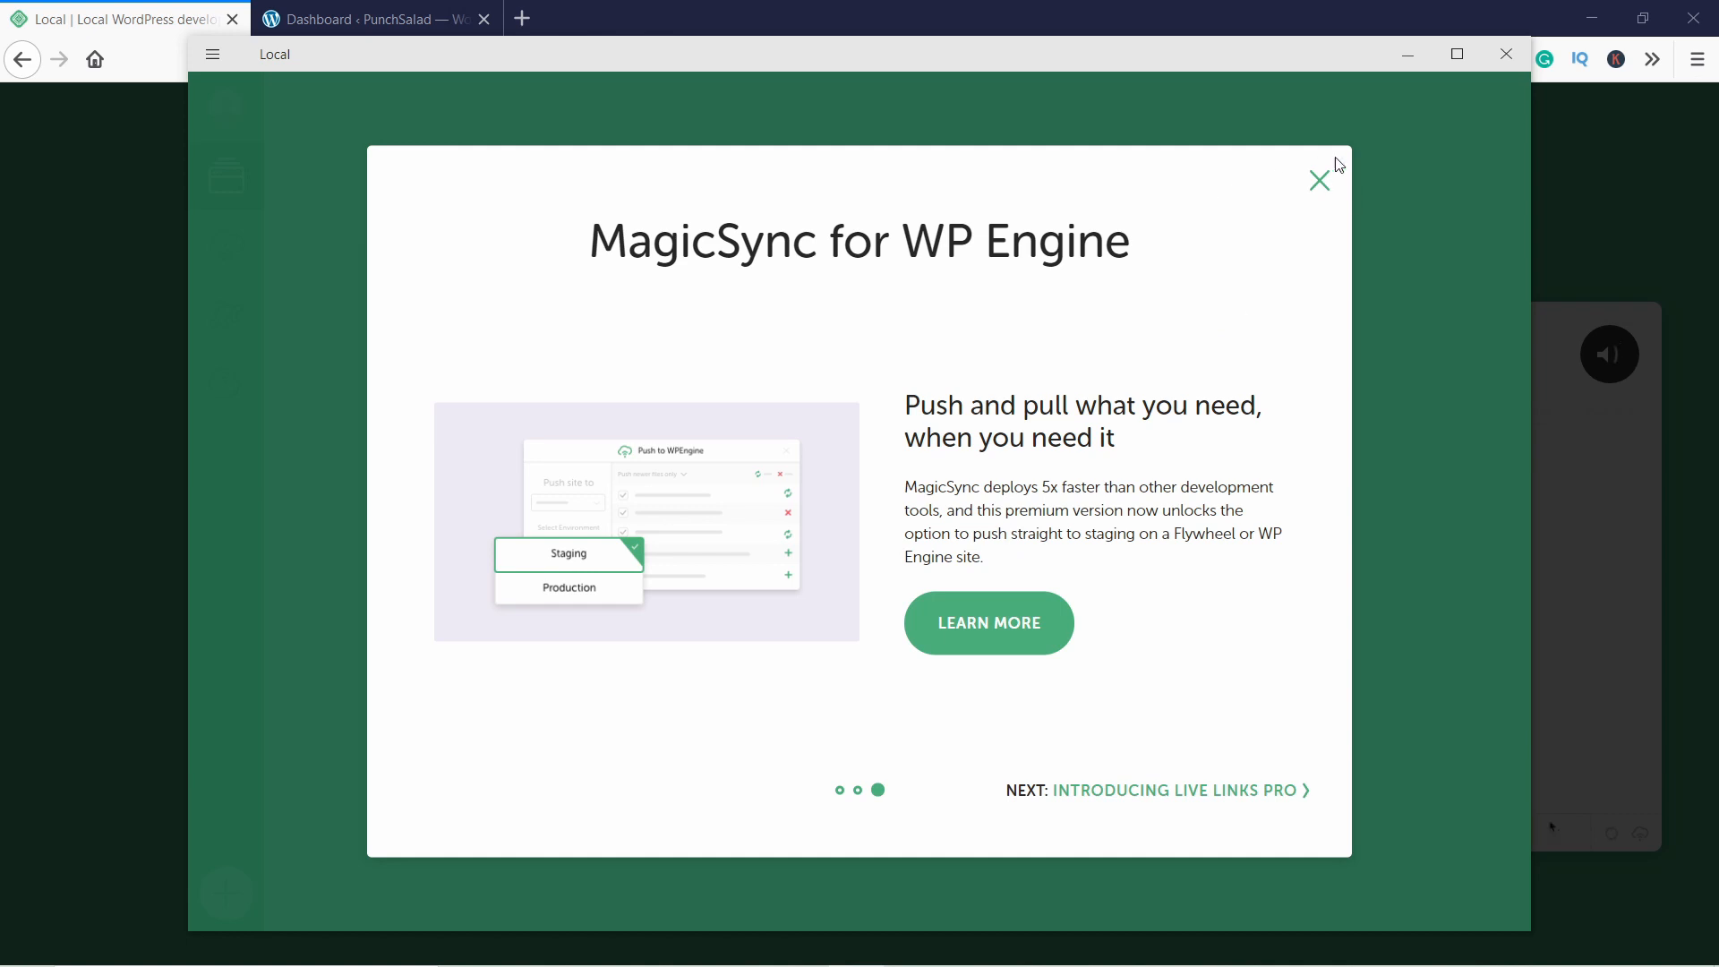
{"action": "left_click", "coordinate": [1319, 179]}
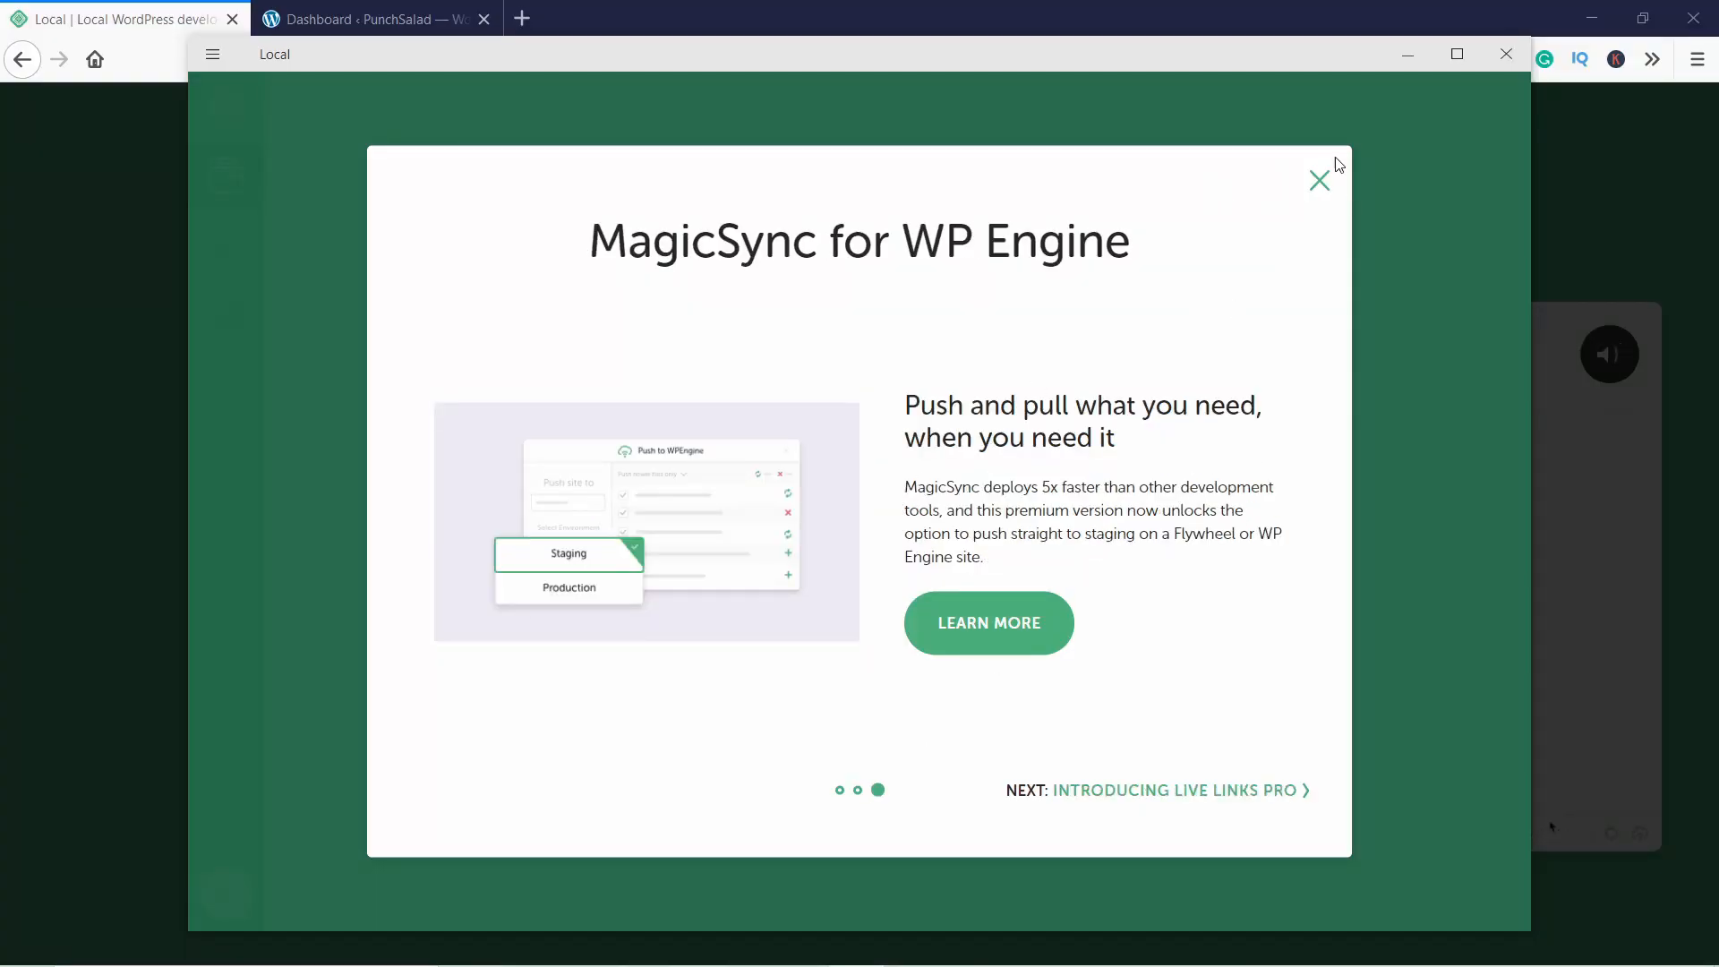
Dismiss the intros and start a new site named punchsalad, keeping default advanced options.
{"action": "left_click", "coordinate": [1319, 179]}
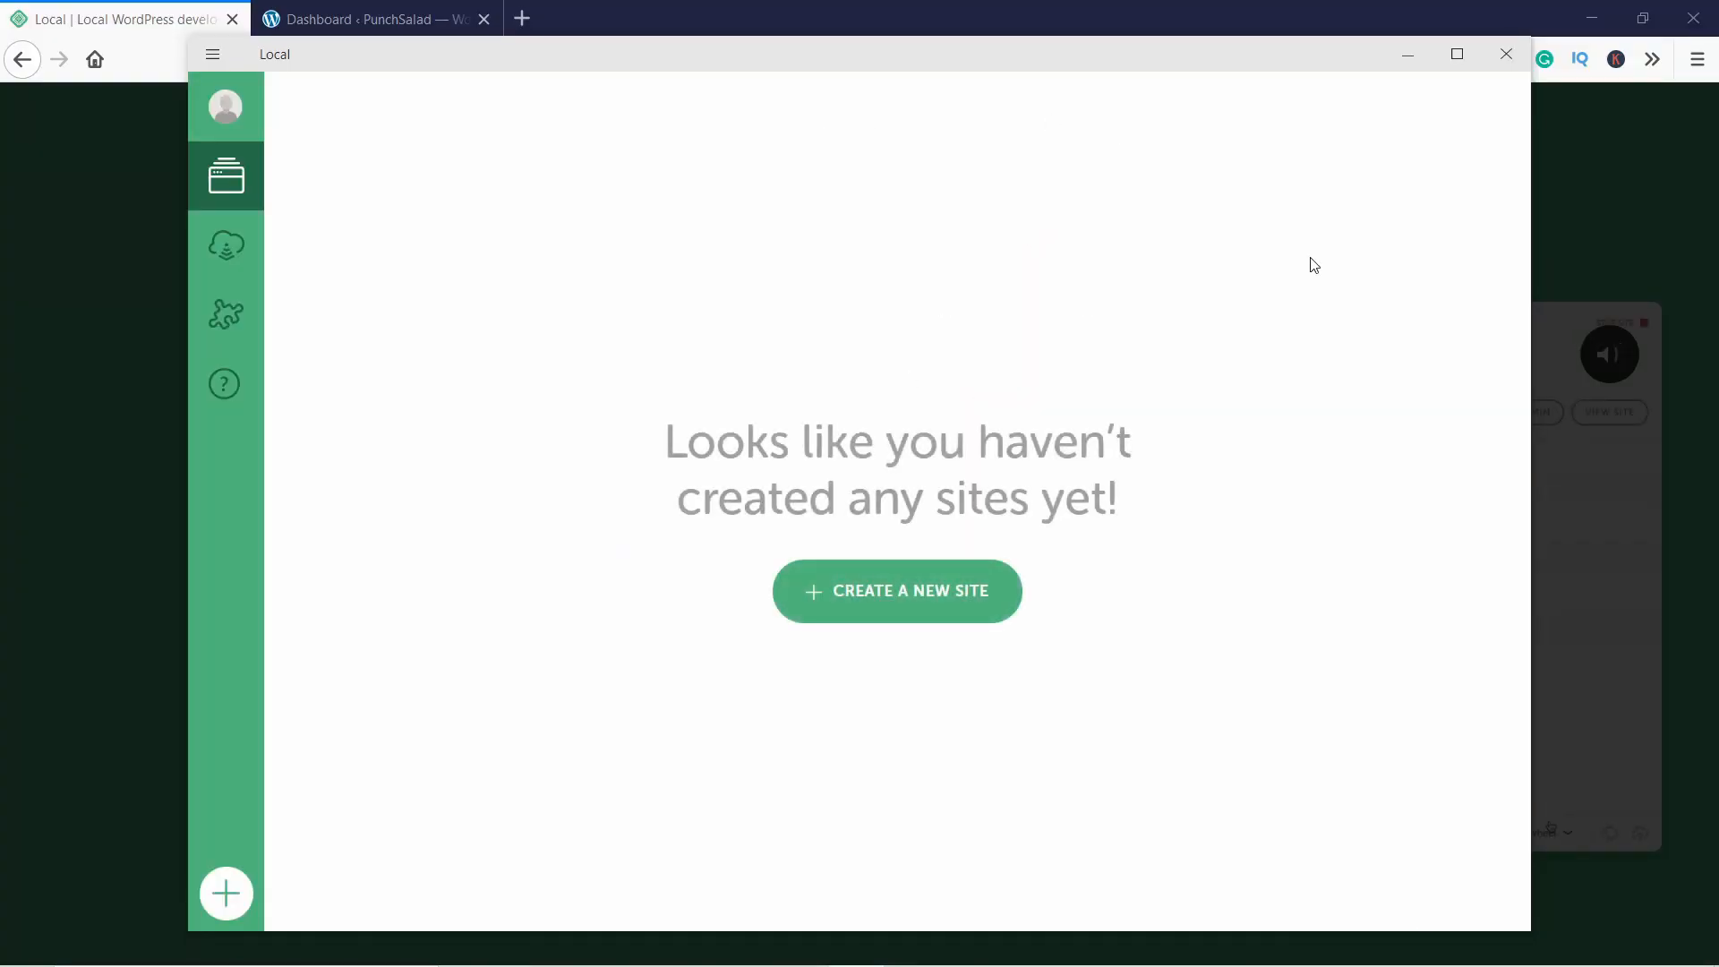
{"action": "mouse_move", "coordinate": [892, 598]}
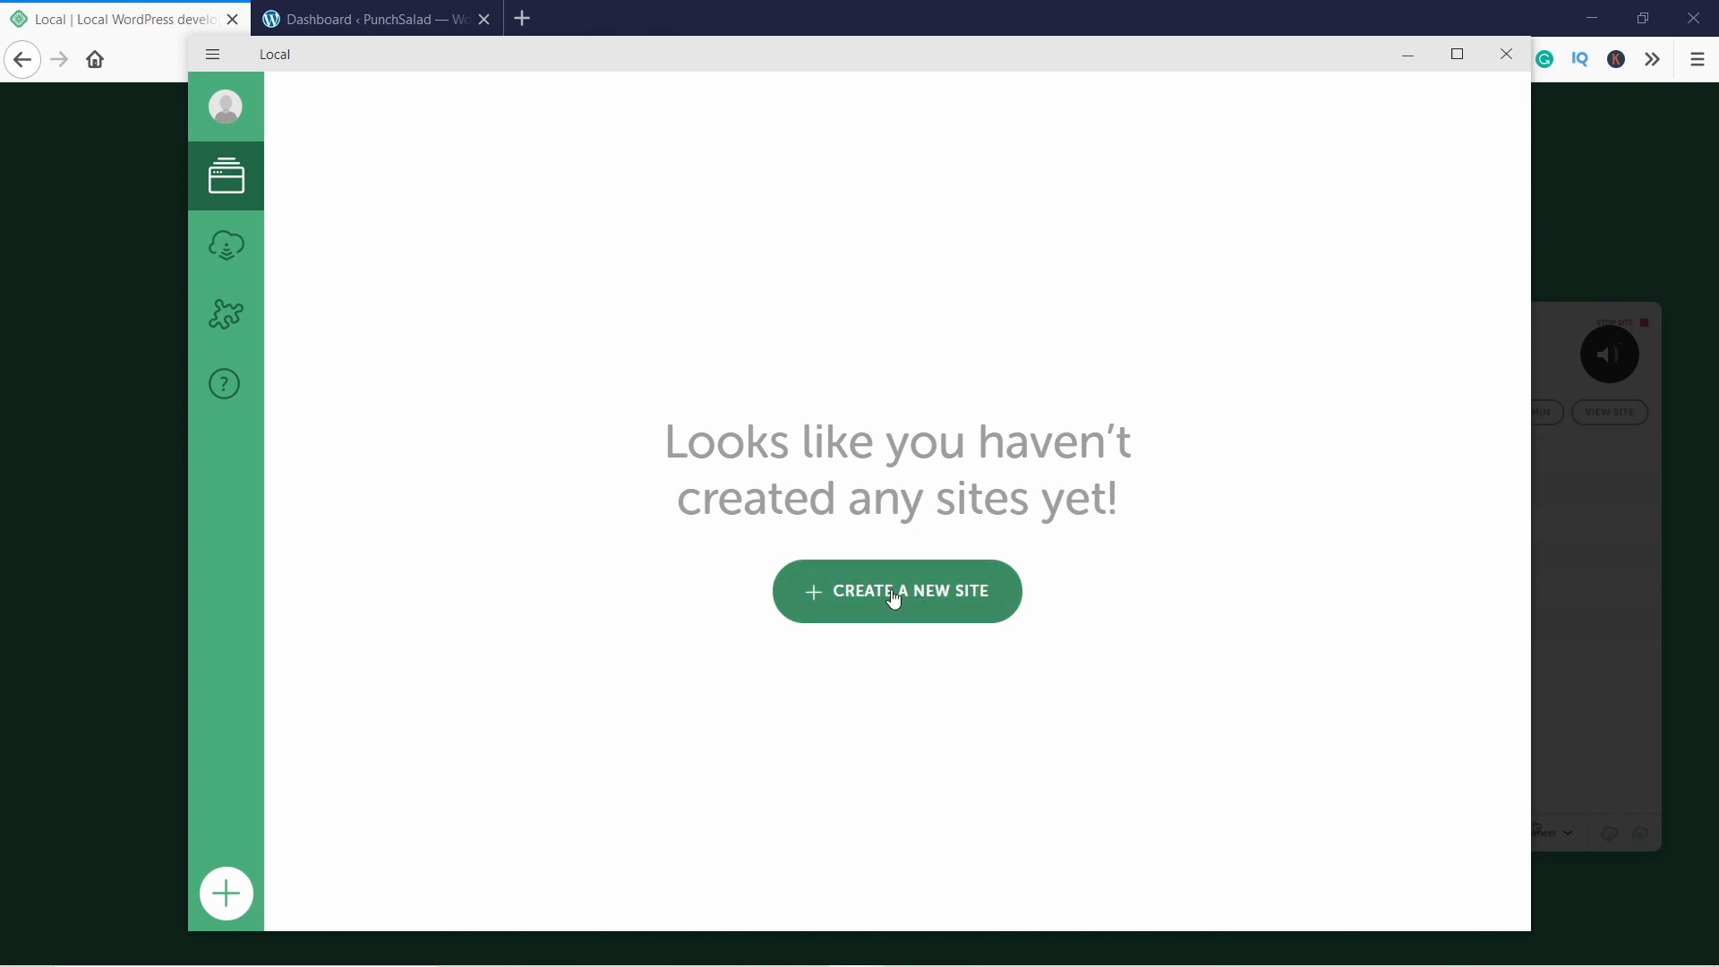
{"action": "left_click", "coordinate": [897, 591]}
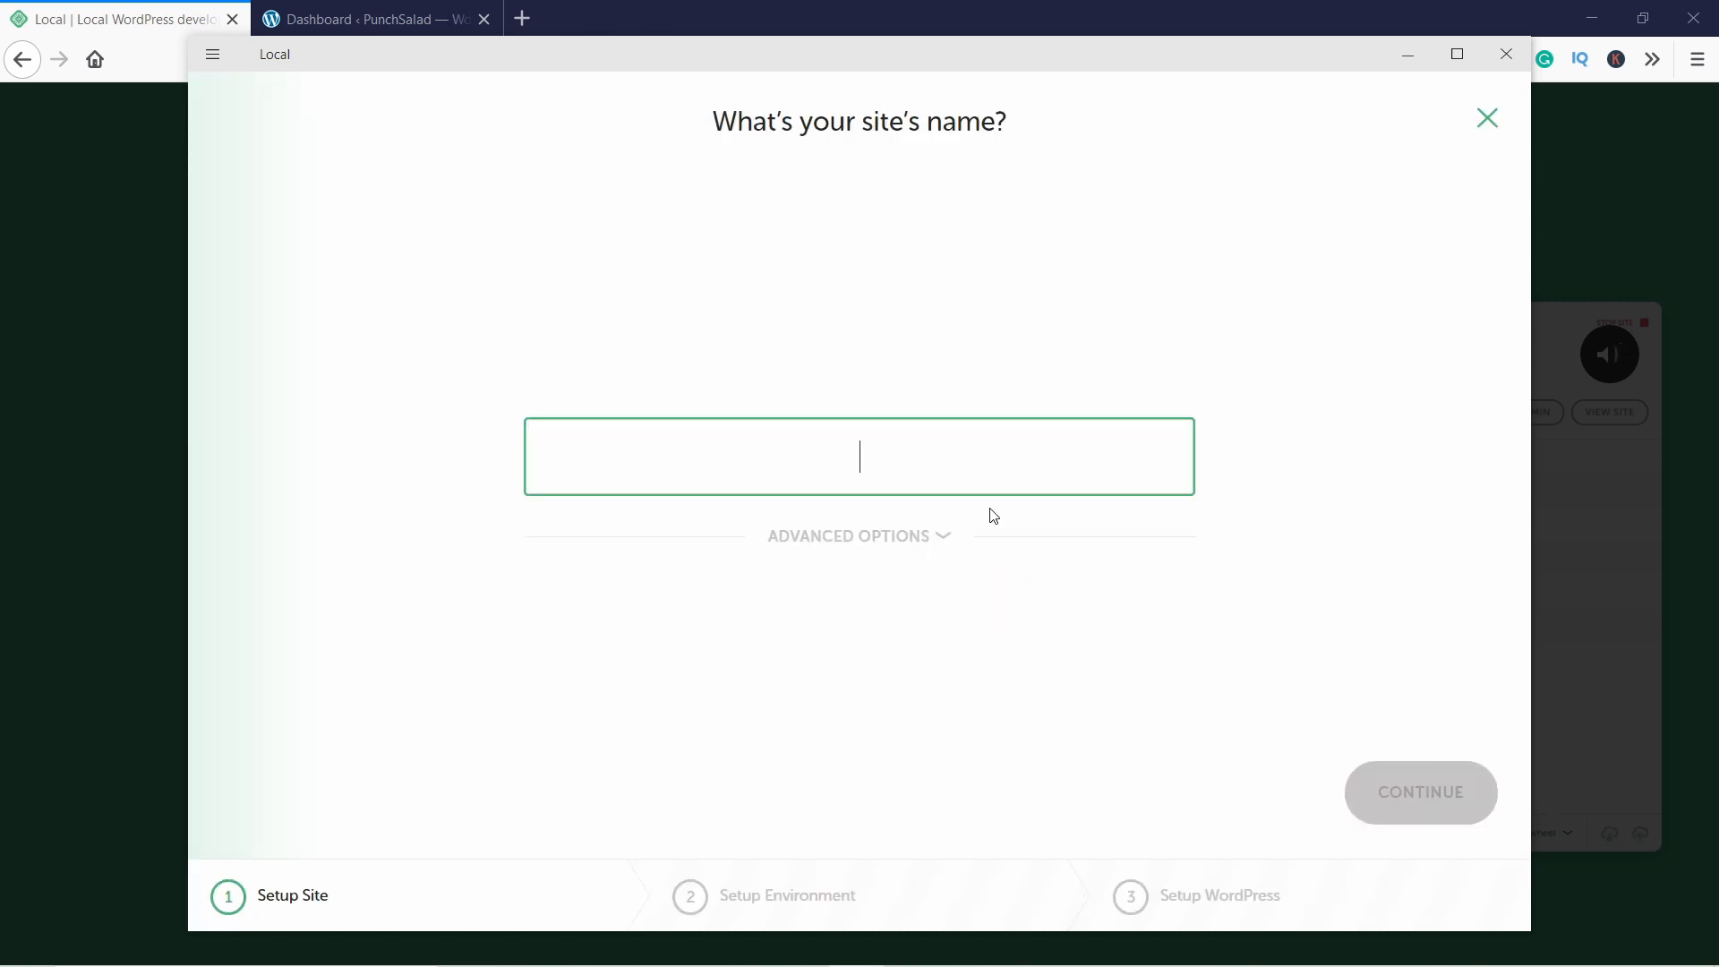
{"action": "mouse_move", "coordinate": [943, 422]}
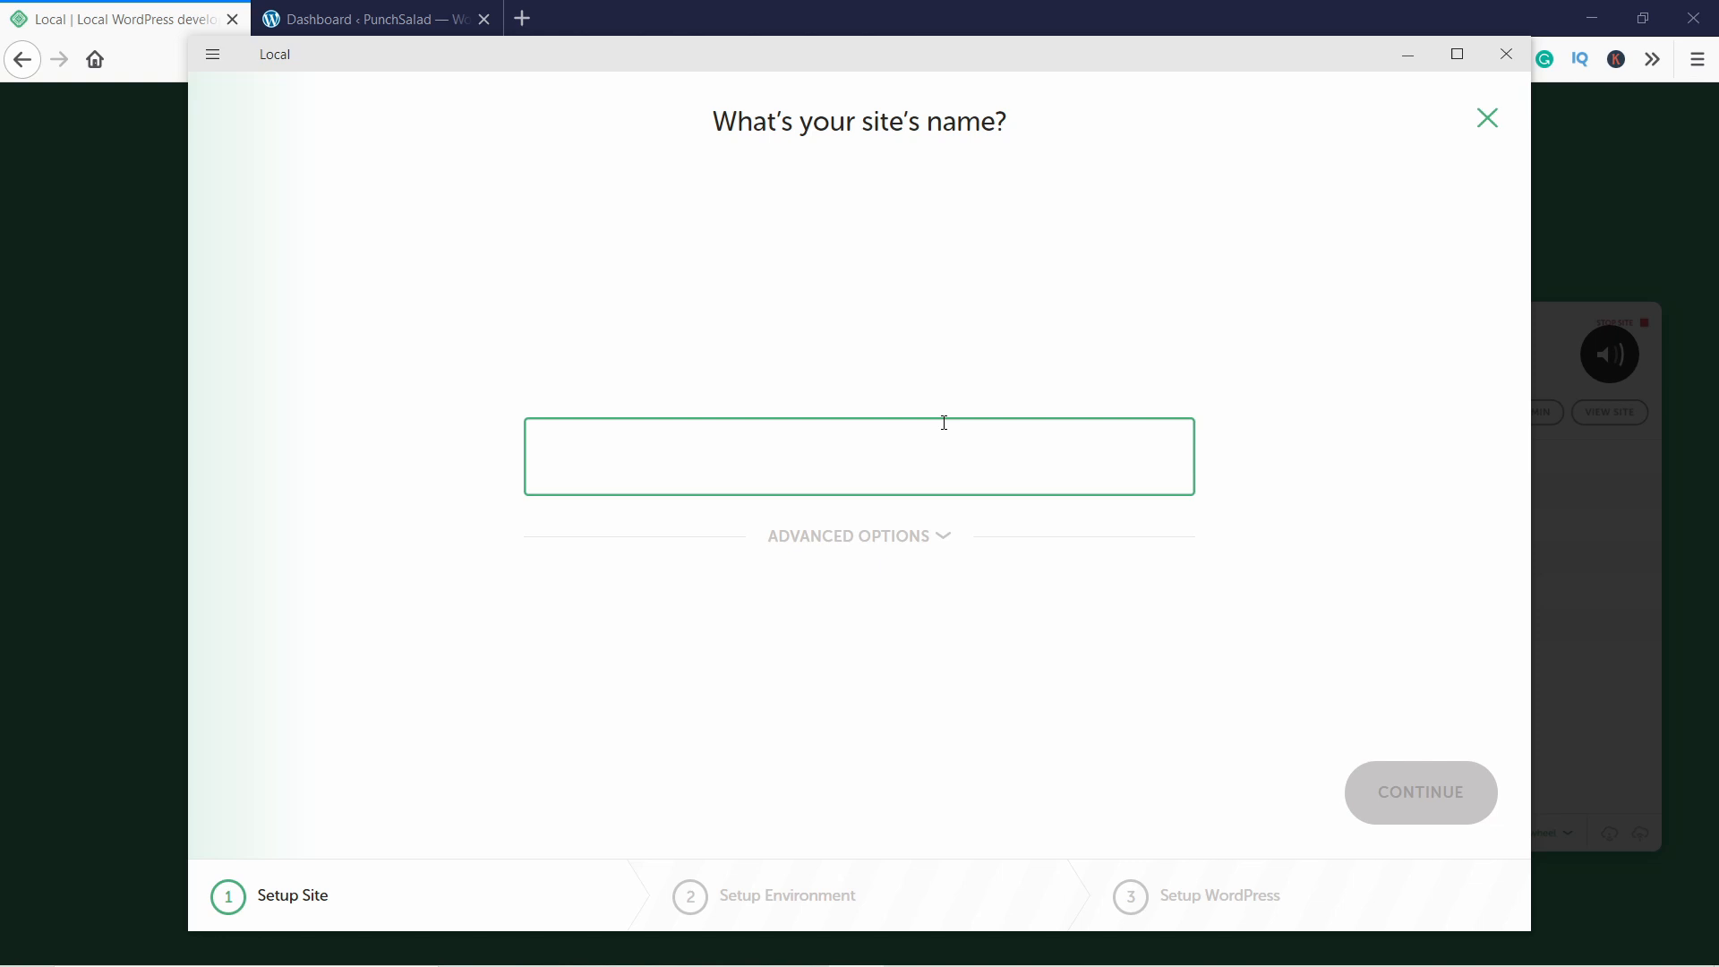
{"action": "type", "text": "punchsalad.com"}
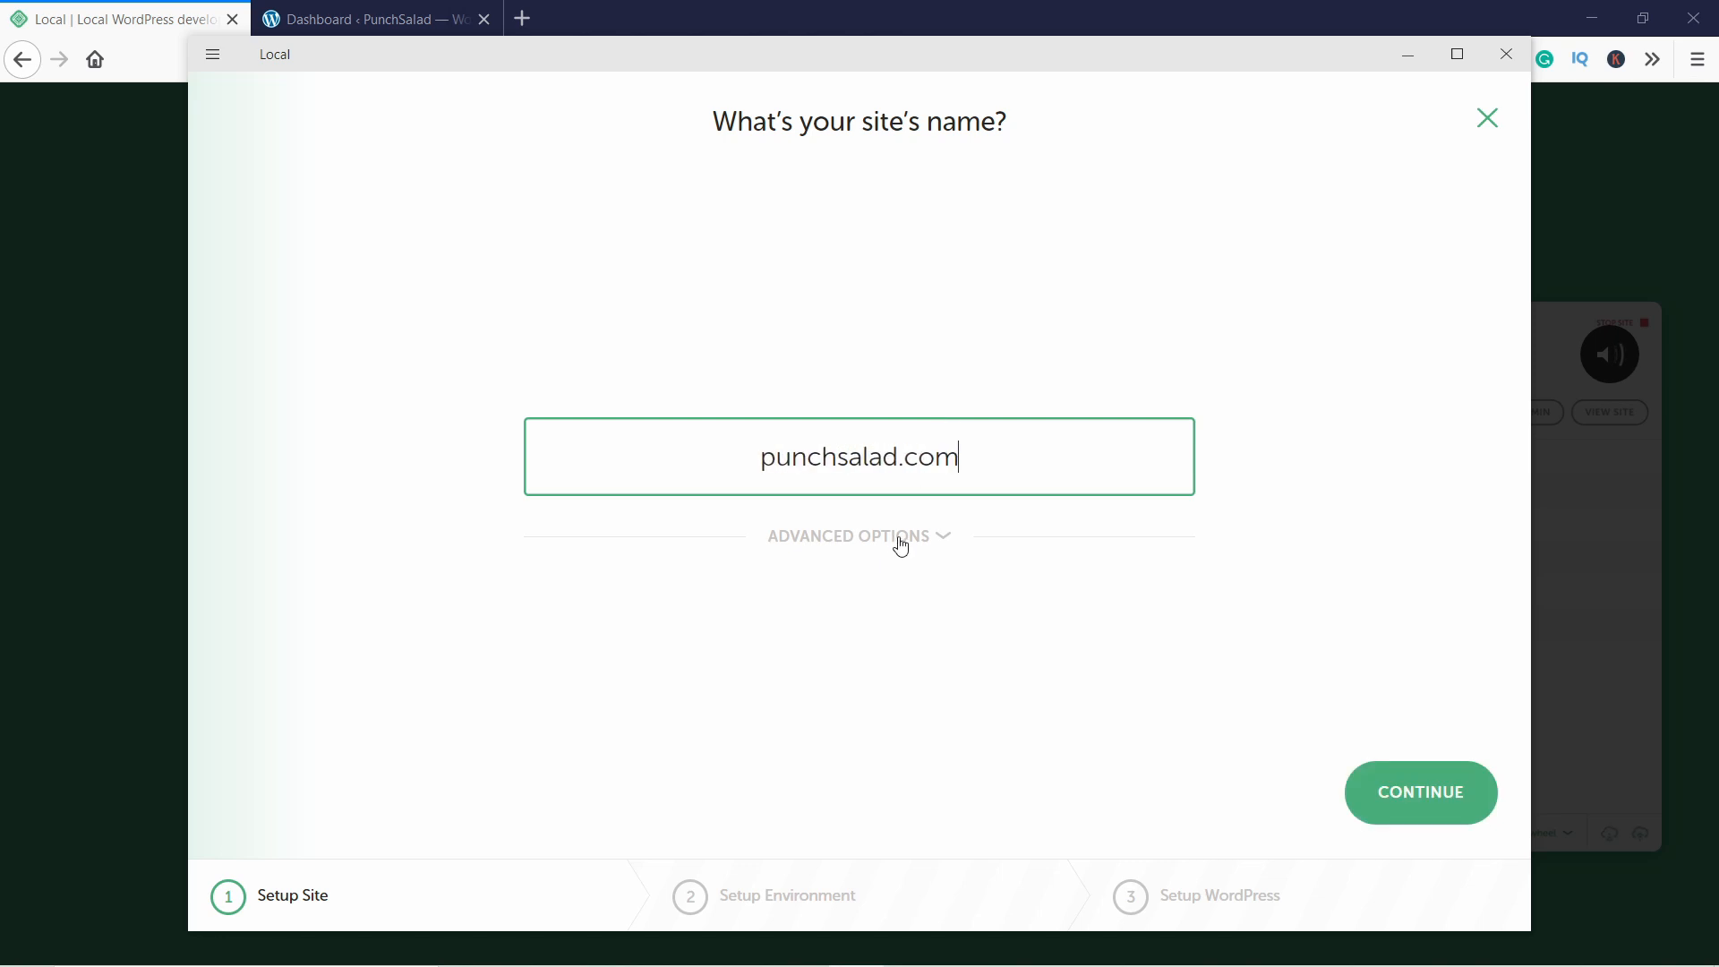
{"action": "left_click", "coordinate": [858, 536]}
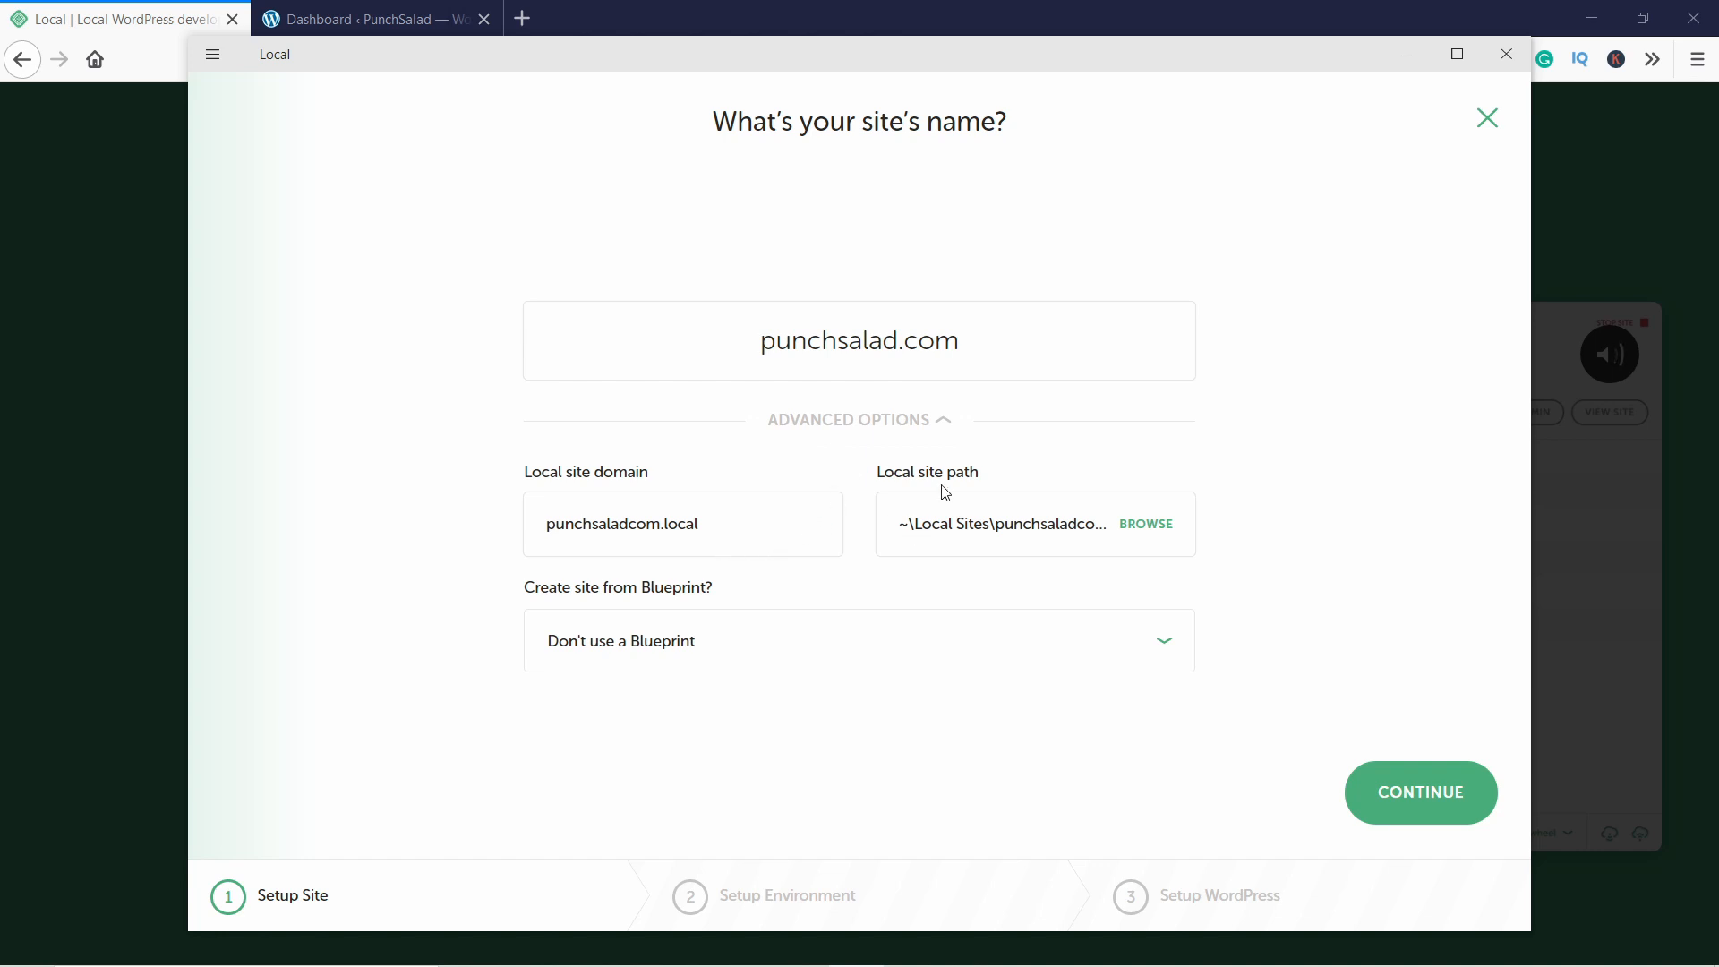
{"action": "double_click", "coordinate": [680, 524]}
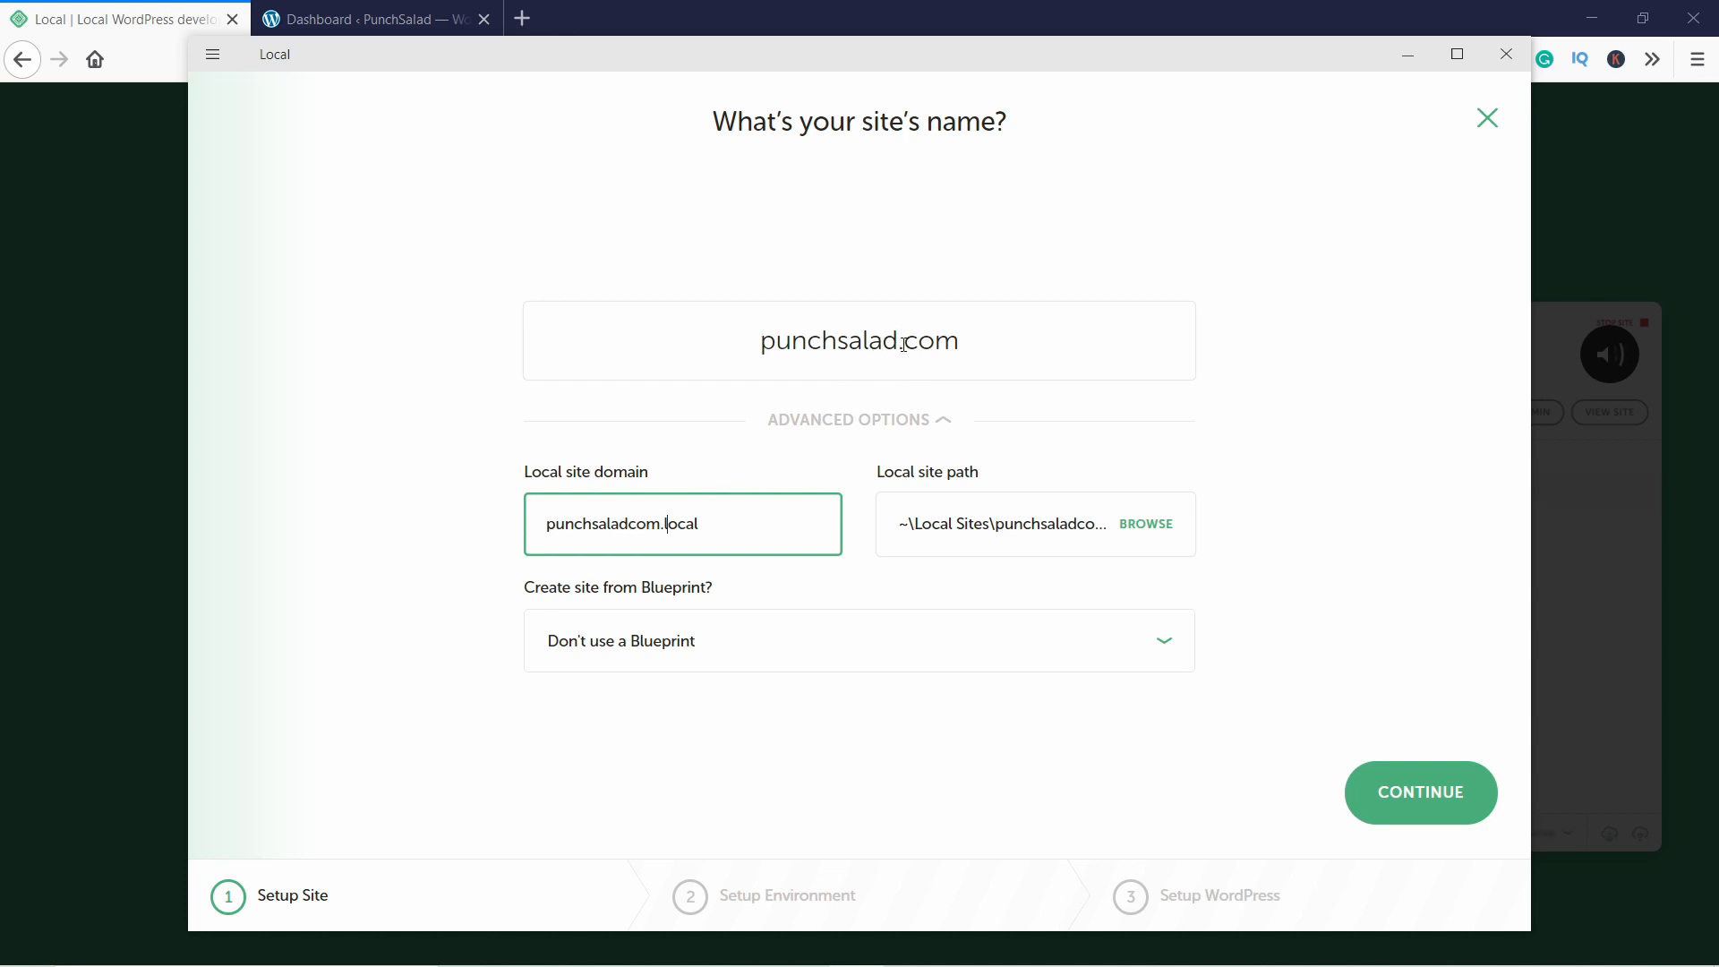
{"action": "type", "text": "punchsalad"}
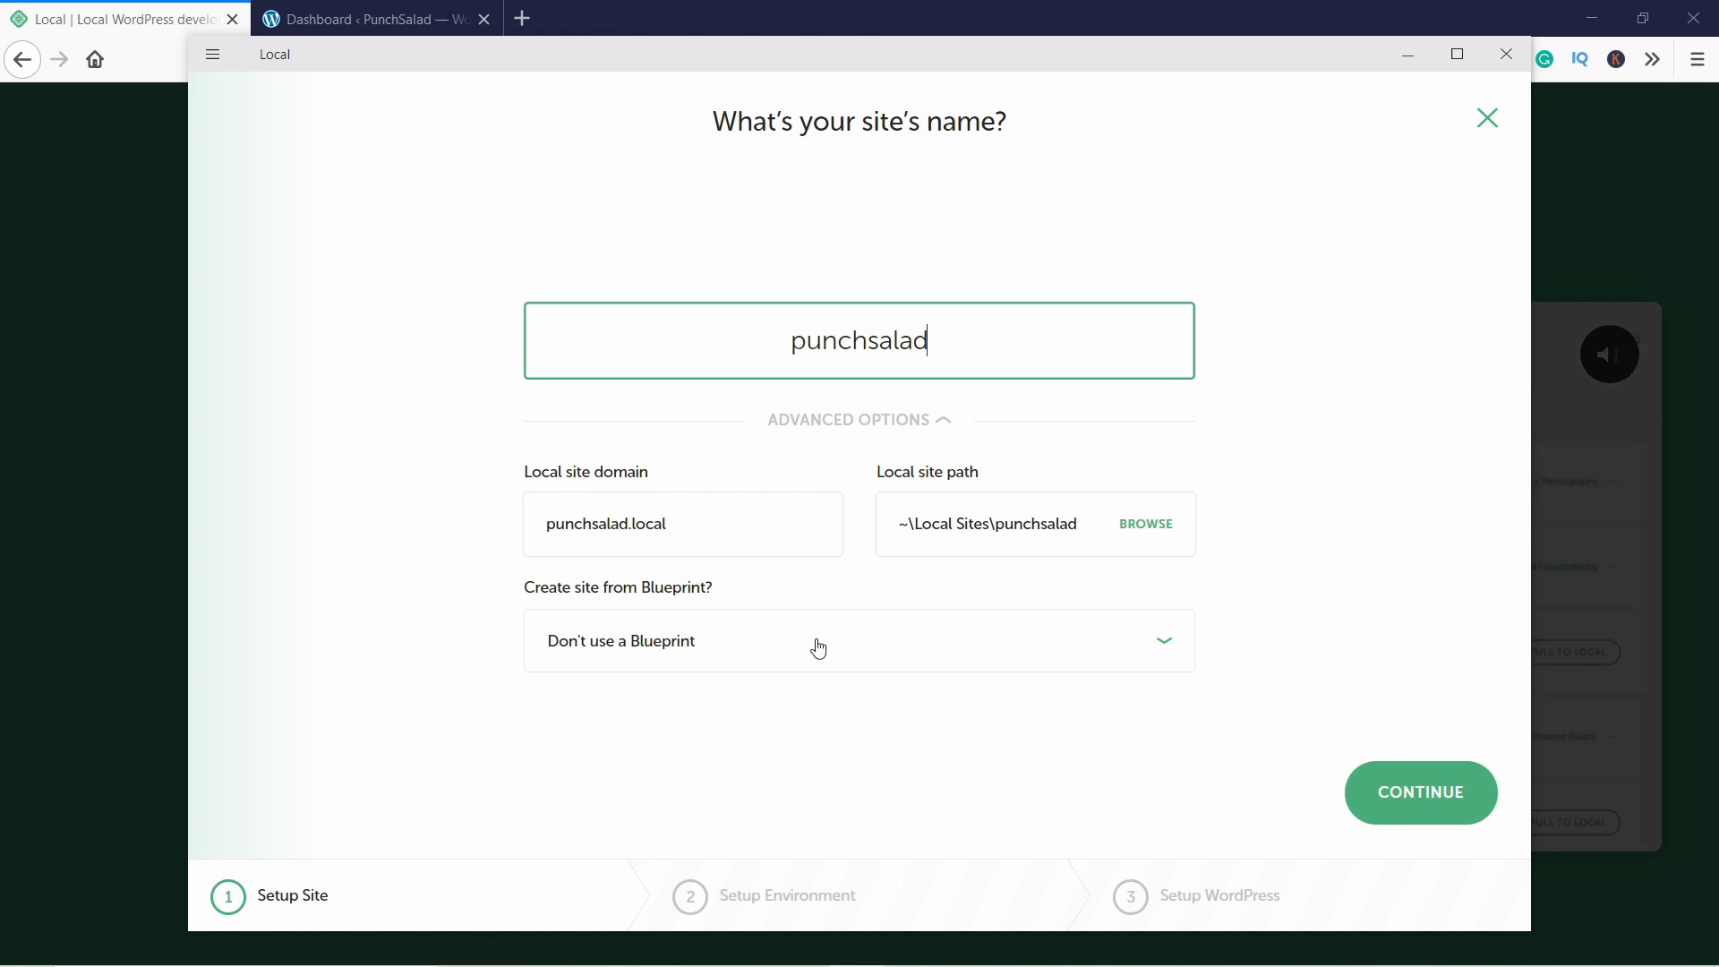
{"action": "mouse_move", "coordinate": [816, 655]}
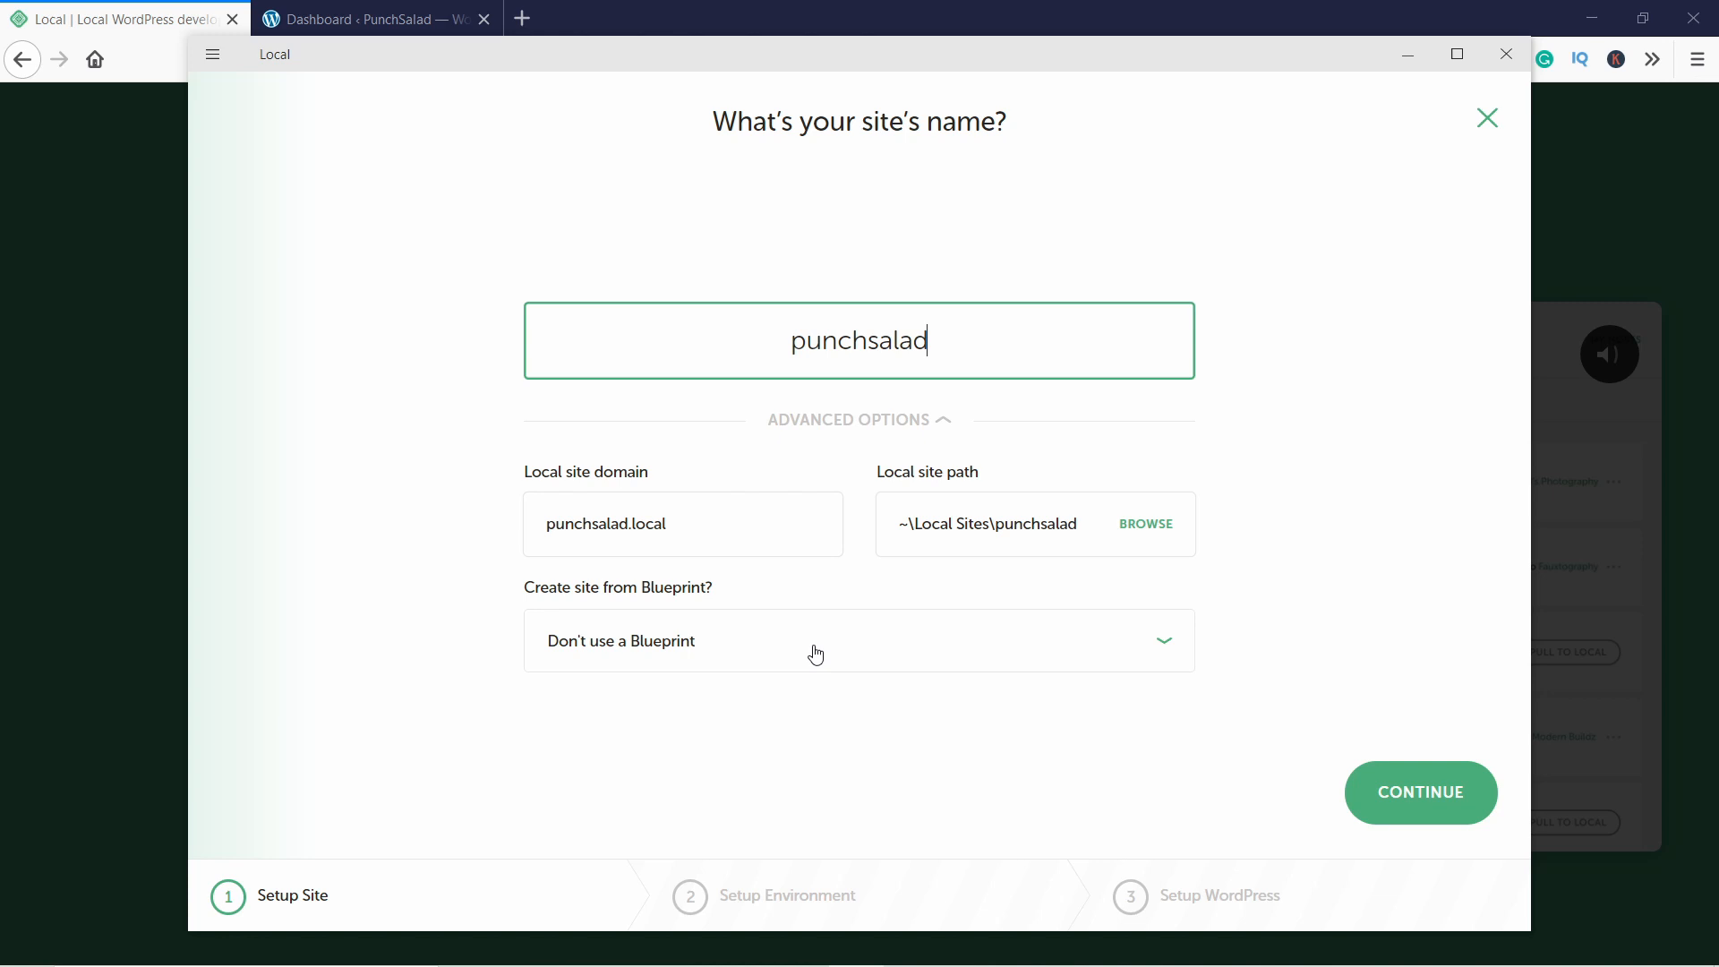
{"action": "left_click", "coordinate": [814, 641]}
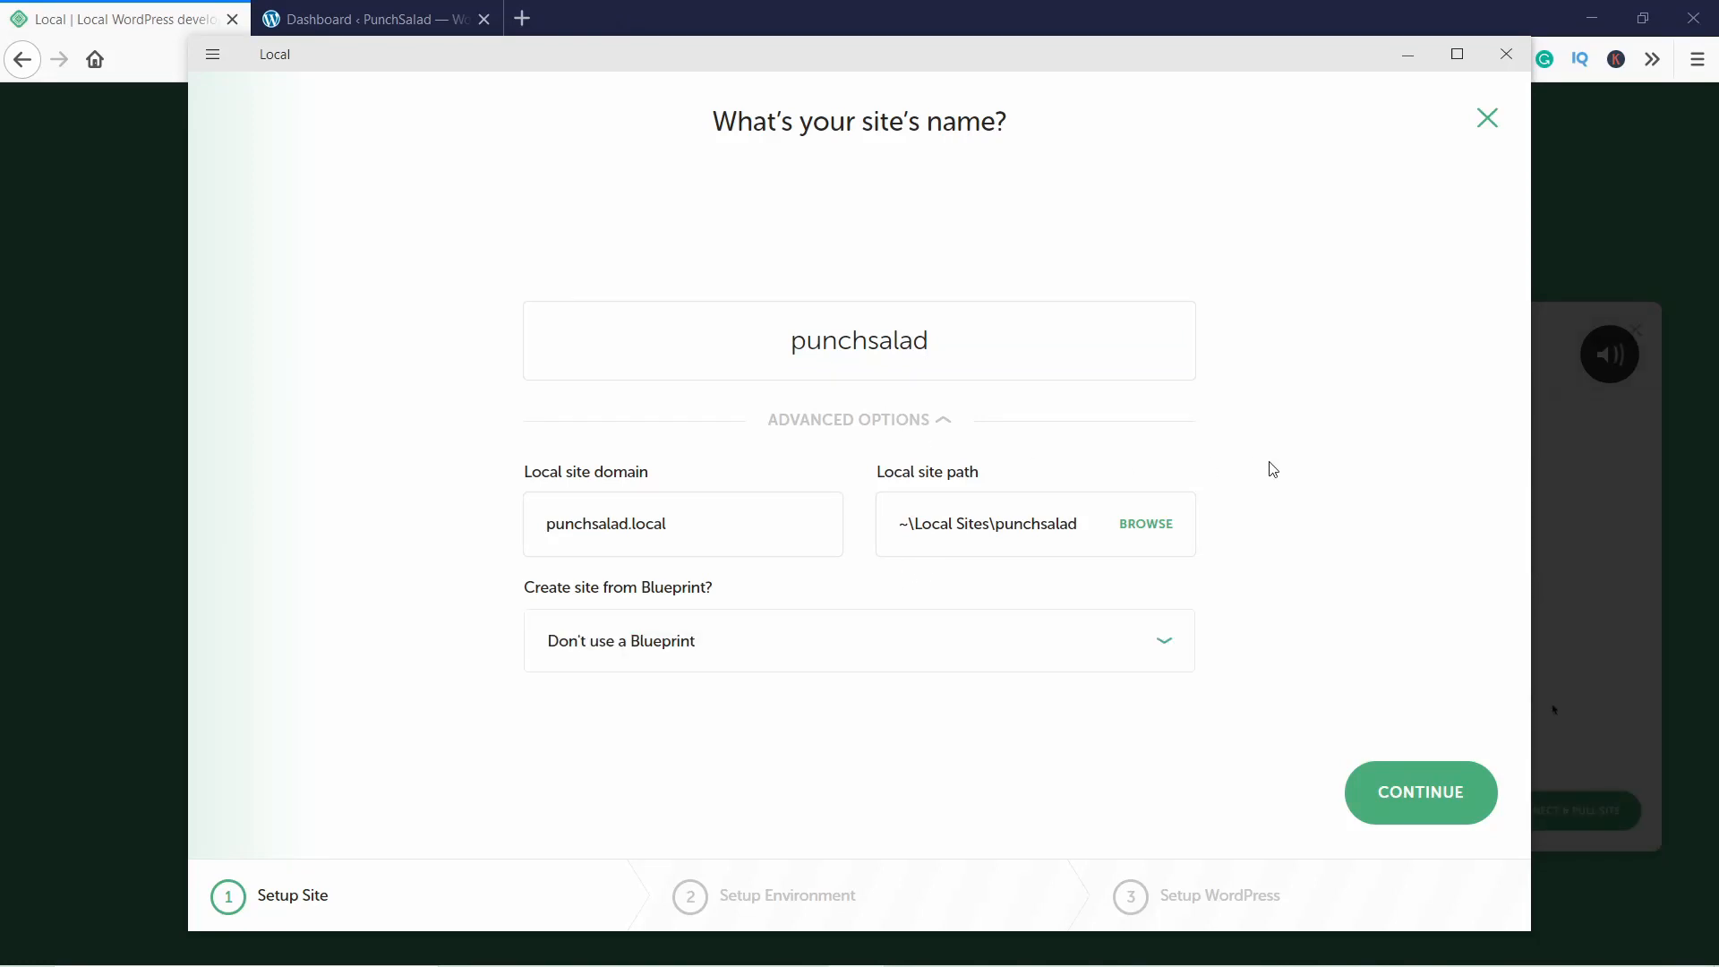
Keep the Preferred environment of PHP 7.3.5, nginx and MySQL 8.0.16.
{"action": "left_click", "coordinate": [1420, 792]}
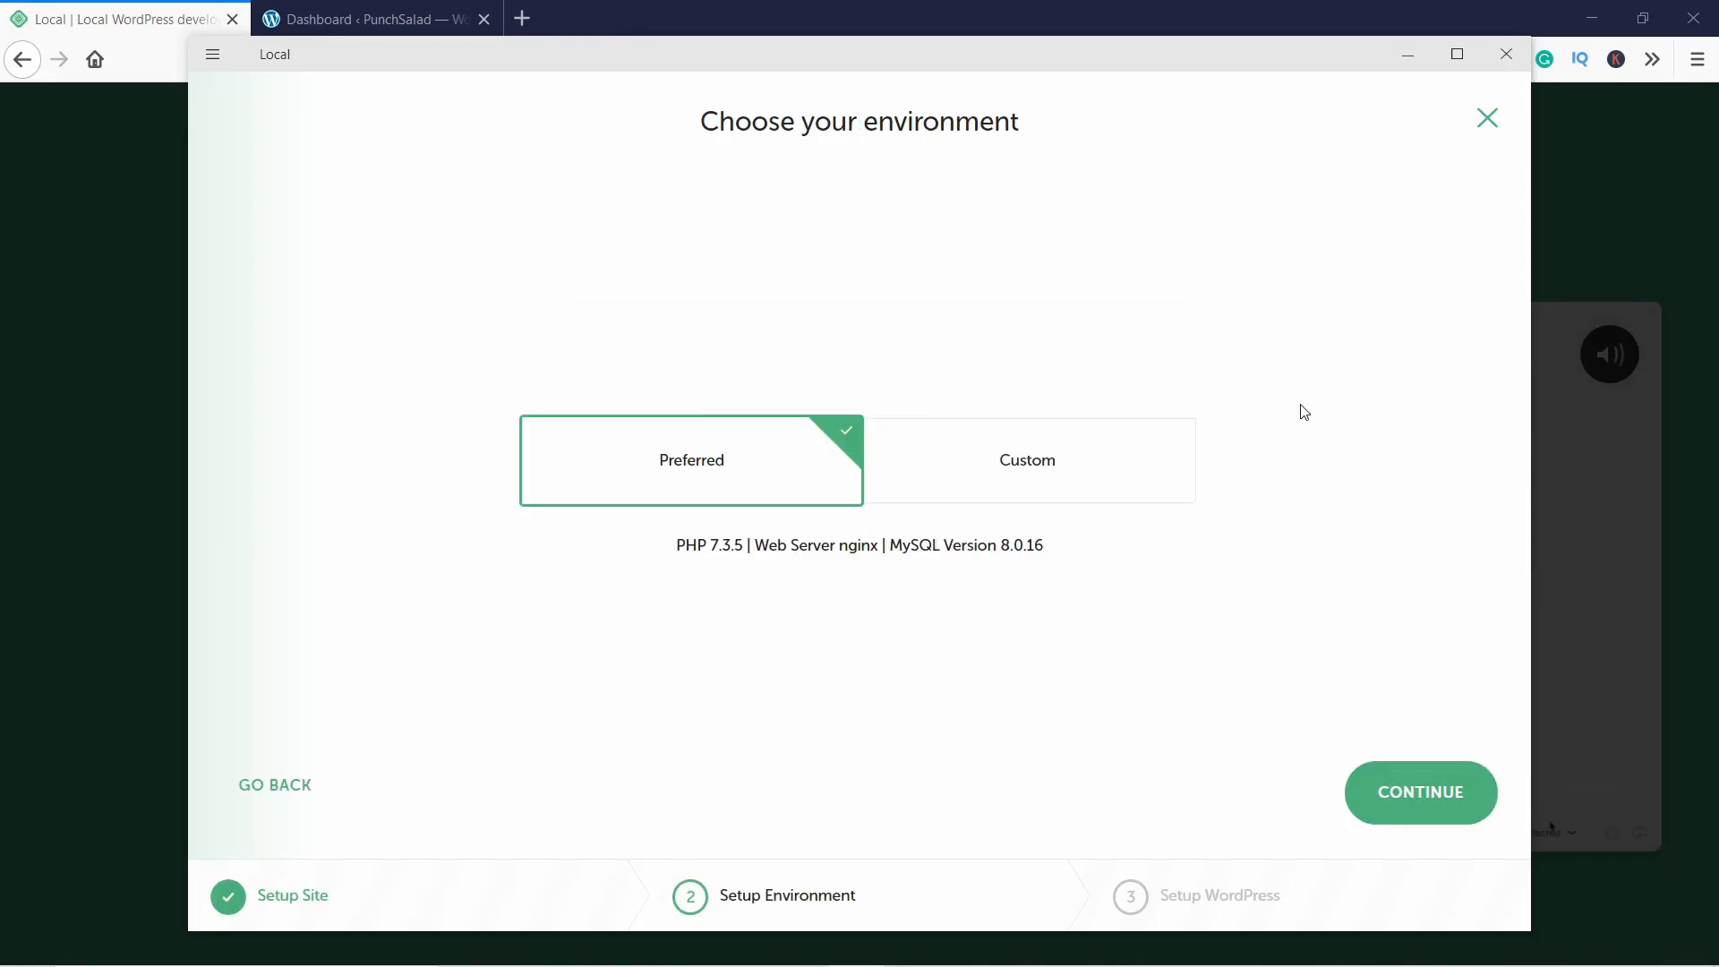
{"action": "mouse_move", "coordinate": [916, 453]}
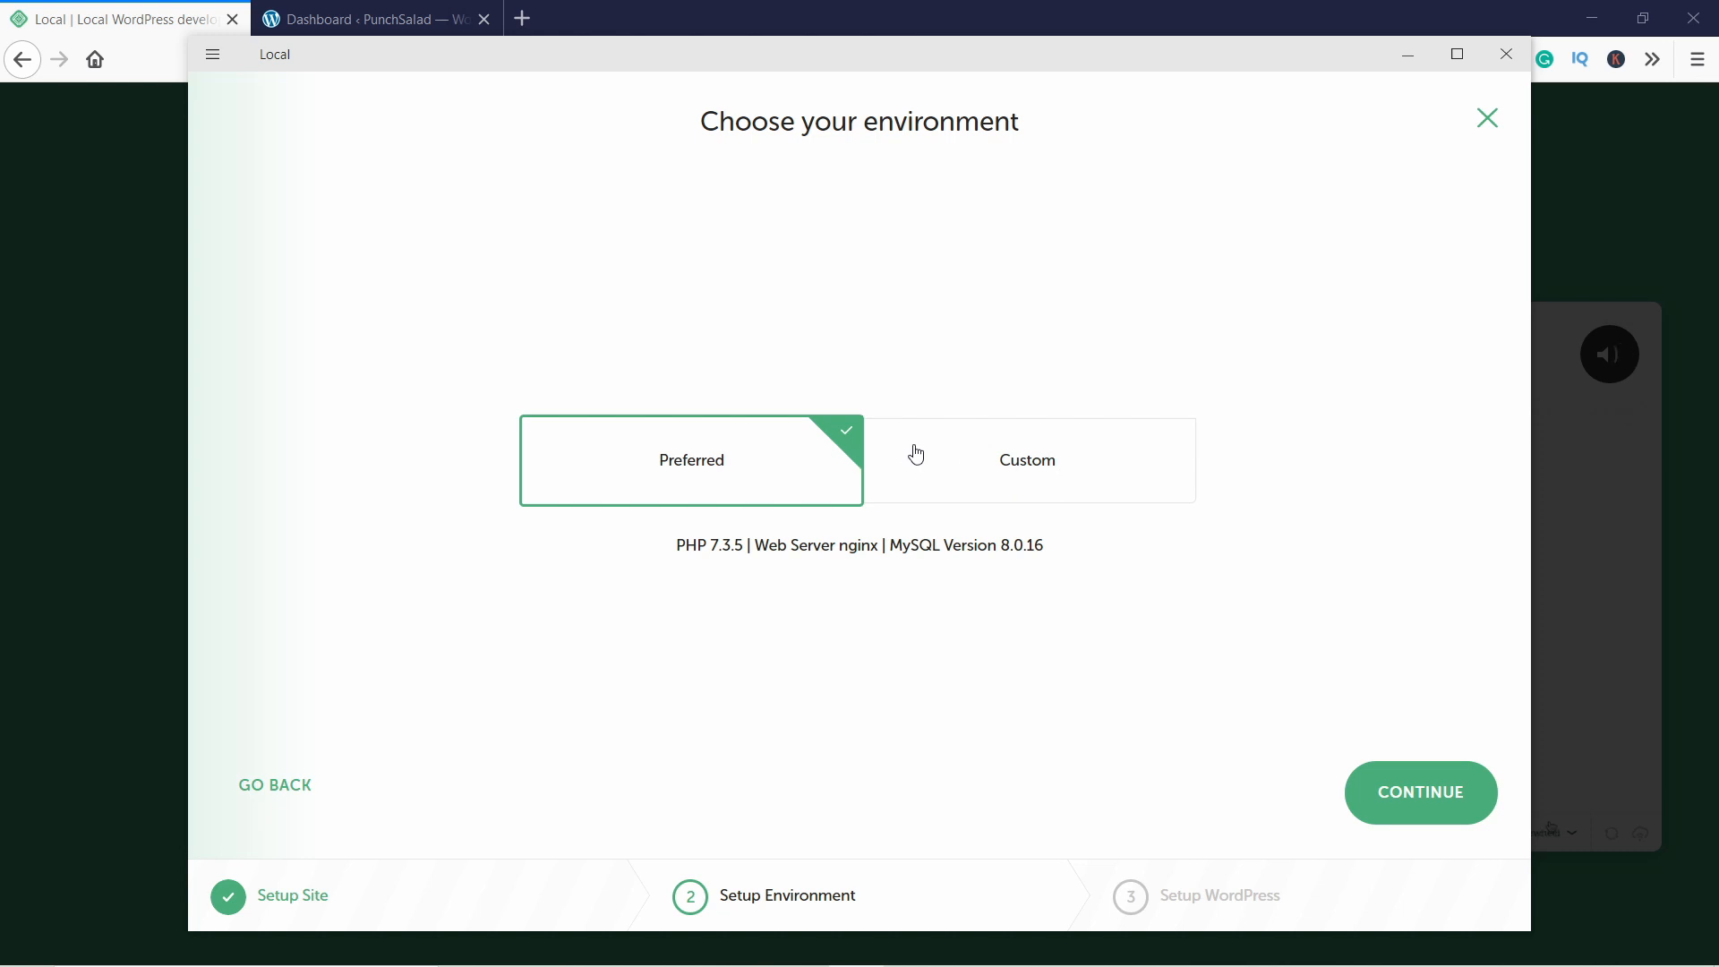
{"action": "mouse_move", "coordinate": [1029, 466]}
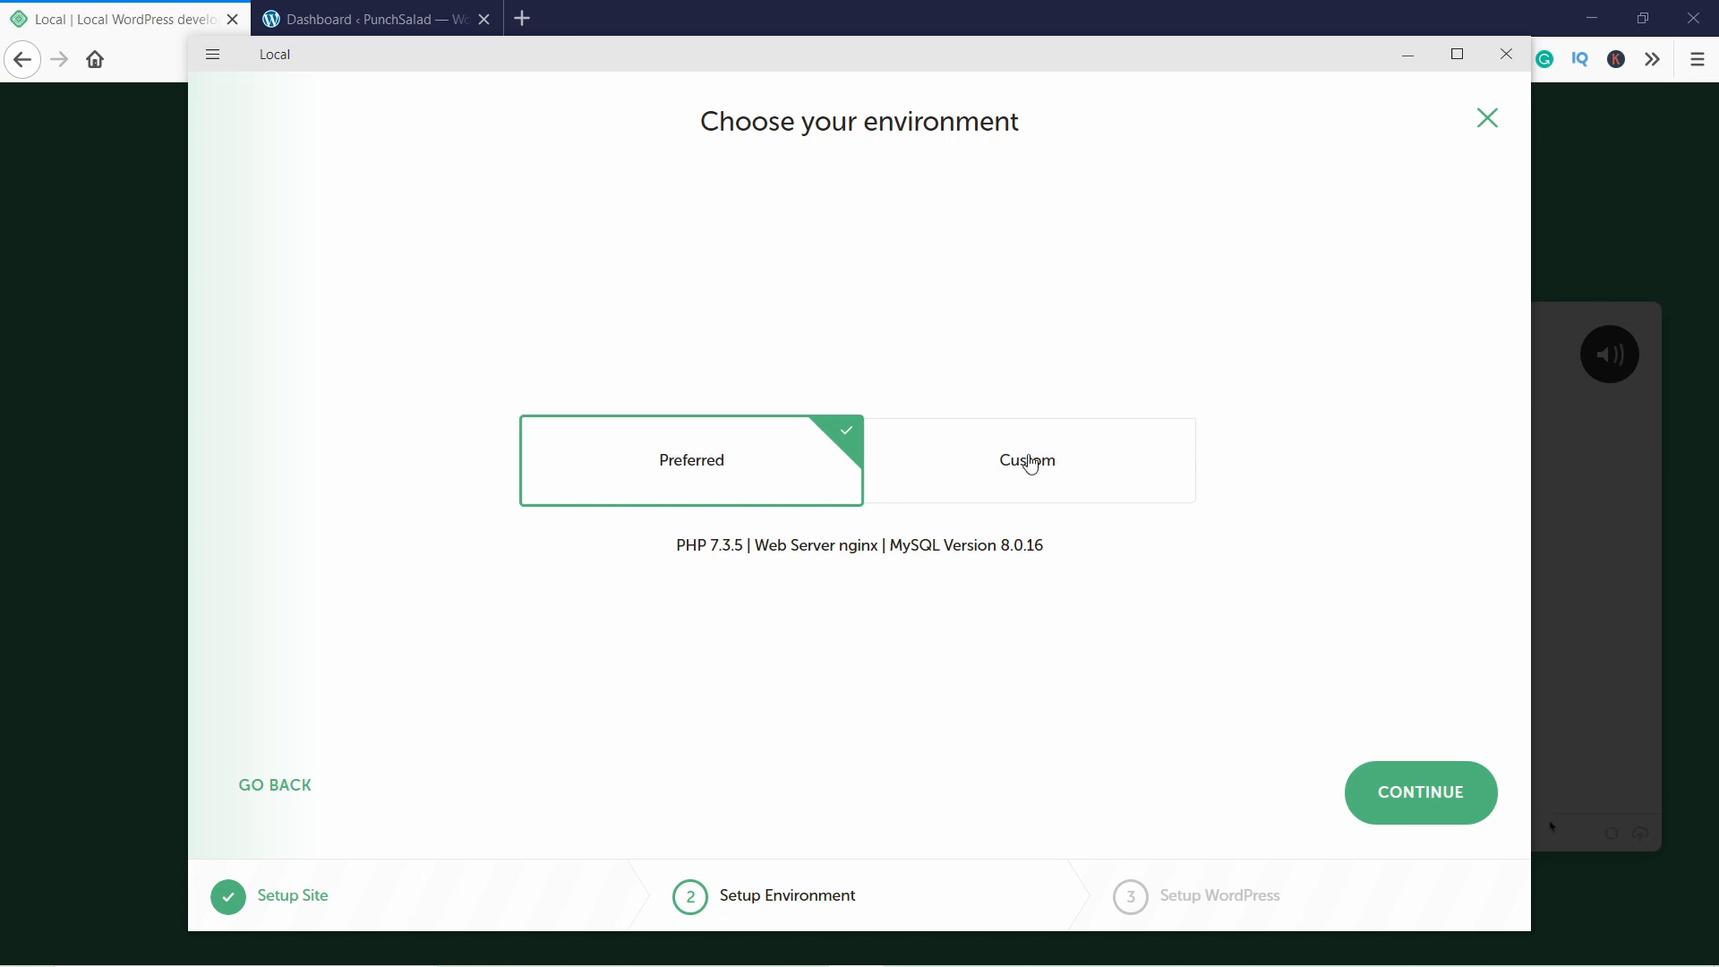
{"action": "left_click", "coordinate": [1027, 460]}
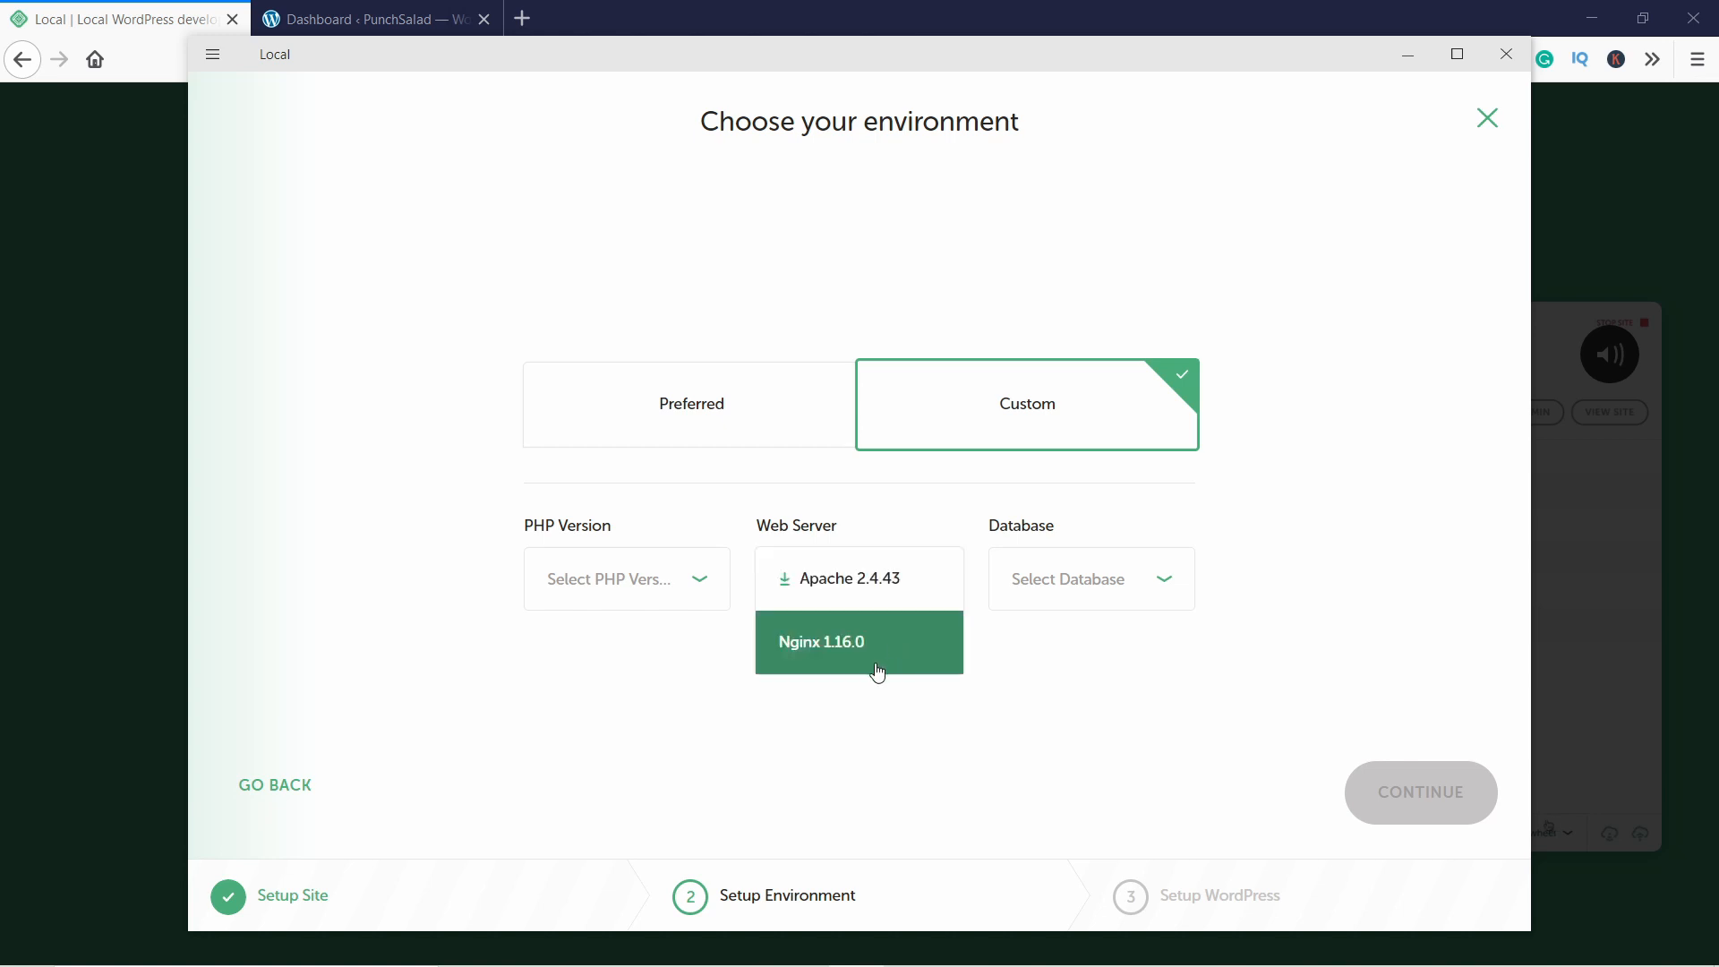
{"action": "left_click", "coordinate": [1090, 578]}
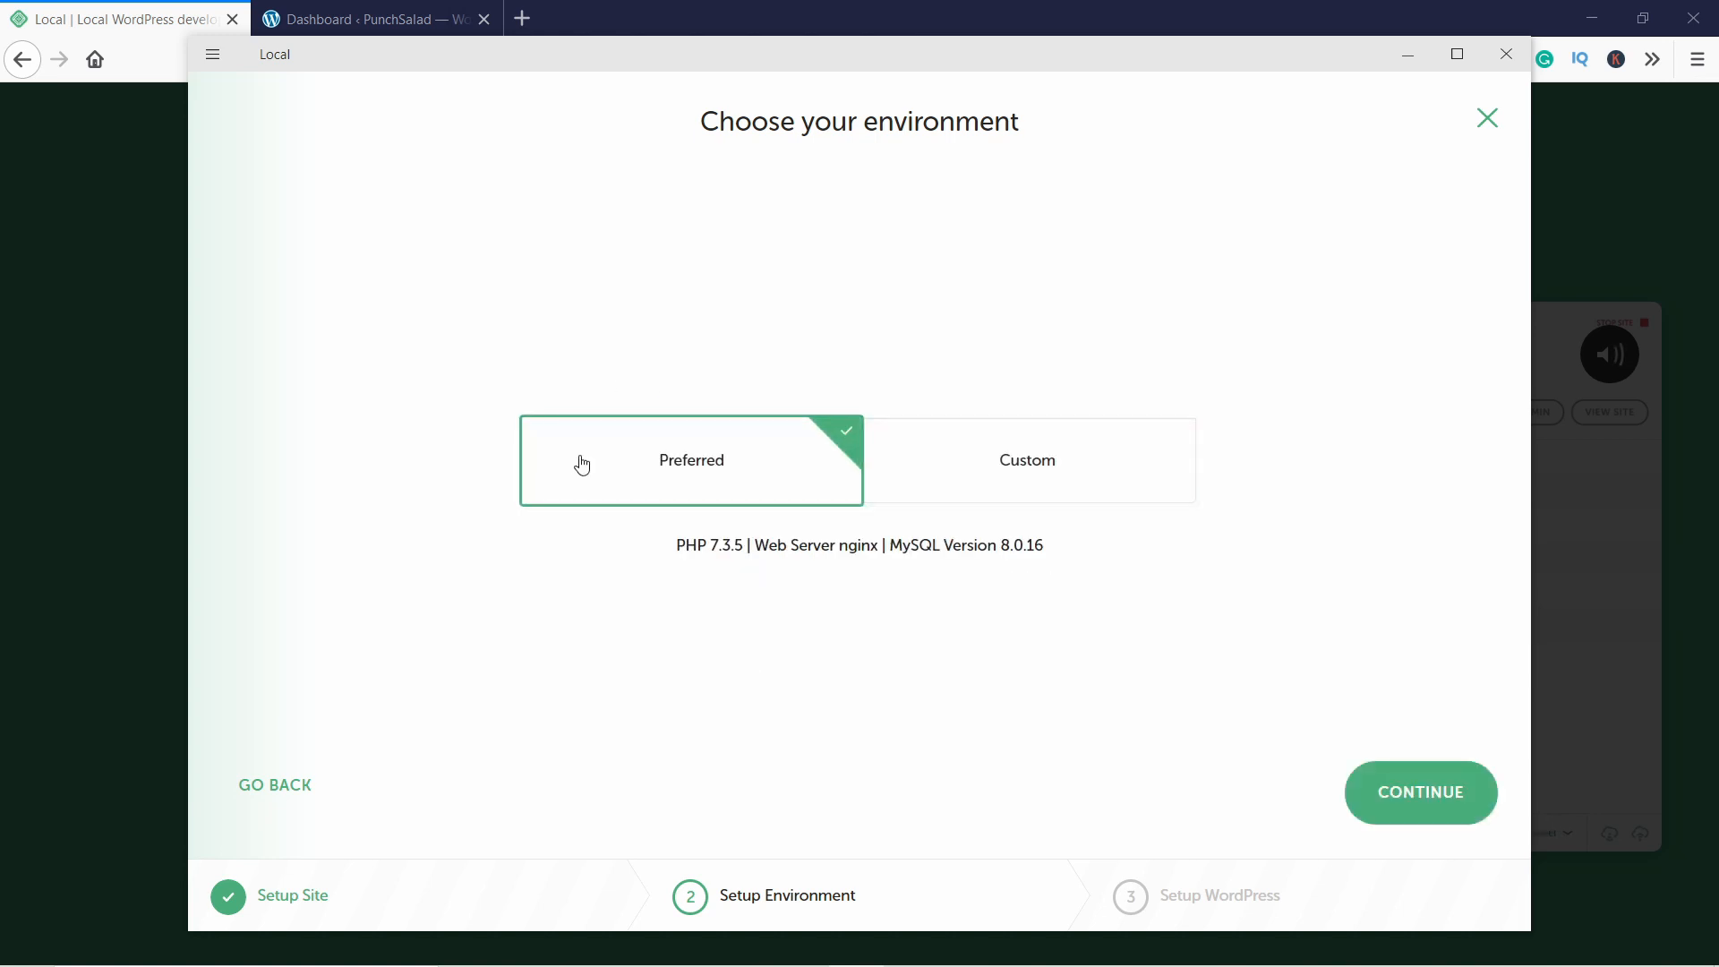
{"action": "mouse_move", "coordinate": [635, 405]}
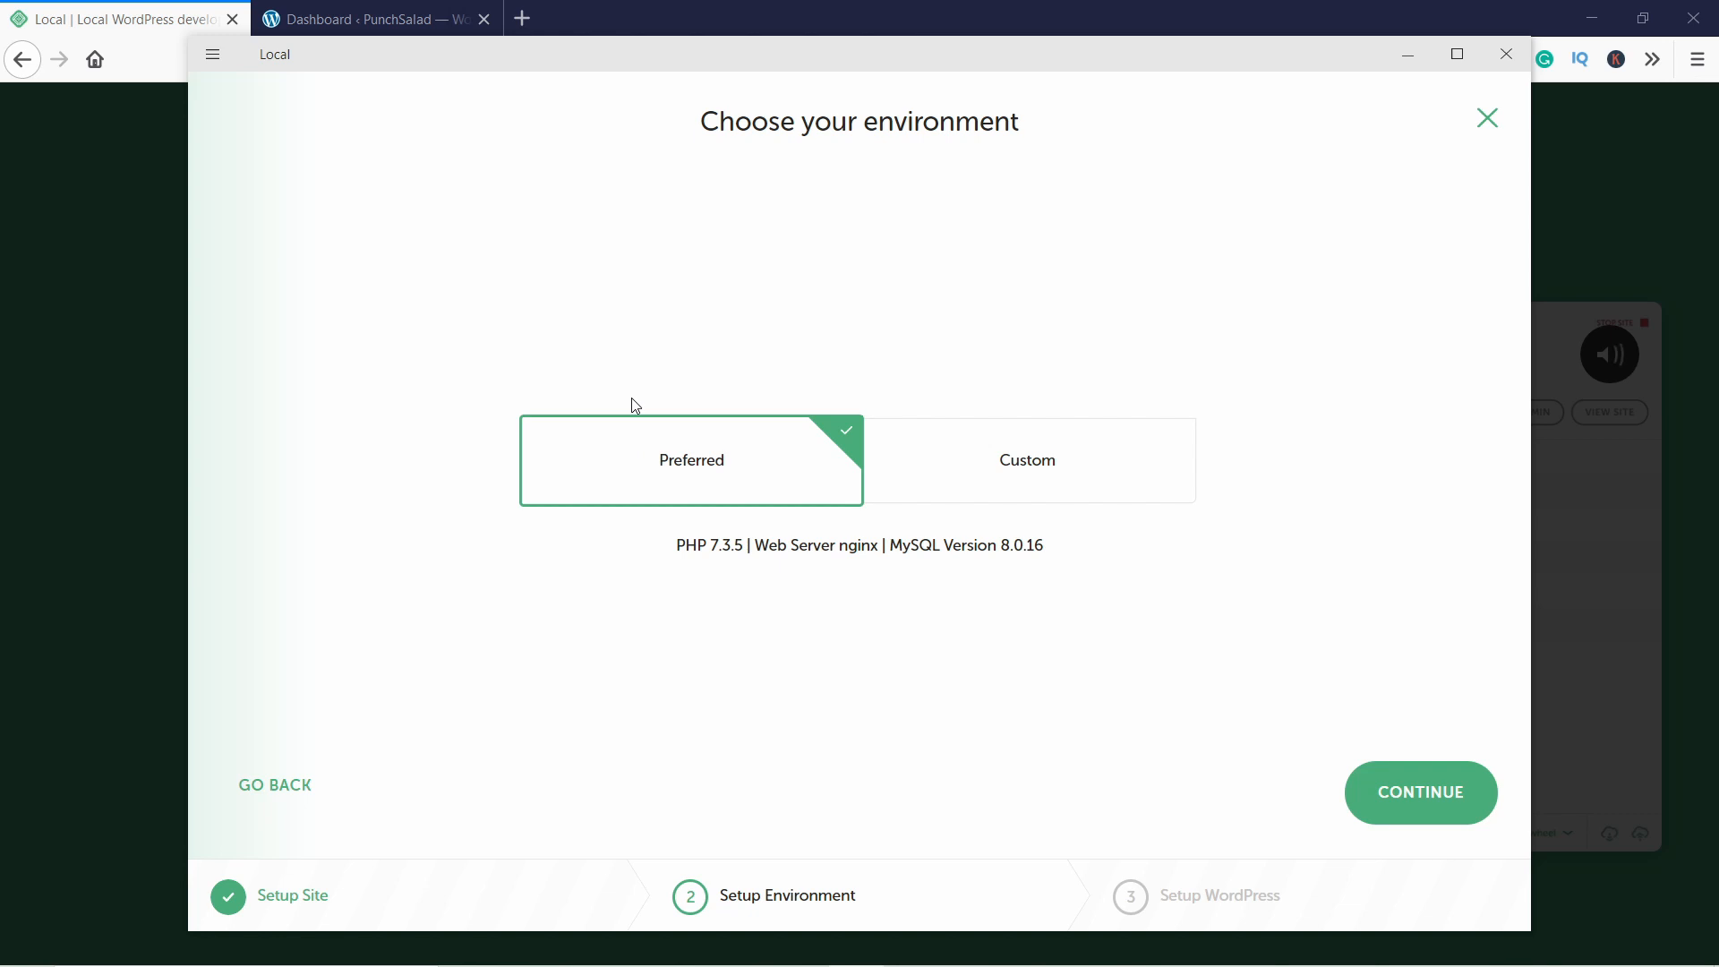
{"action": "mouse_move", "coordinate": [1393, 768]}
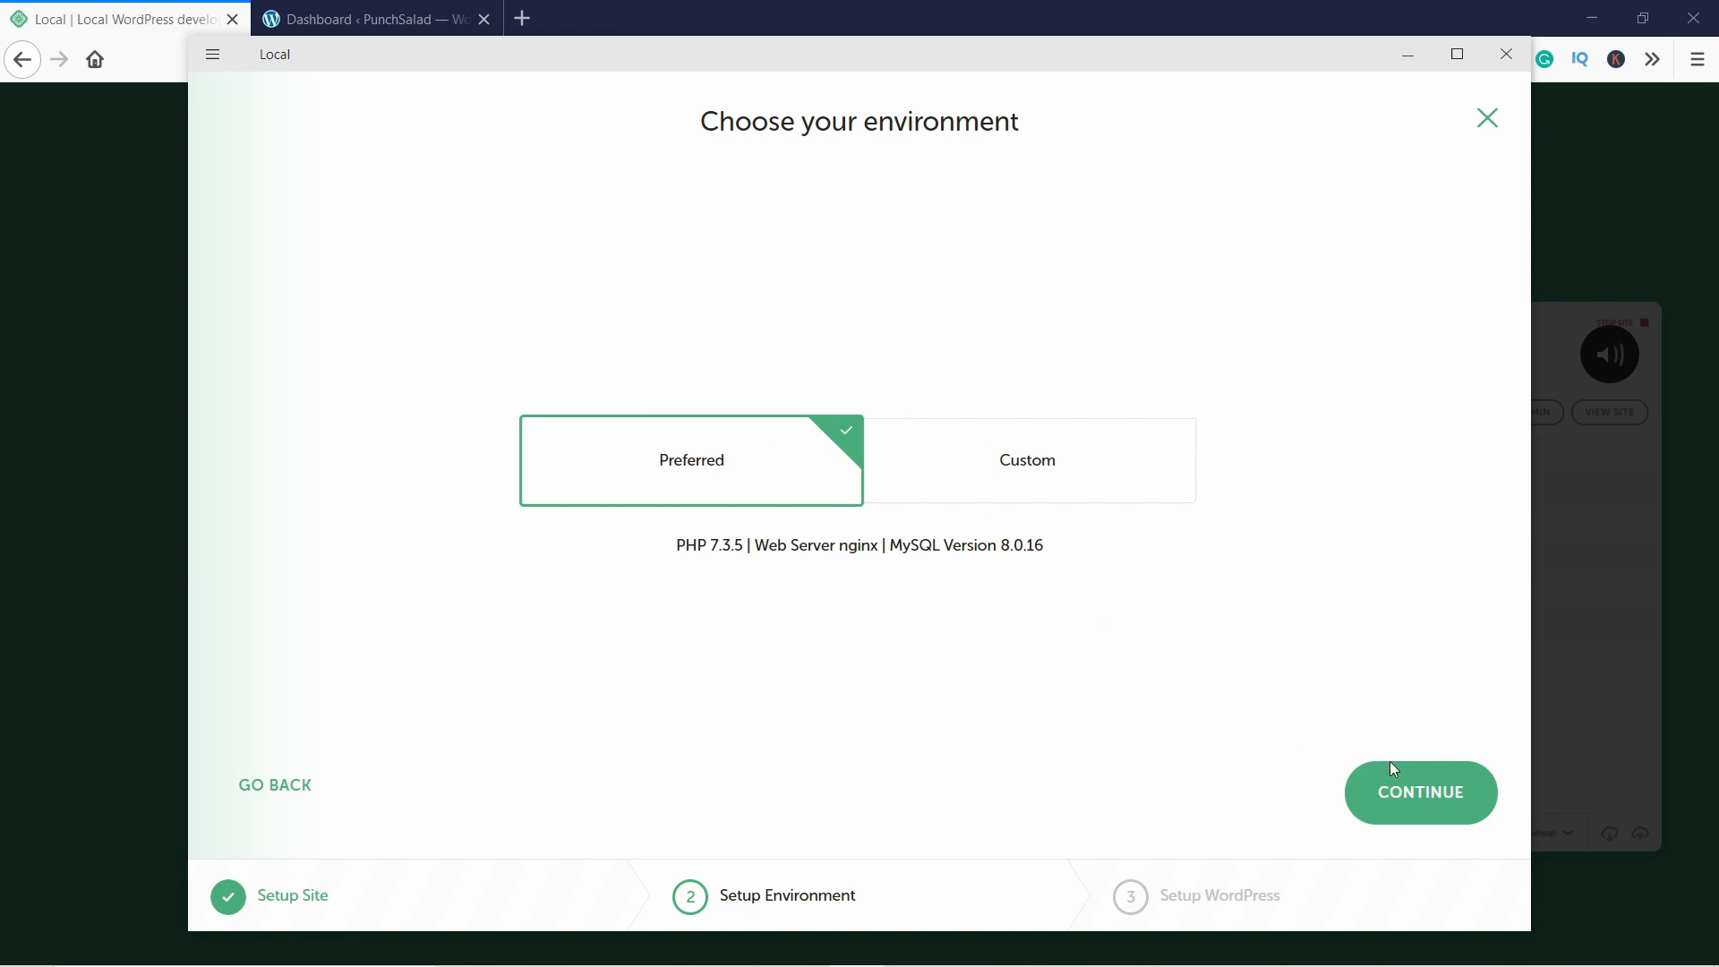
Enter WordPress username Admin and a password, leave multisite at No, and add the site.
{"action": "left_click", "coordinate": [1420, 793]}
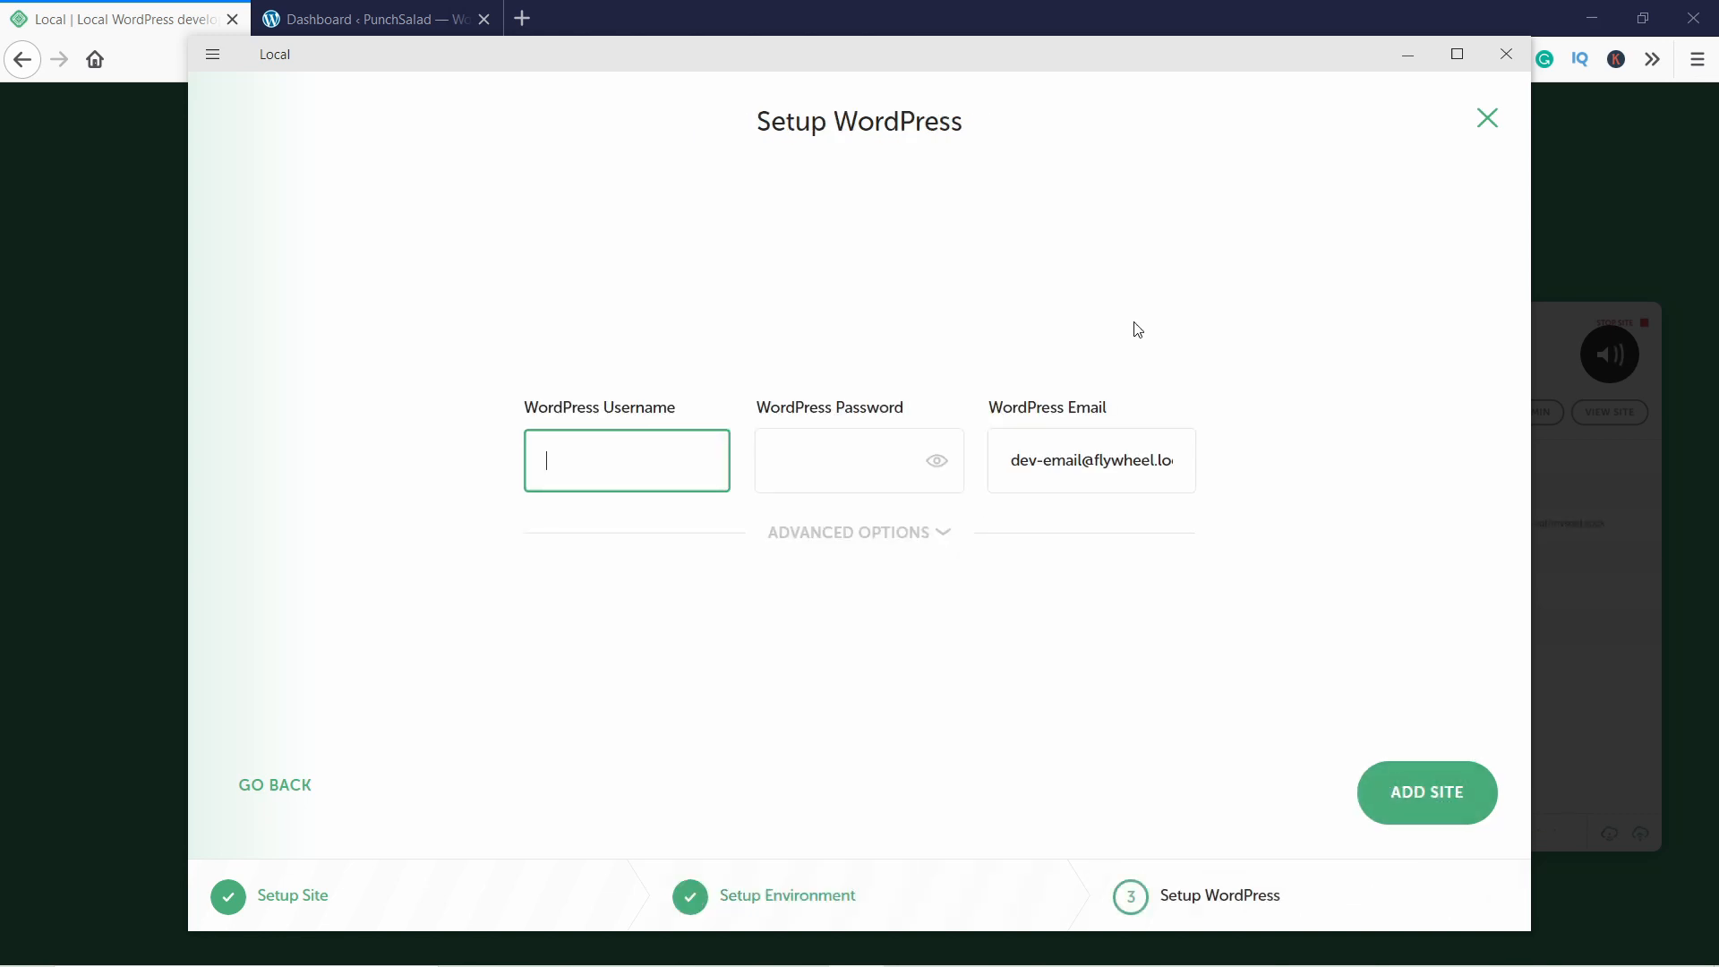
{"action": "mouse_move", "coordinate": [775, 461]}
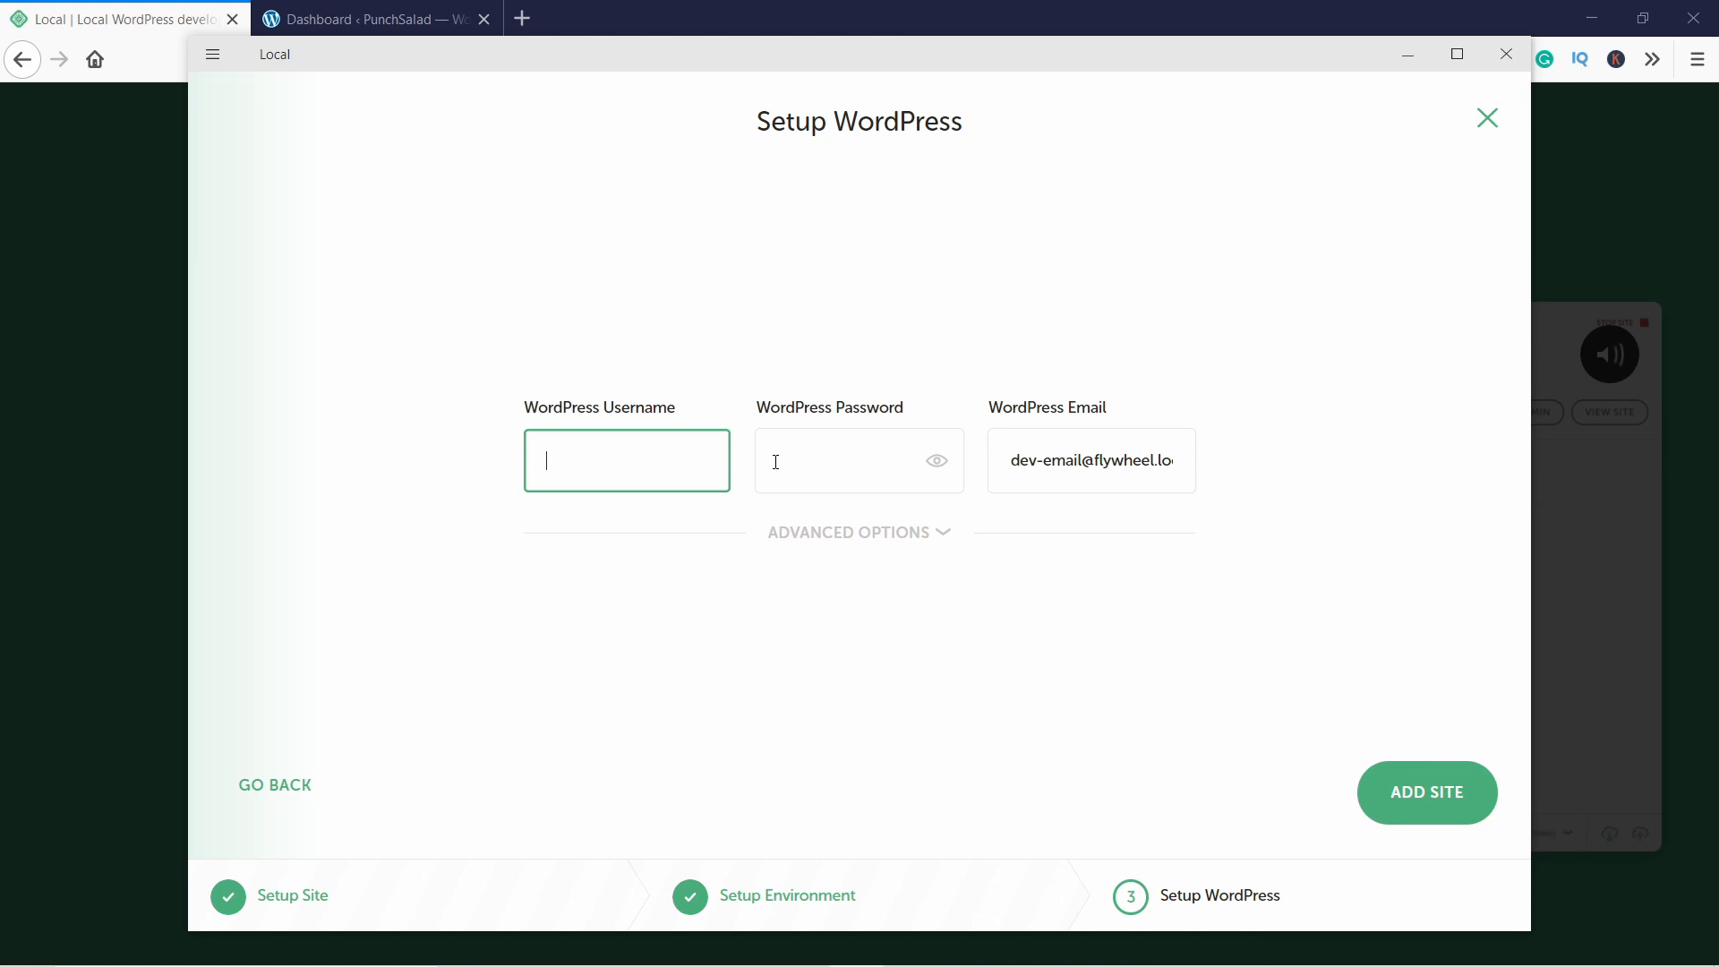
{"action": "type", "text": "Ad"}
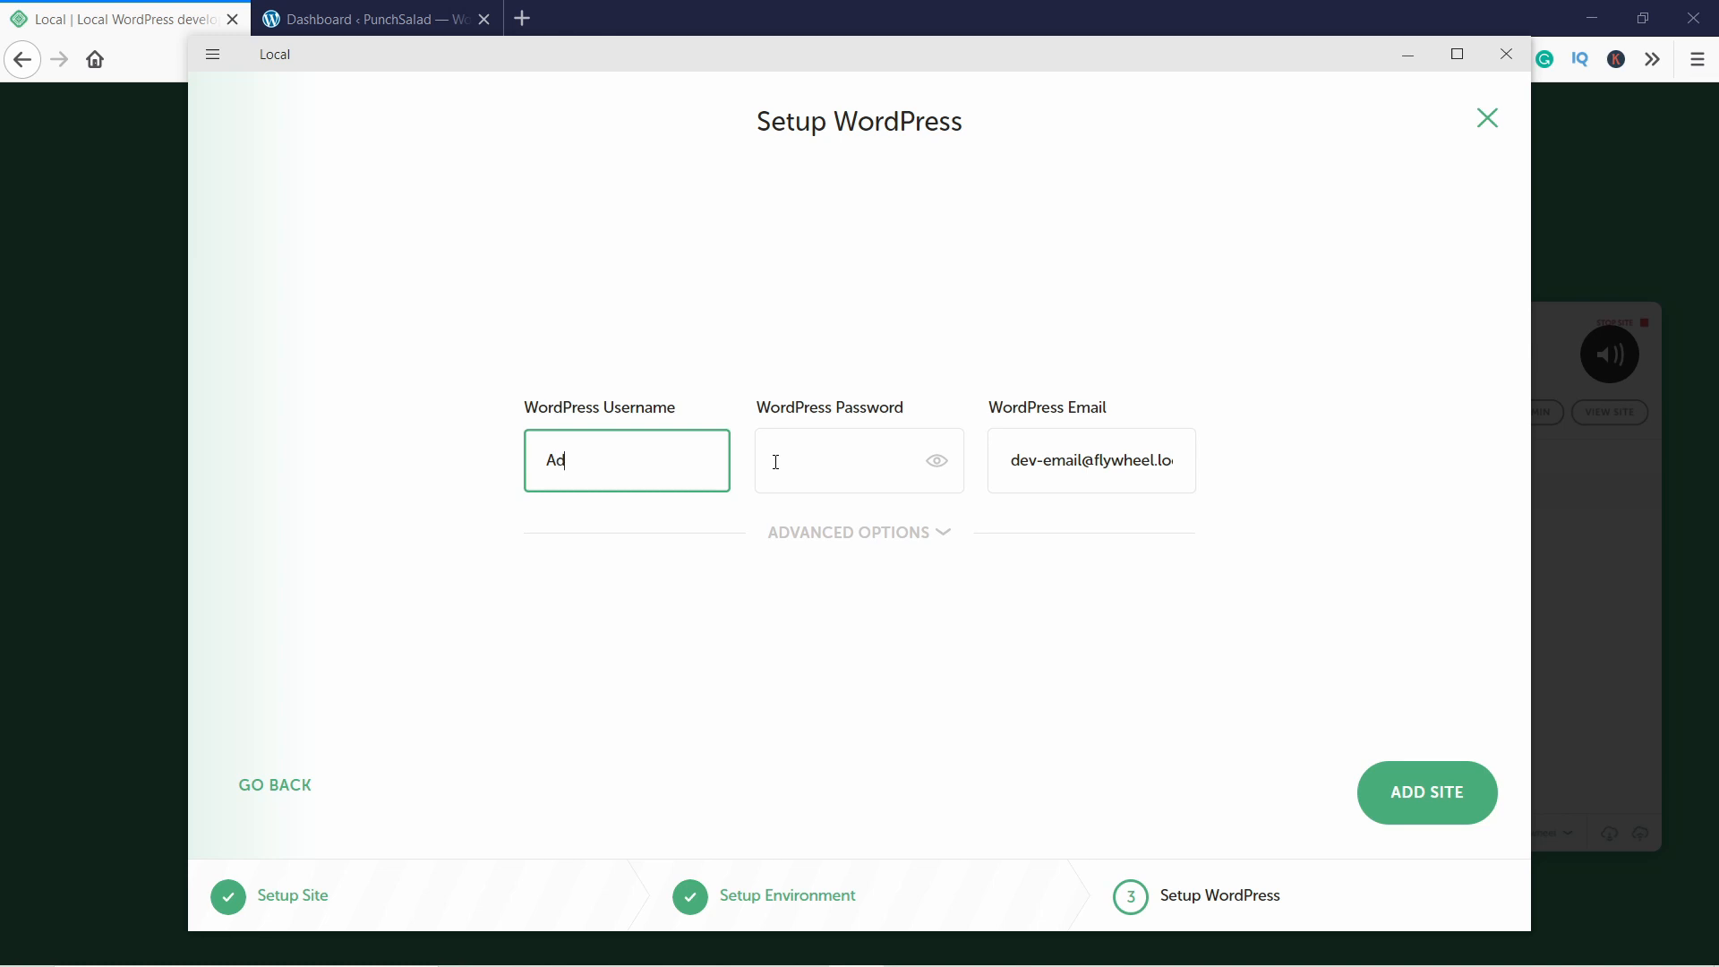
{"action": "left_click", "coordinate": [859, 460]}
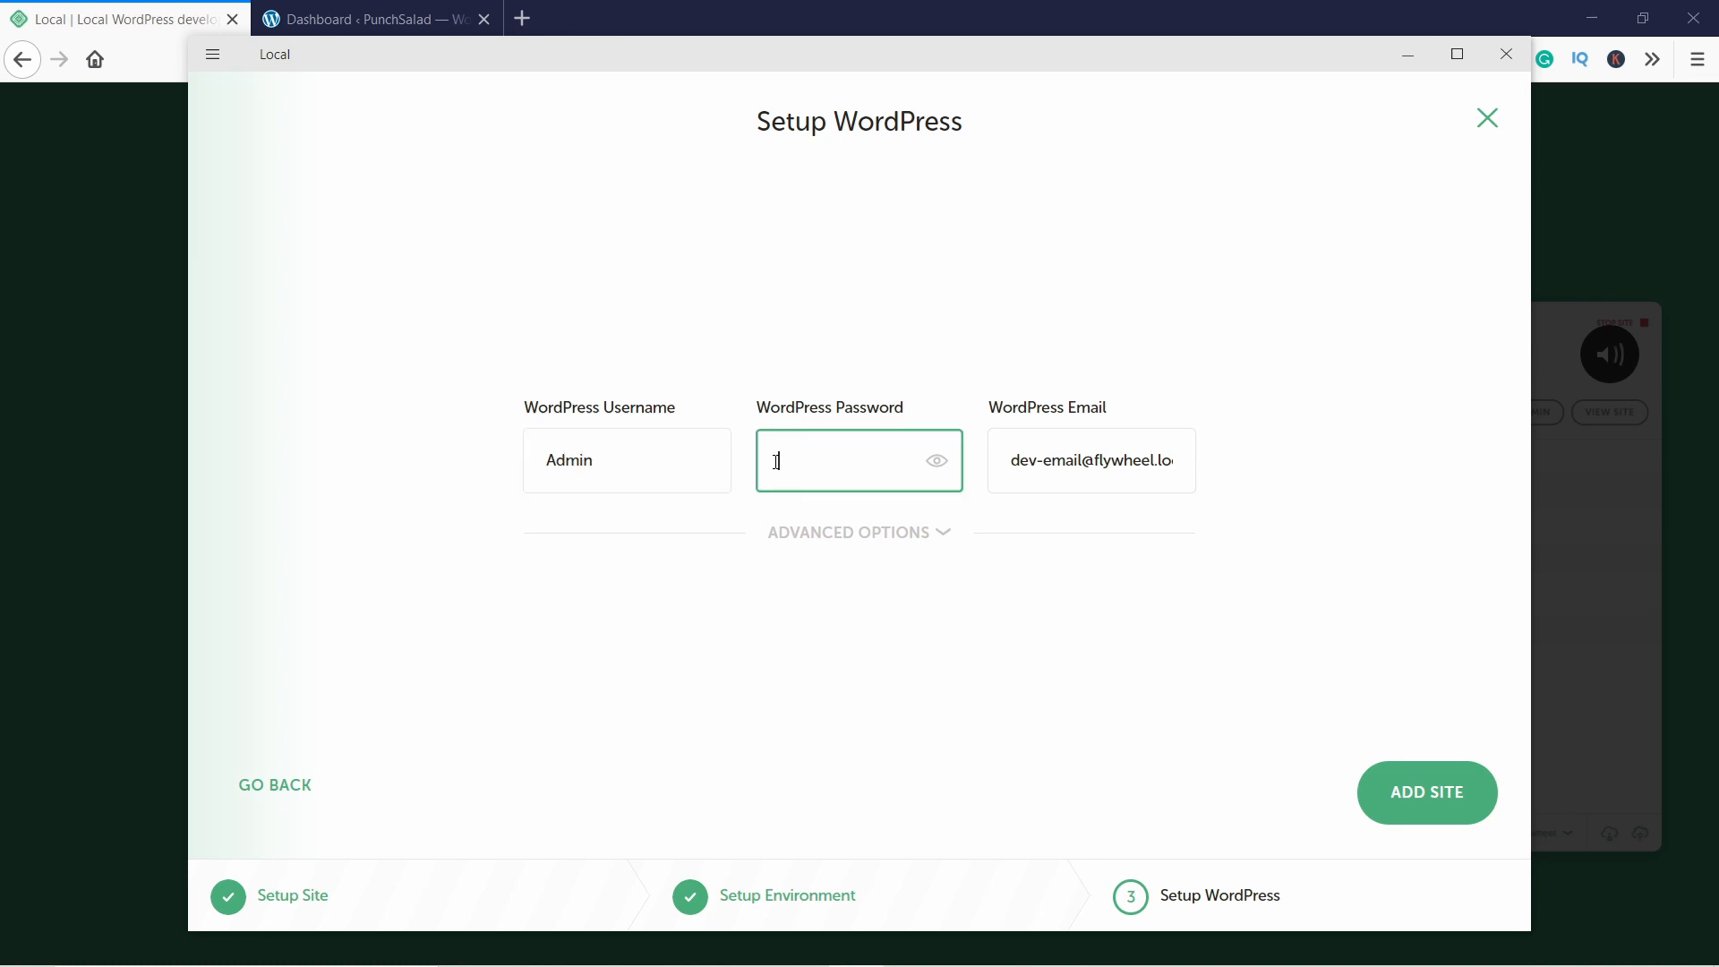
{"action": "type", "text": "password"}
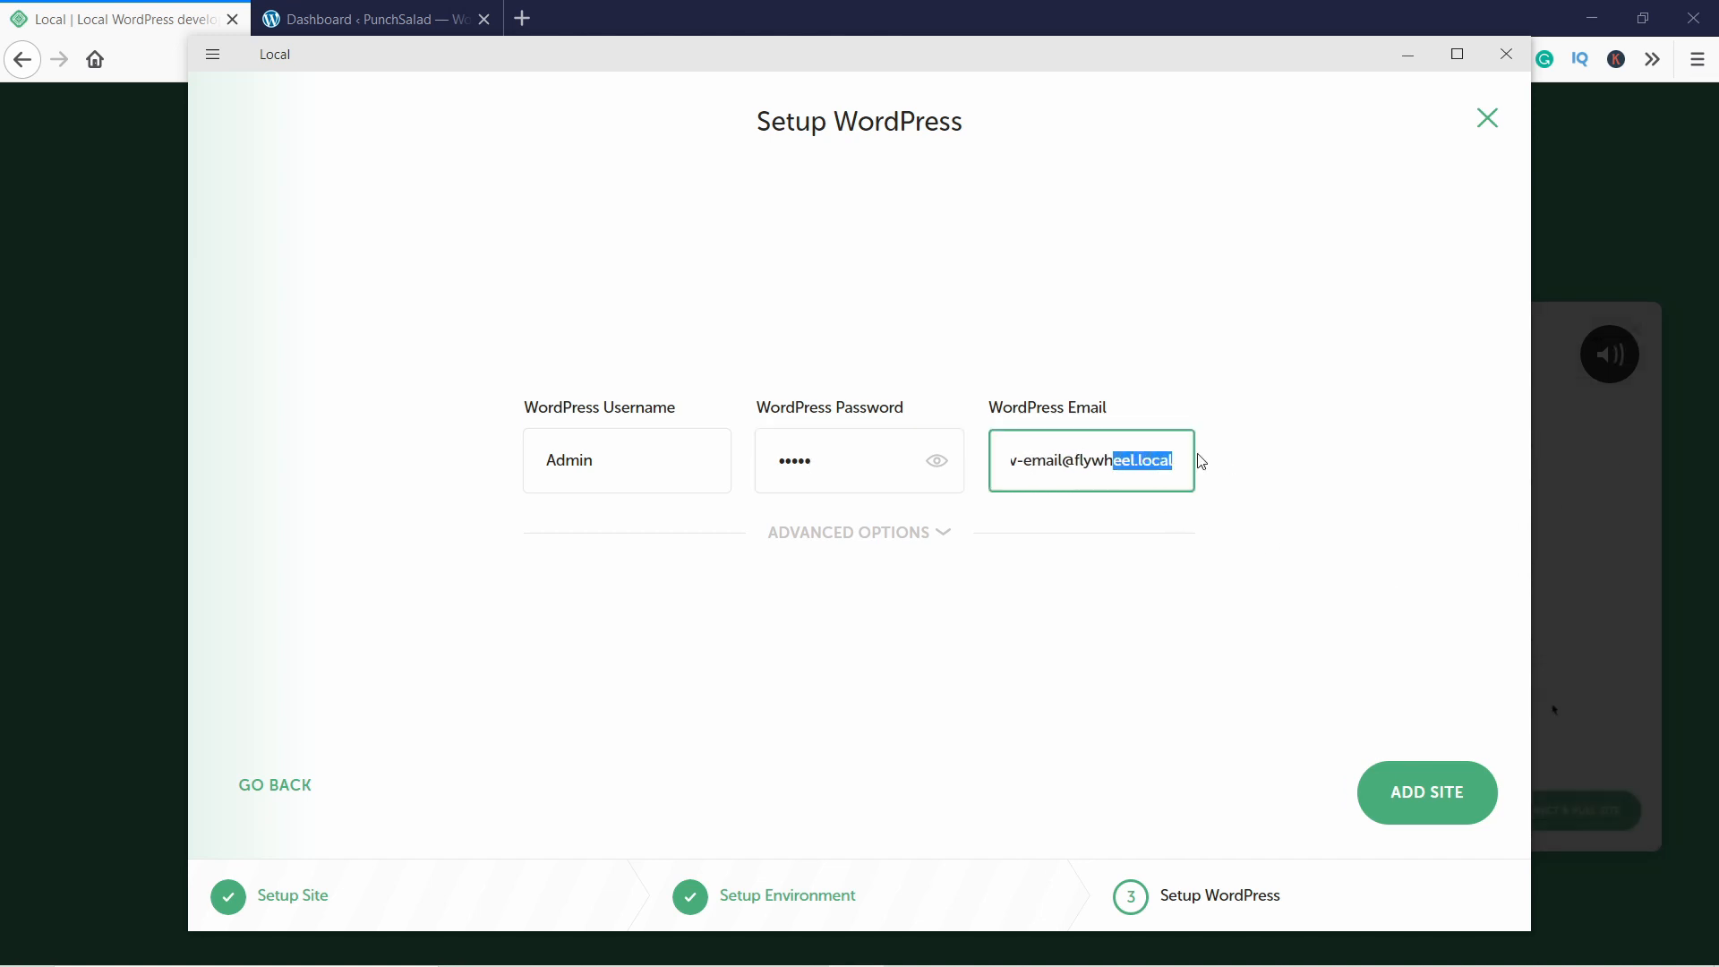
{"action": "left_click", "coordinate": [847, 532]}
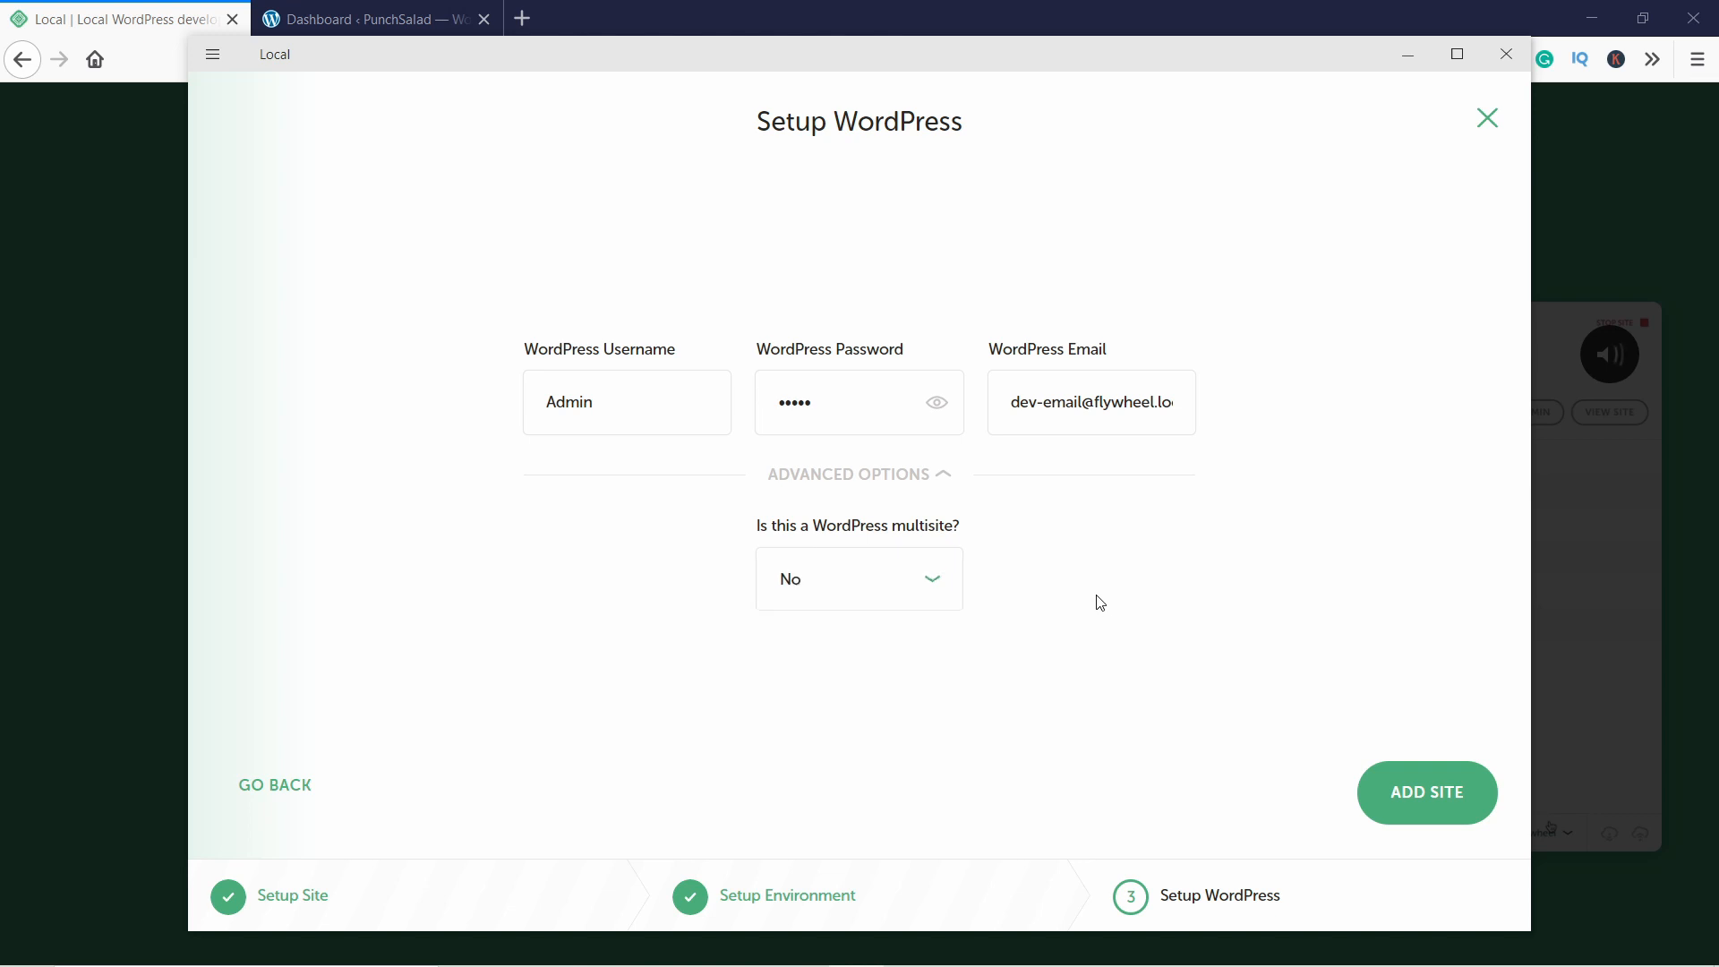
{"action": "left_click", "coordinate": [847, 473]}
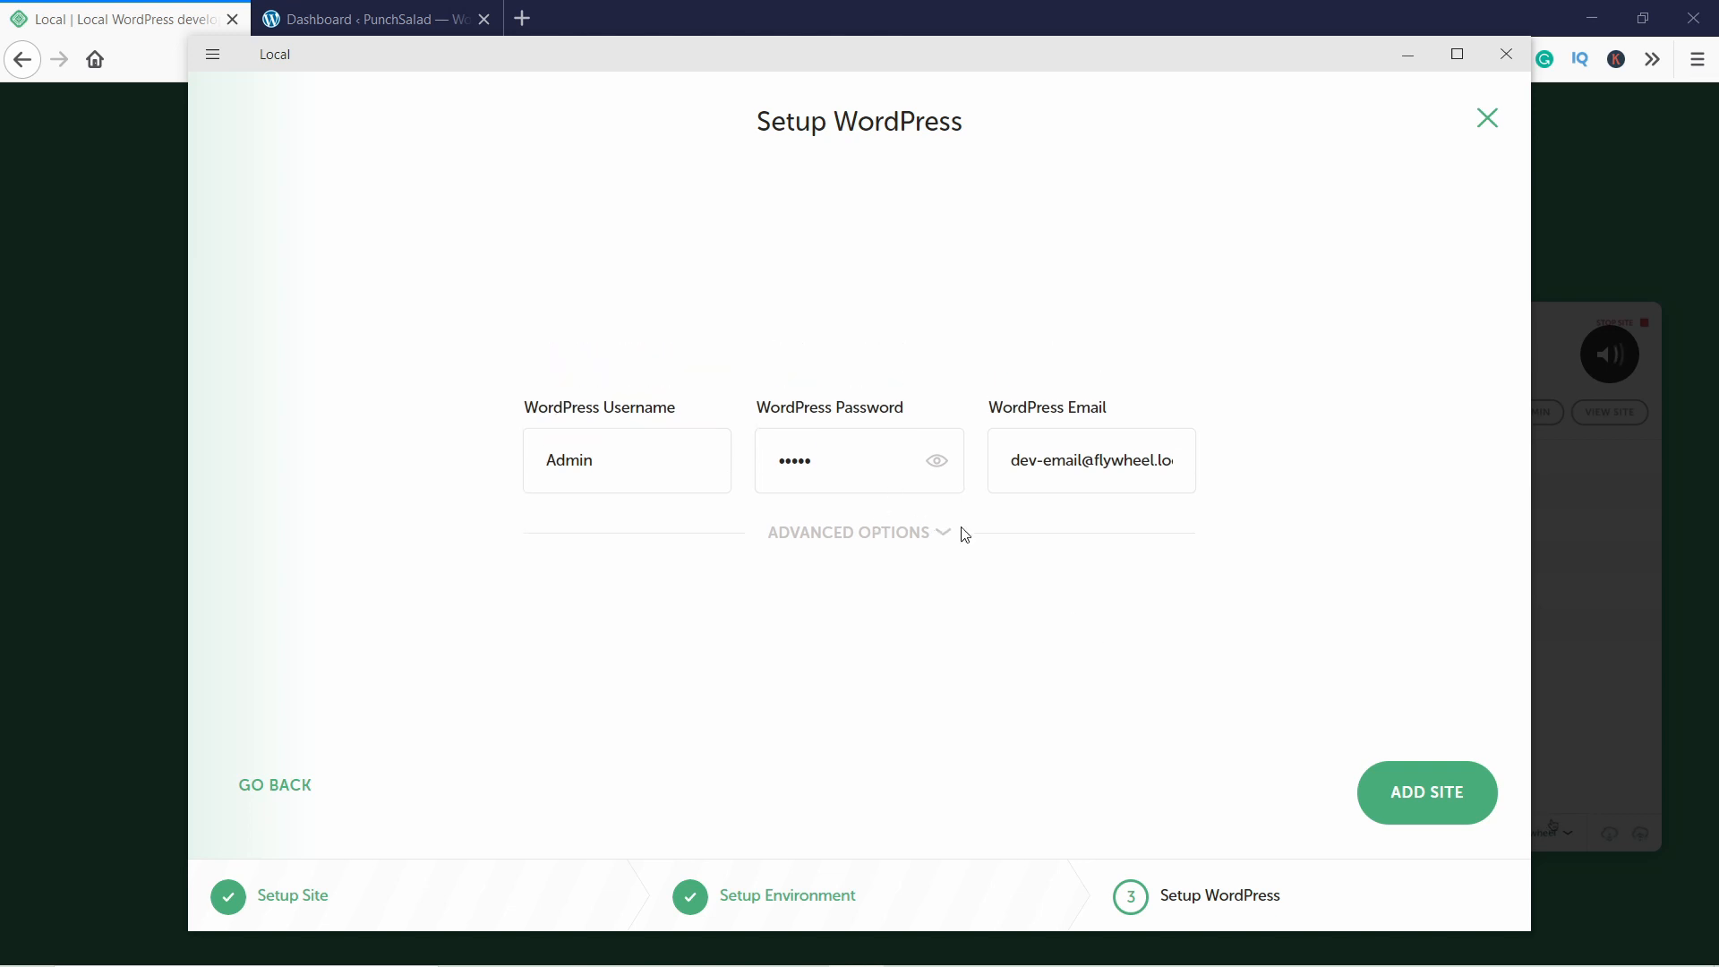
{"action": "left_click", "coordinate": [1426, 792]}
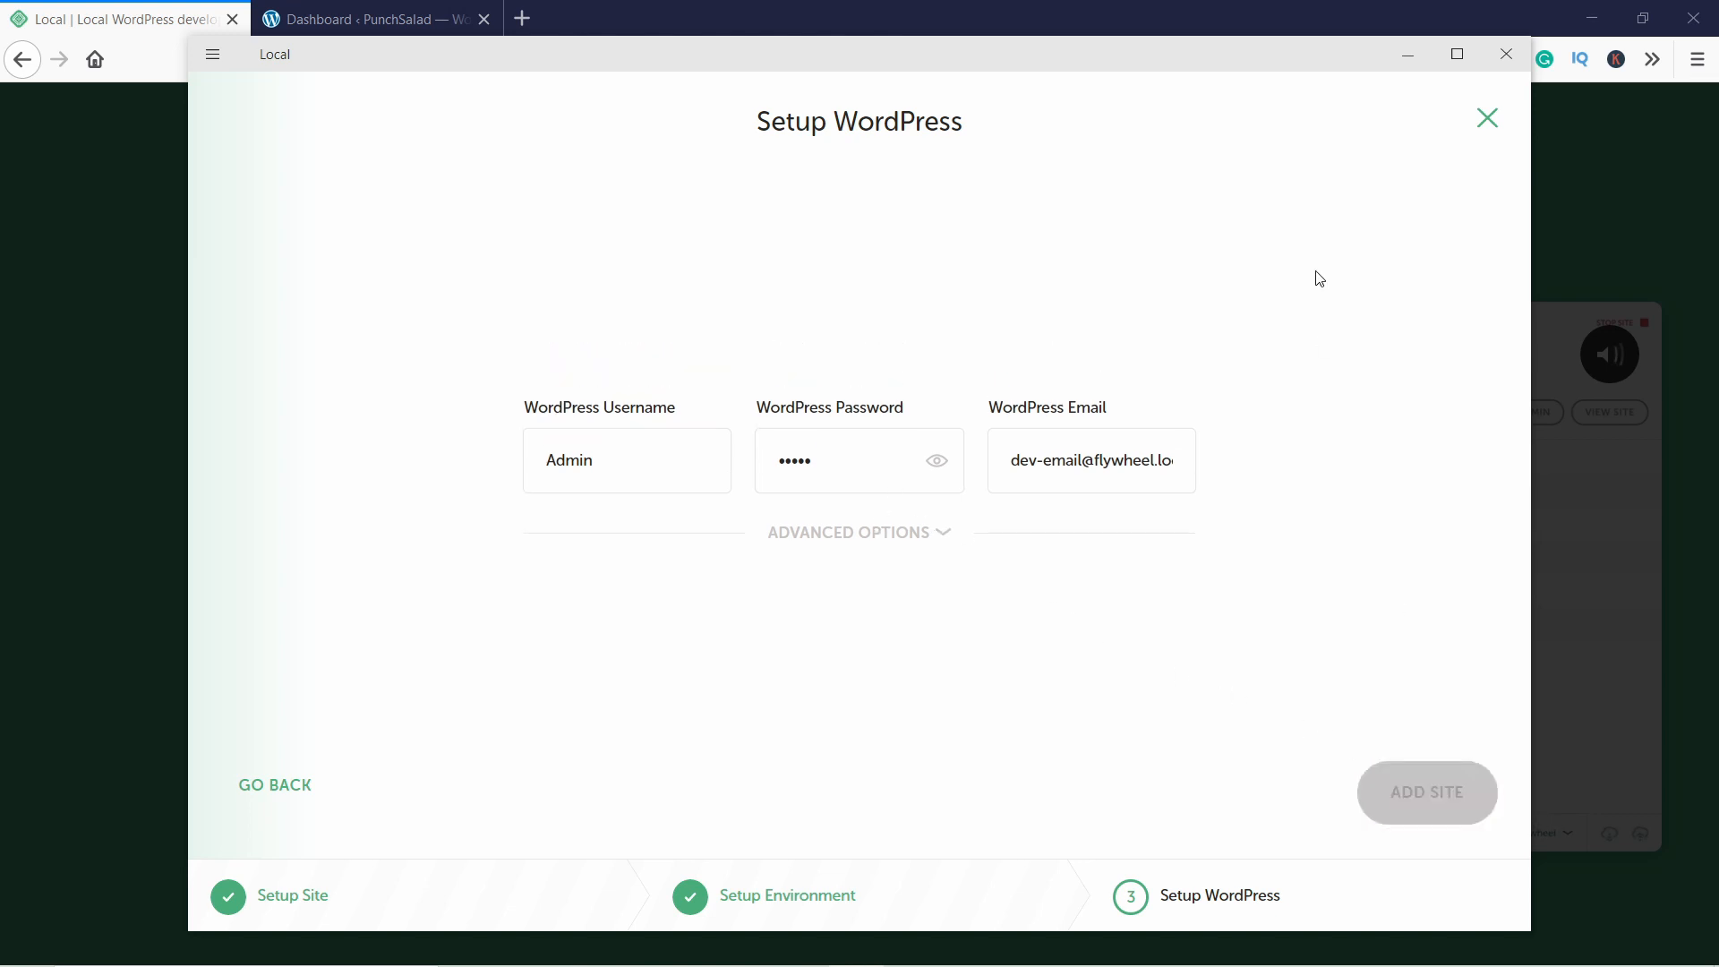
Let Local finish adding punchsalad with nginx, PHP 7.3.5, MySQL 8.0.16 and WordPress 5.4.2.
{"action": "left_click", "coordinate": [1427, 792]}
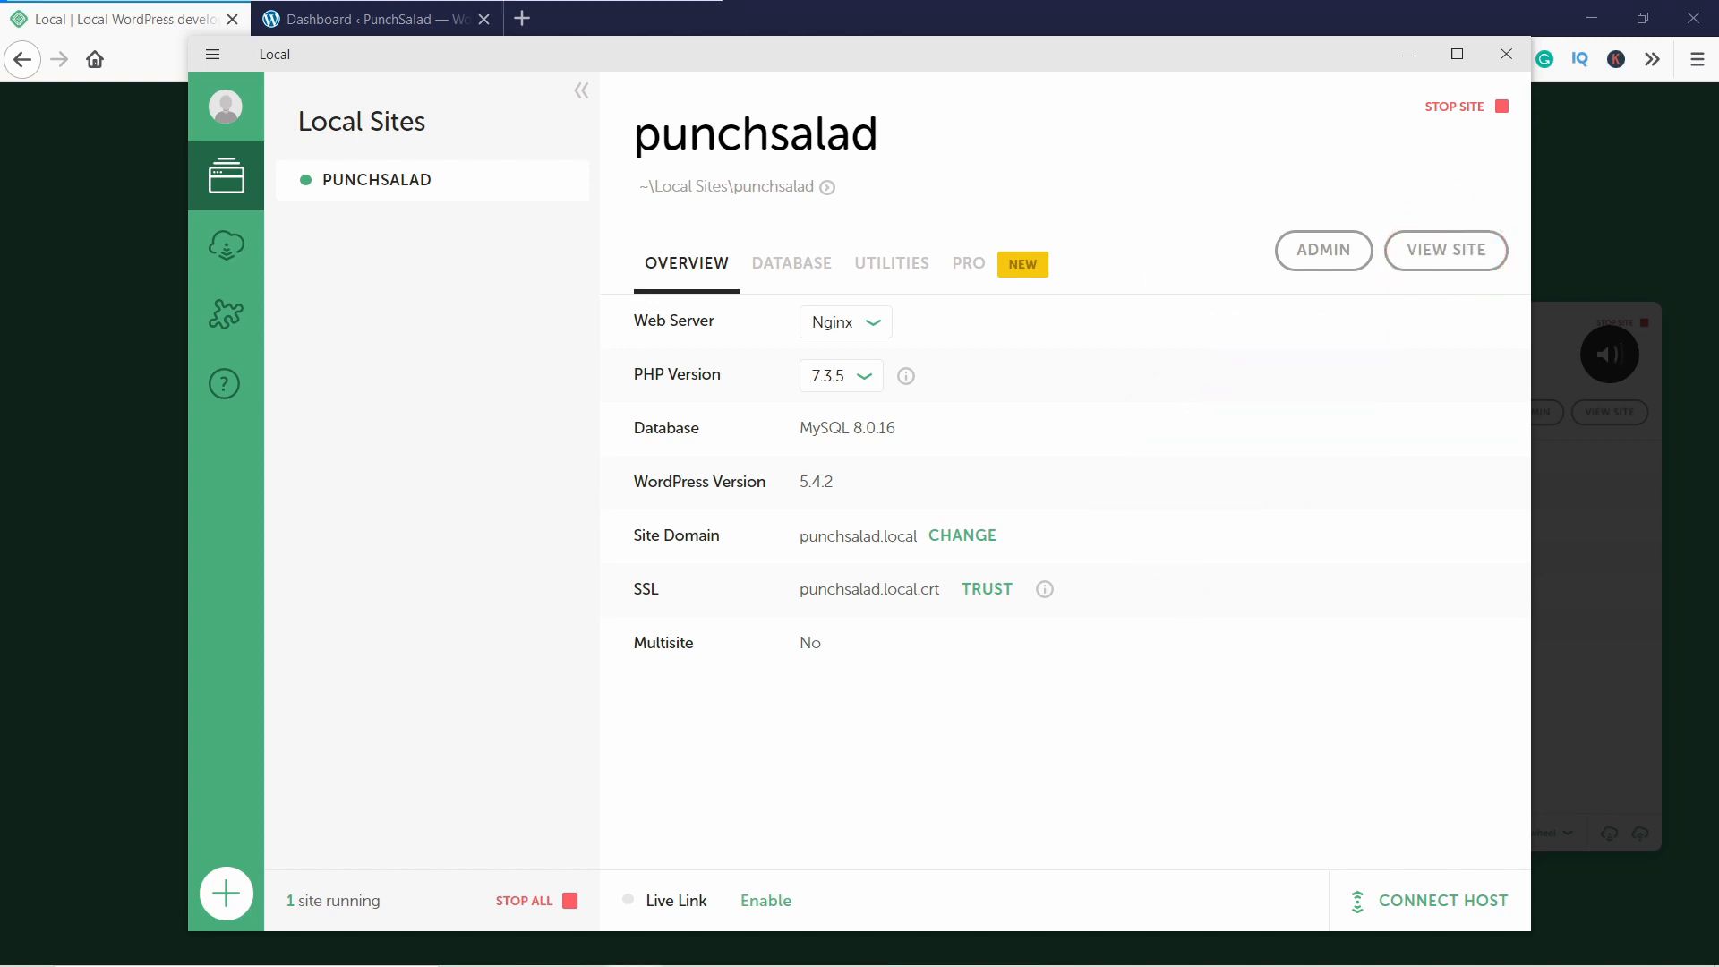
Use View Site to open punchsalad.local in Firefox, showing the Hello world! post.
{"action": "left_click", "coordinate": [1445, 250]}
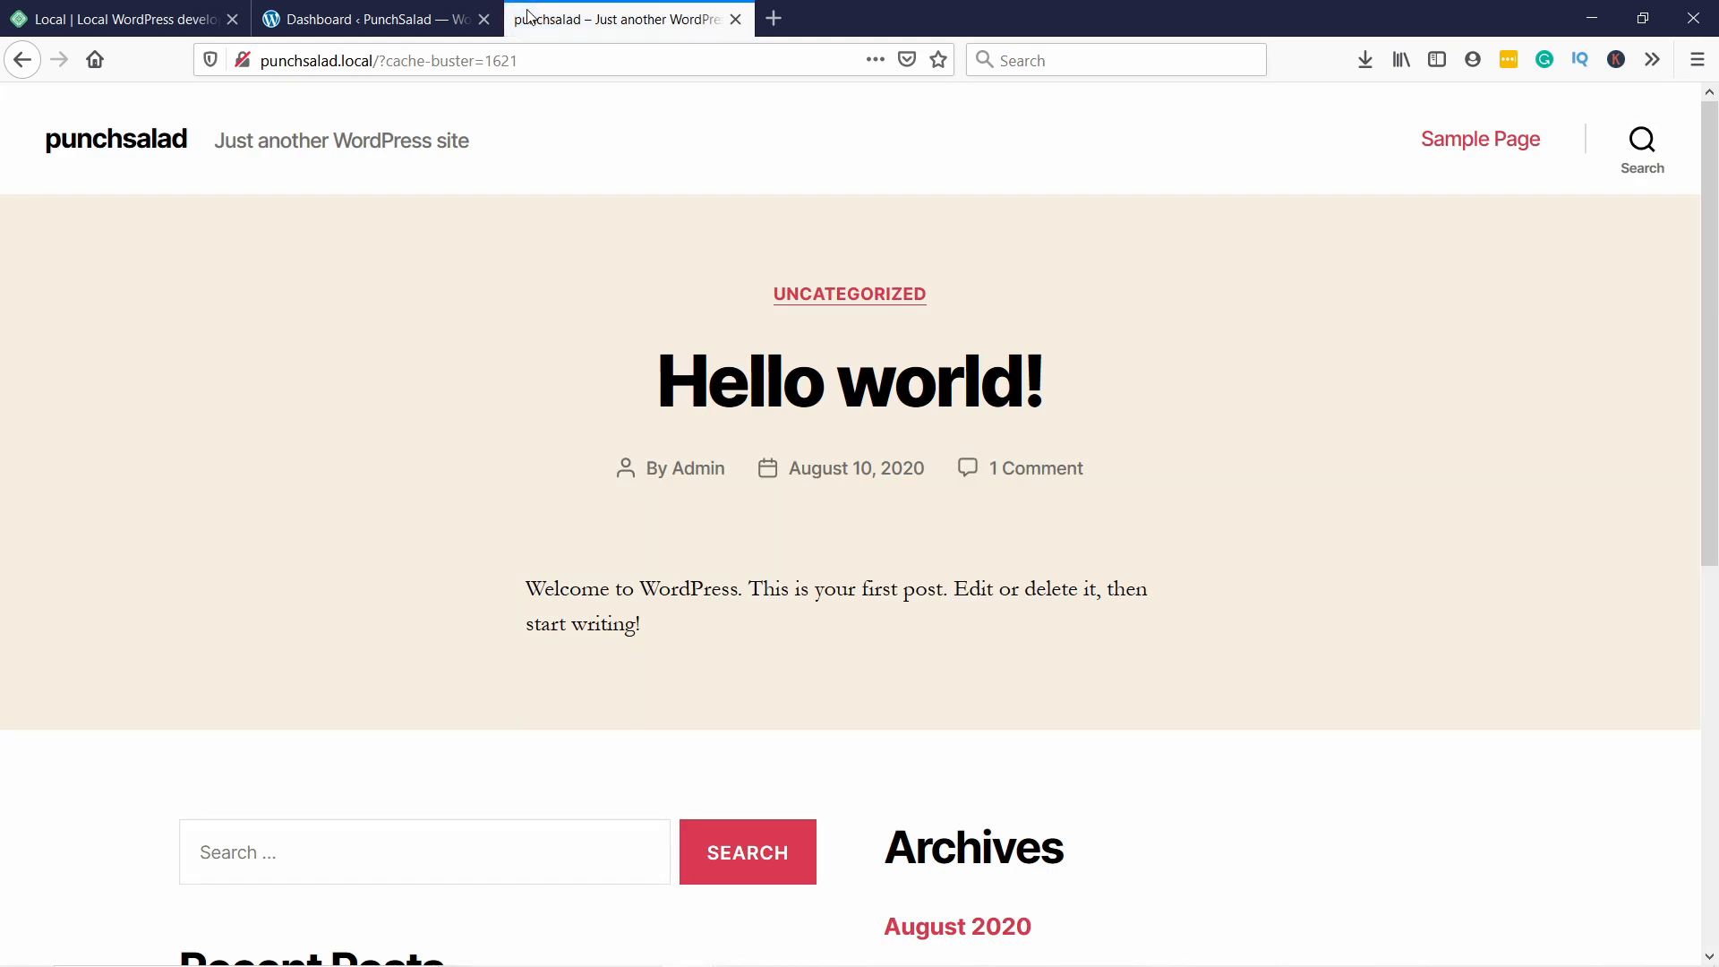
{"action": "mouse_move", "coordinate": [540, 146]}
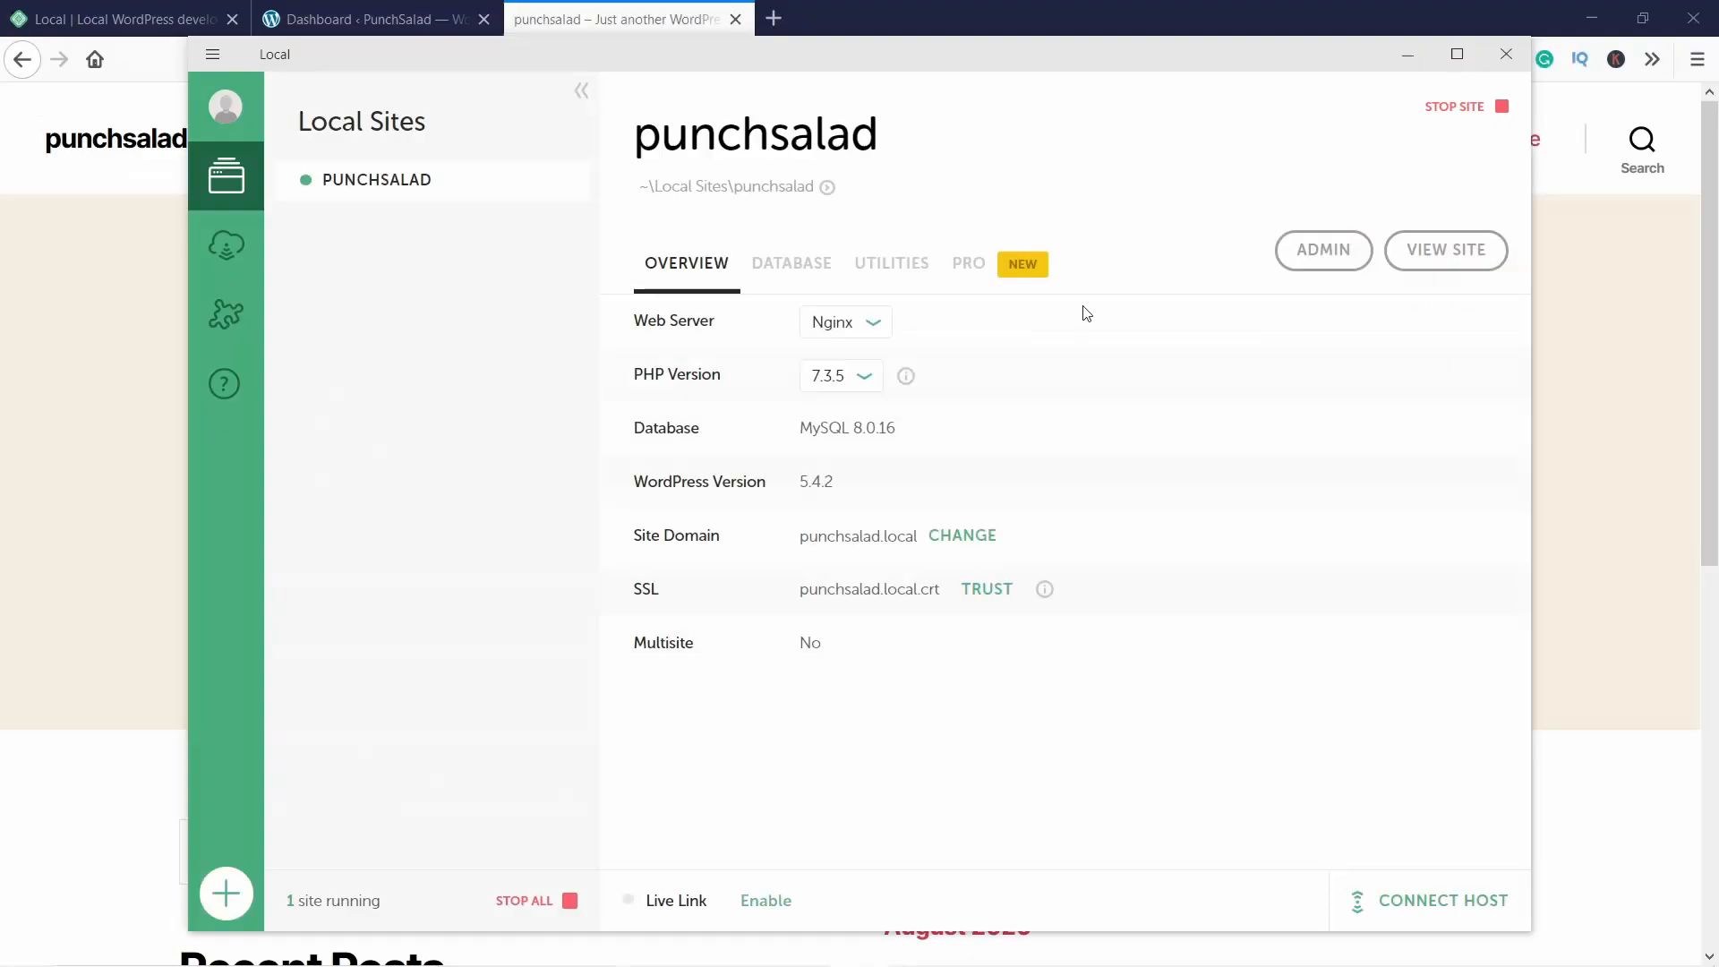
{"action": "mouse_move", "coordinate": [982, 594]}
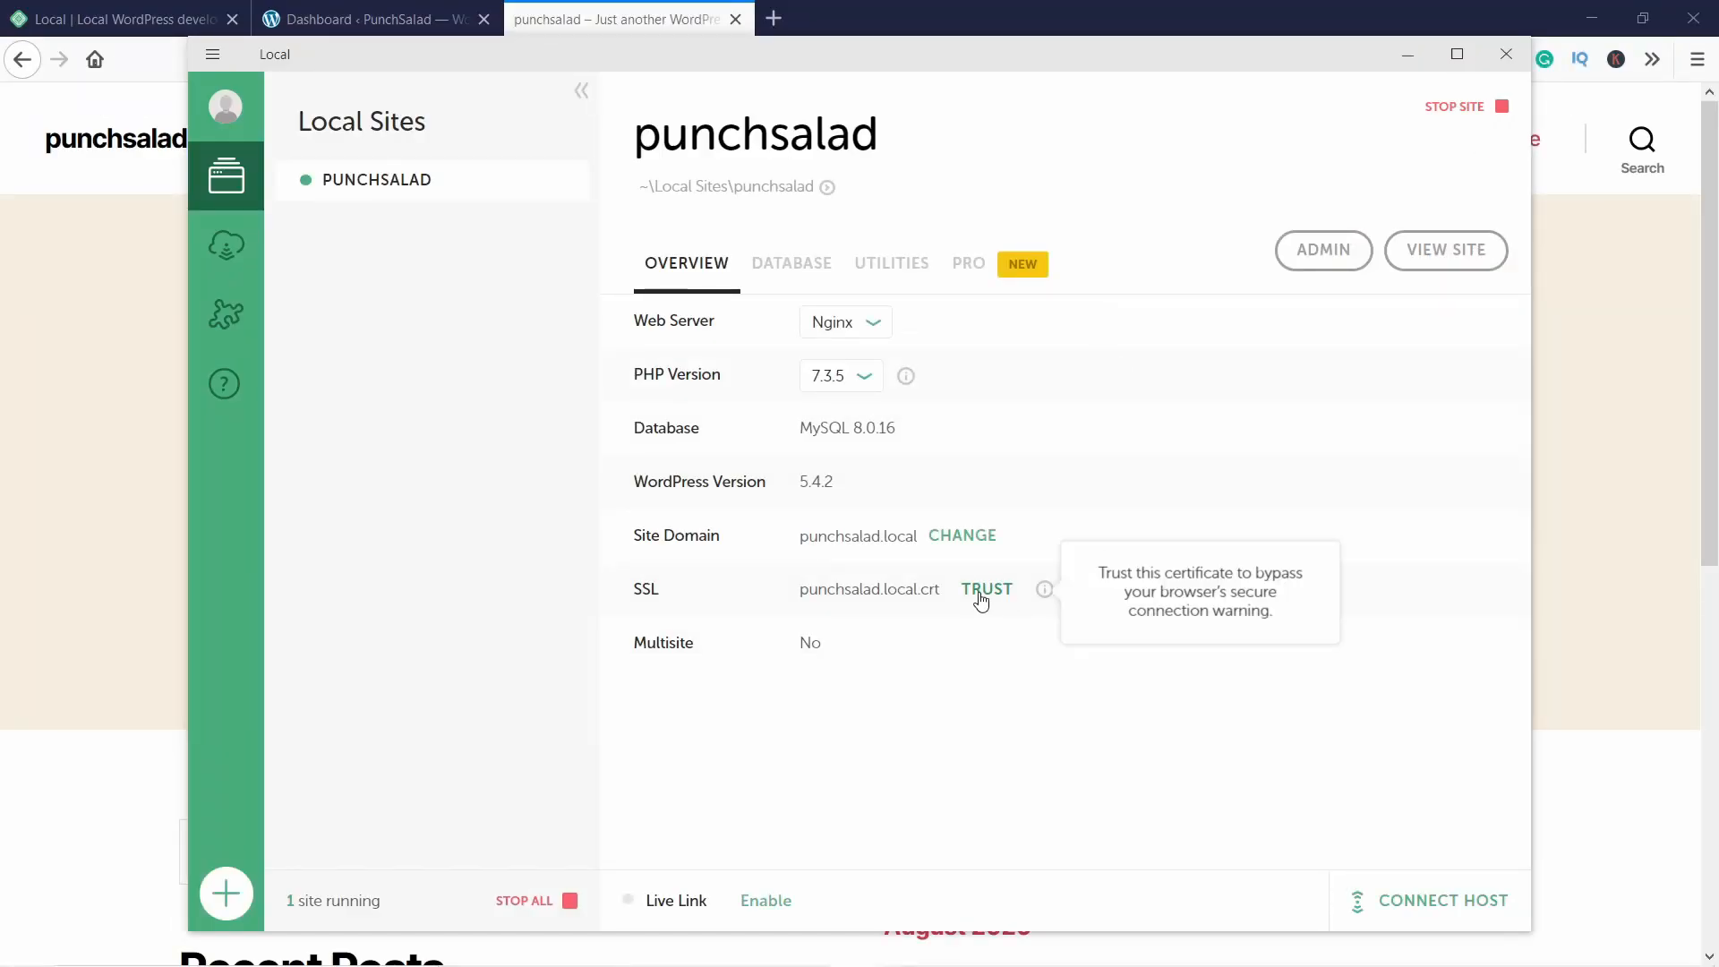
Trust the punchsalad.local SSL certificate in Local.
{"action": "left_click", "coordinate": [986, 589]}
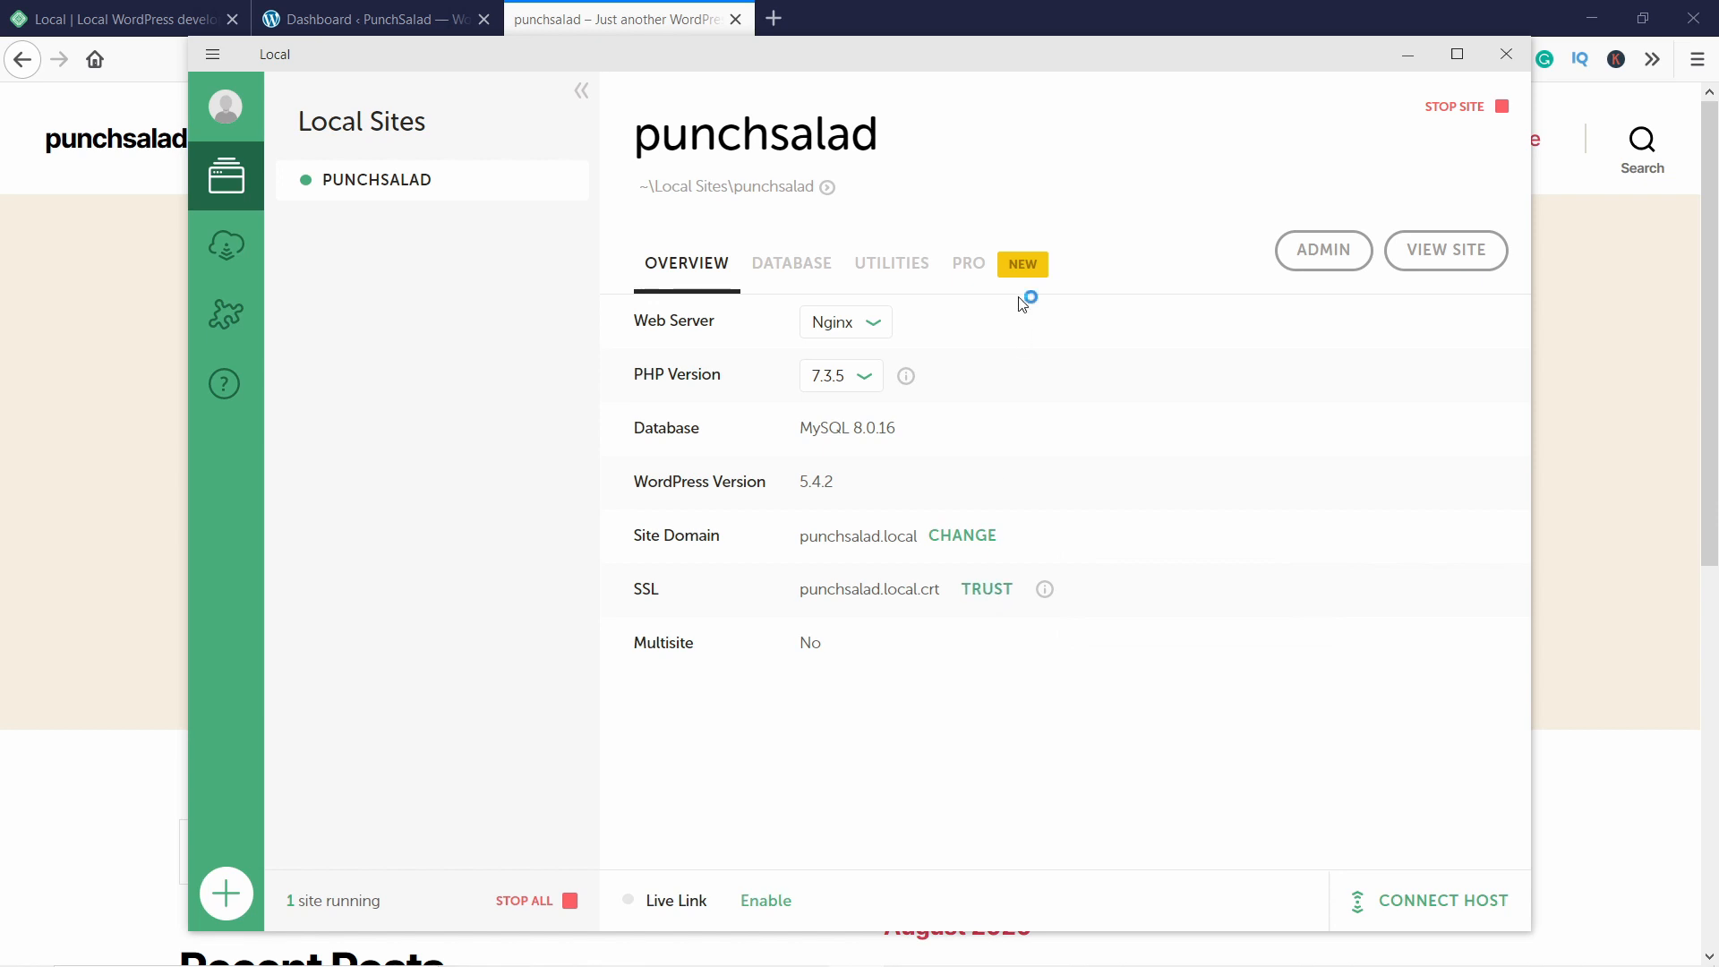
{"action": "left_click", "coordinate": [987, 589]}
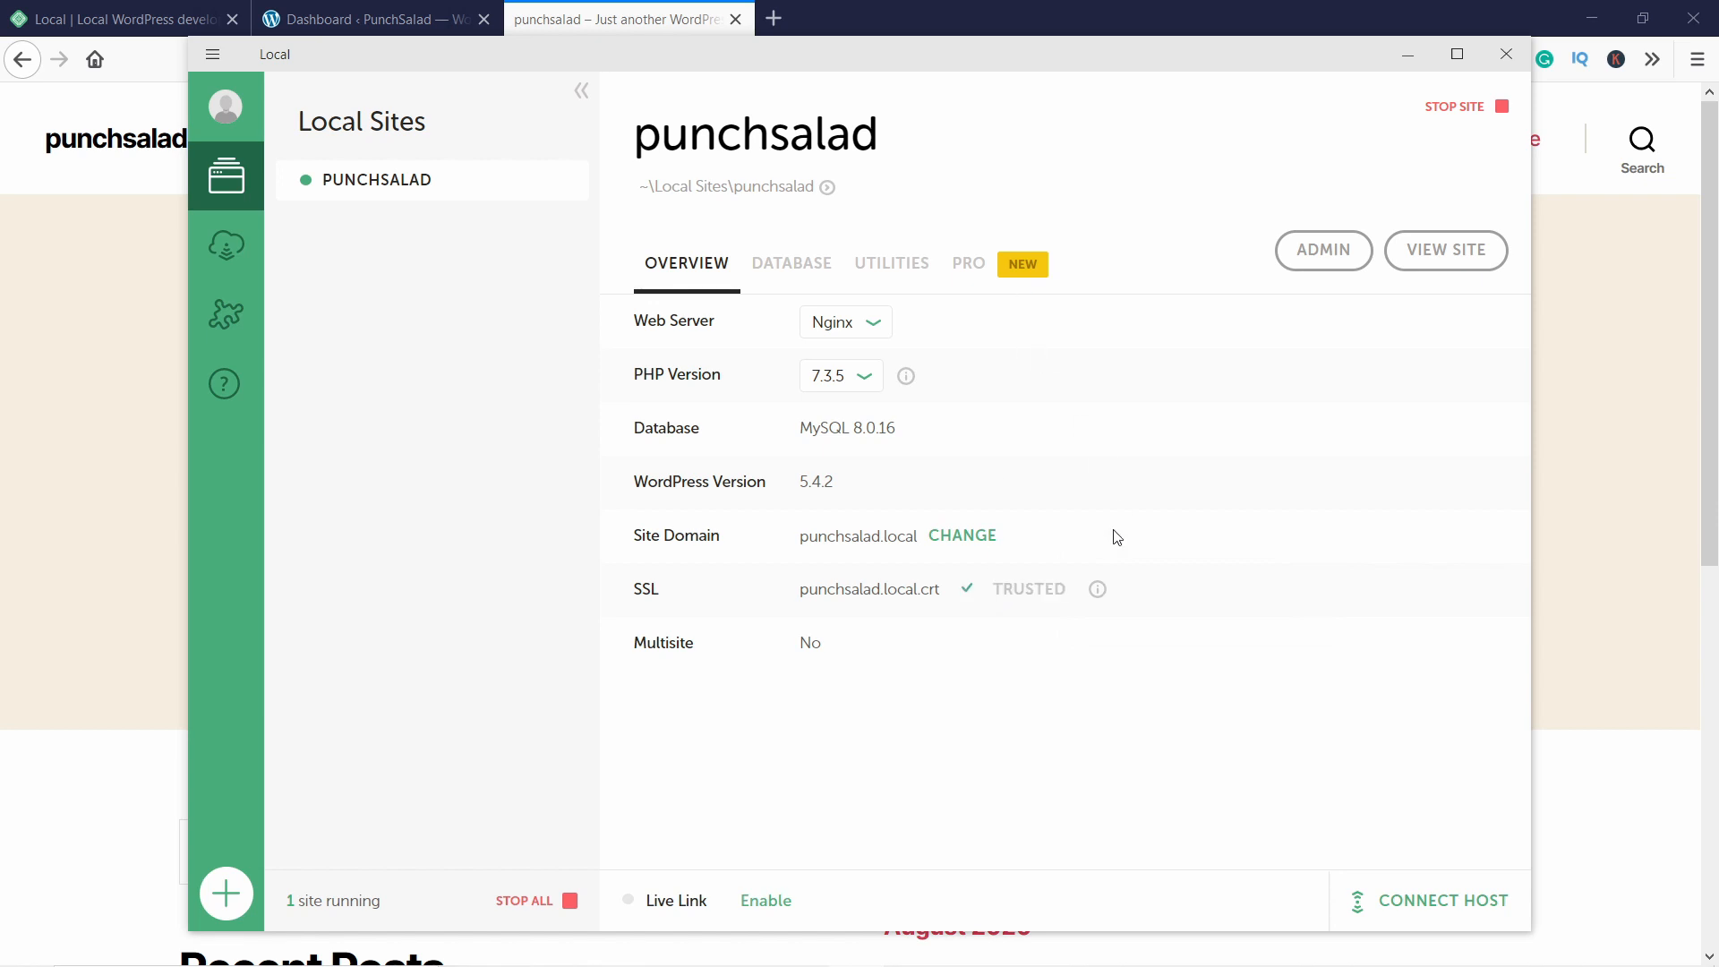
{"action": "mouse_move", "coordinate": [953, 597]}
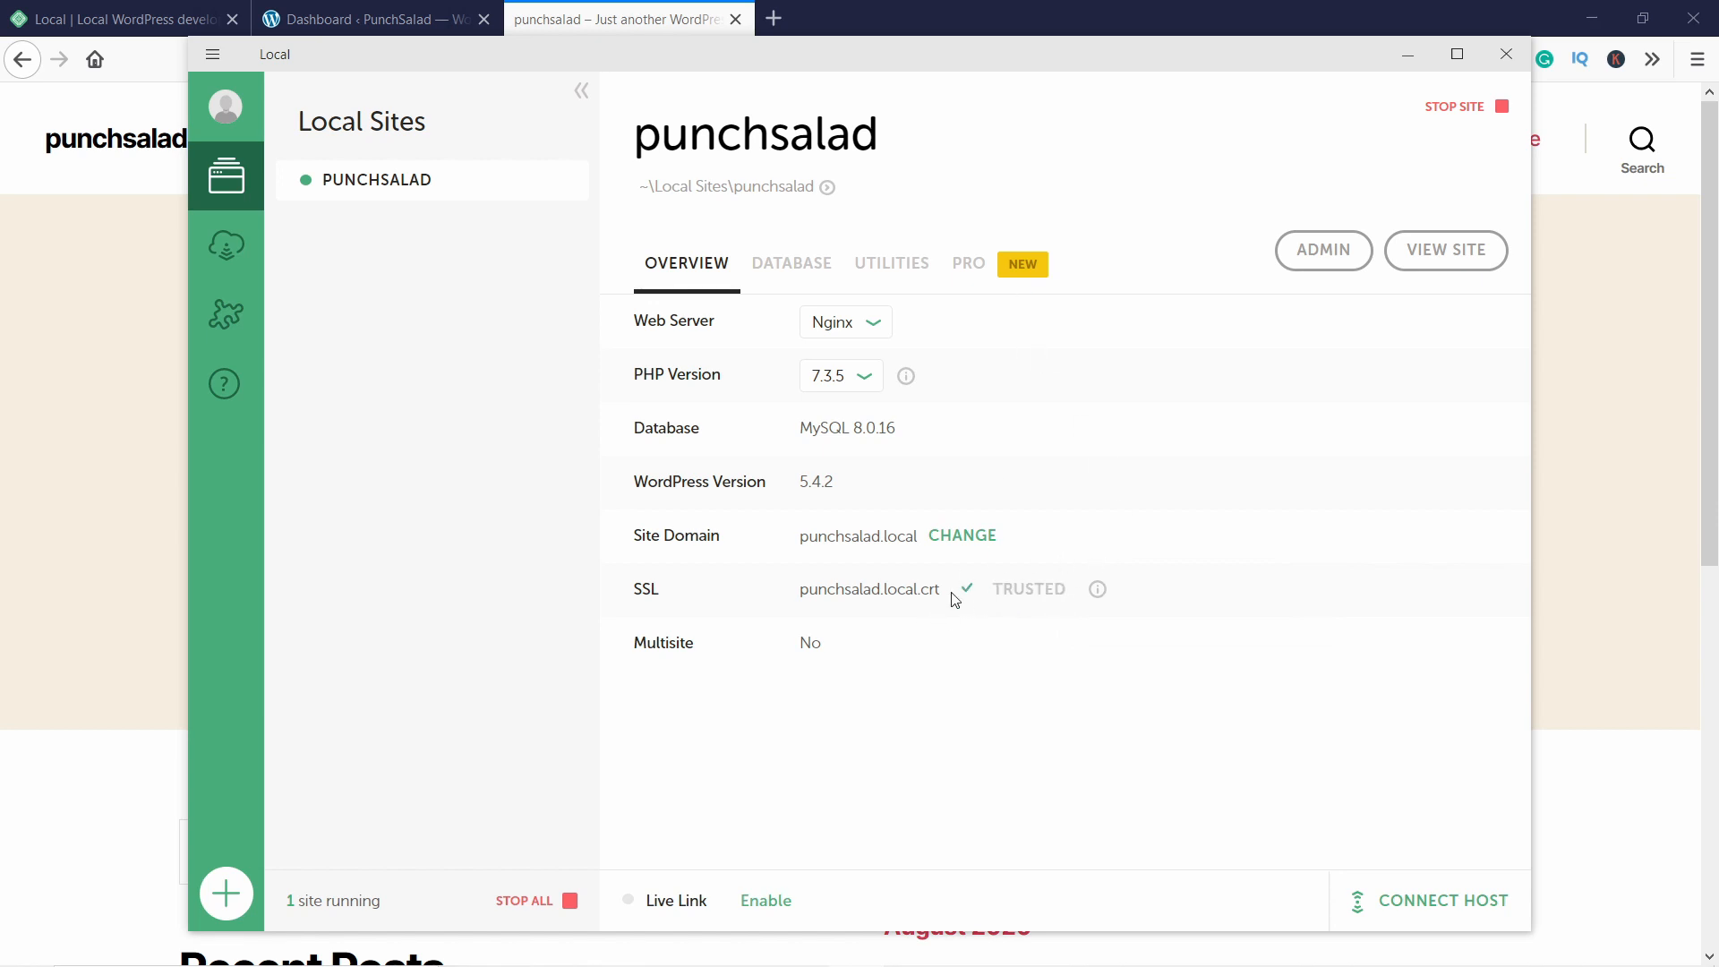
{"action": "mouse_move", "coordinate": [1039, 618]}
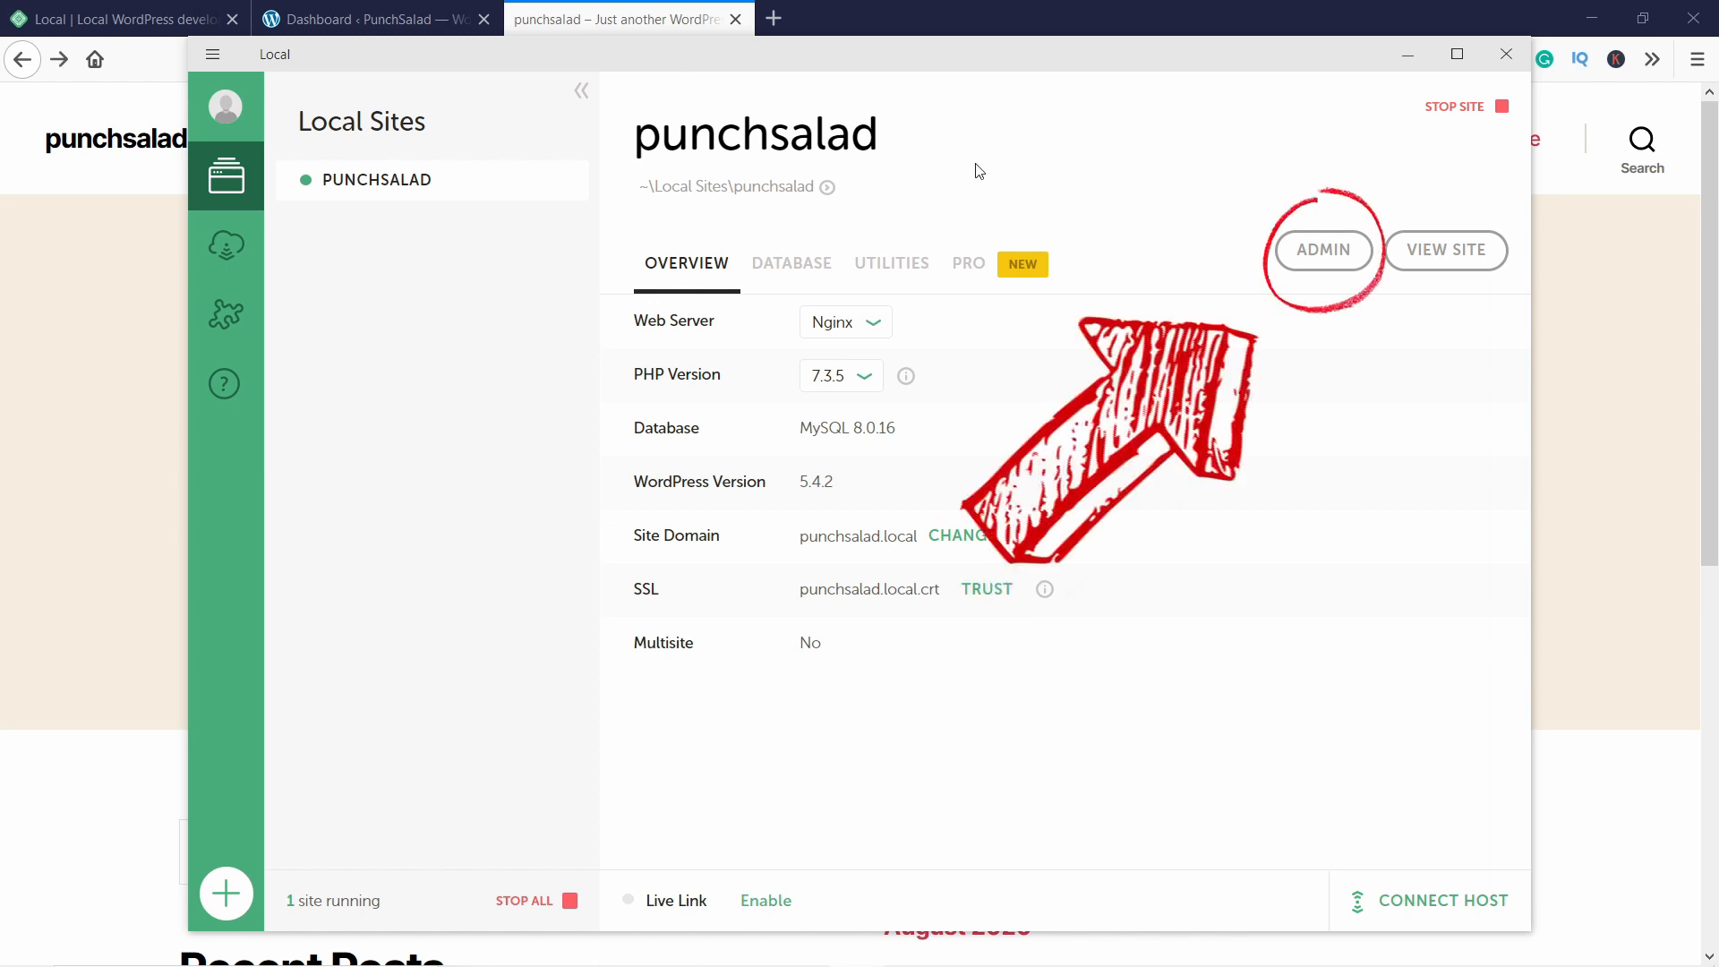
{"action": "mouse_move", "coordinate": [784, 374]}
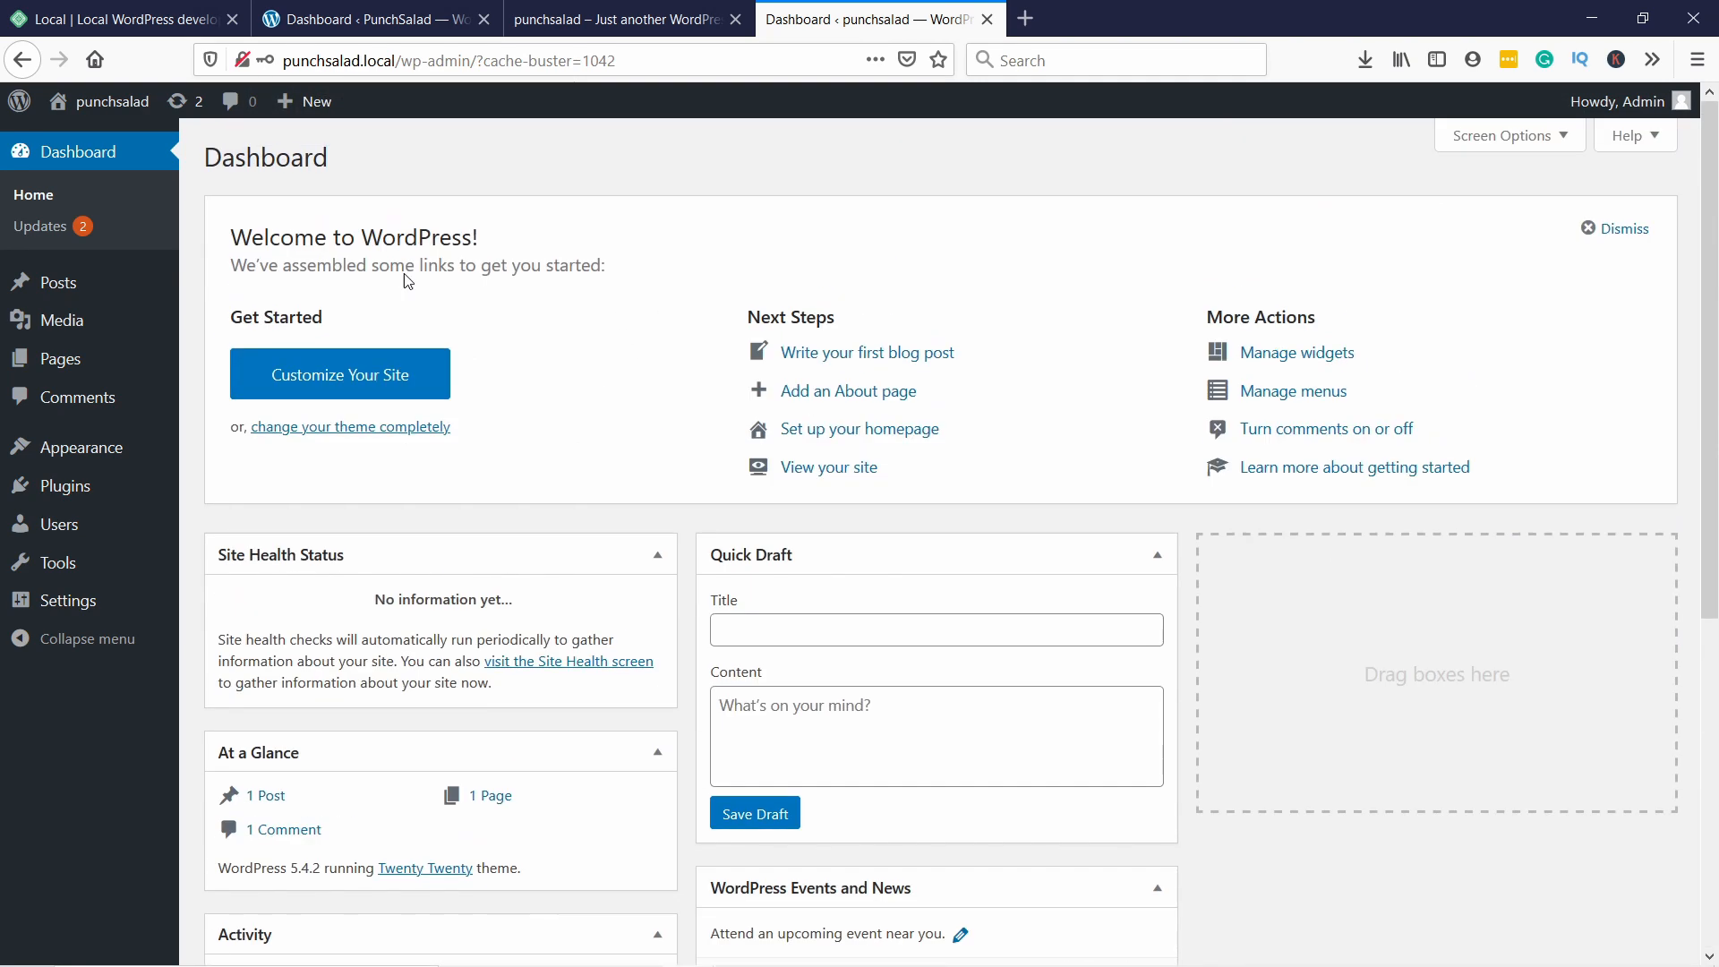
From Appearance > Themes, go to Add New and search the theme directory for 'astra'.
{"action": "left_click", "coordinate": [80, 448]}
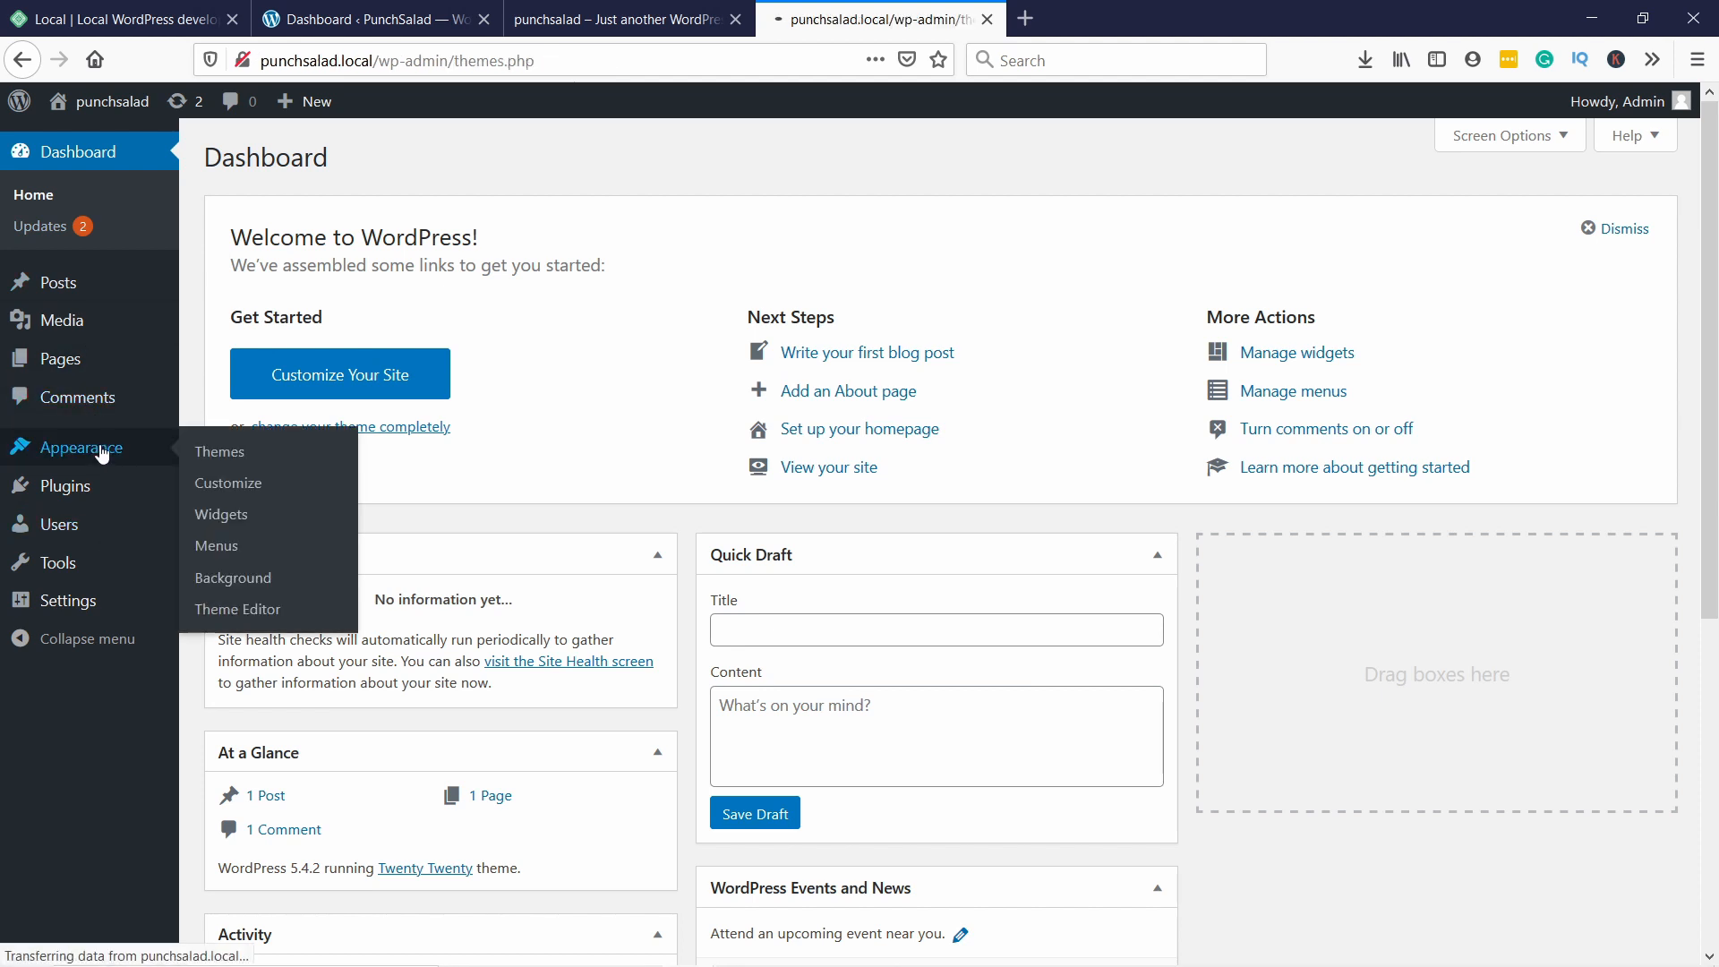
{"action": "left_click", "coordinate": [218, 451]}
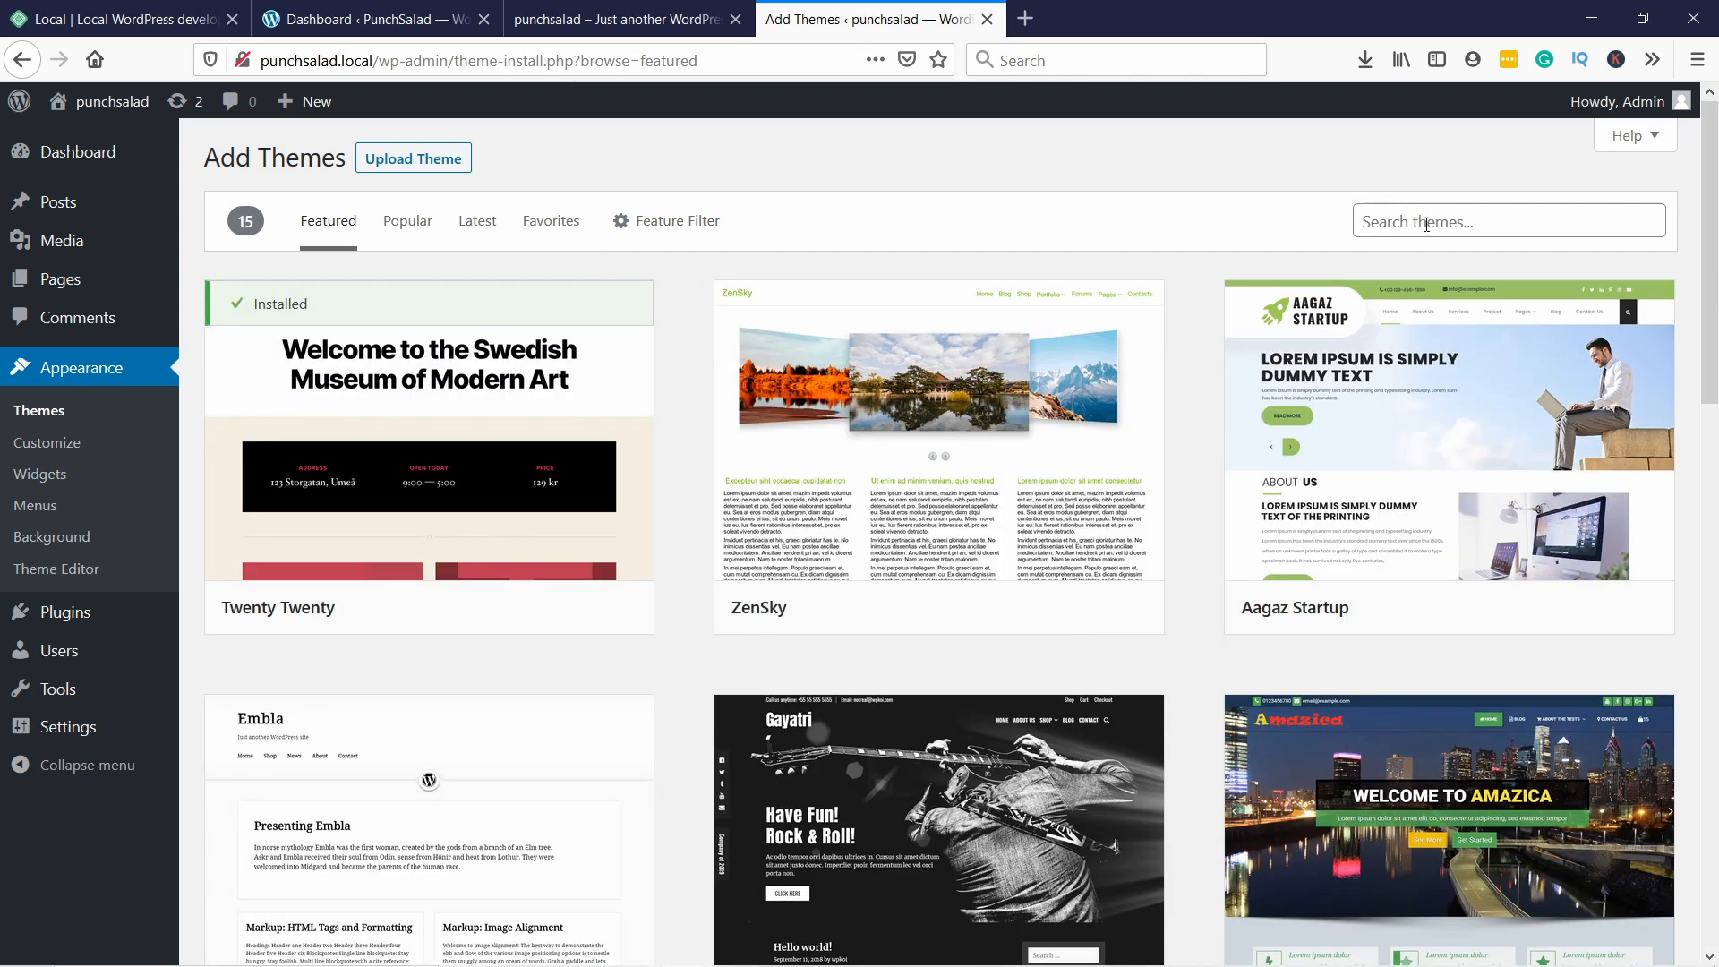
{"action": "type", "text": "astra"}
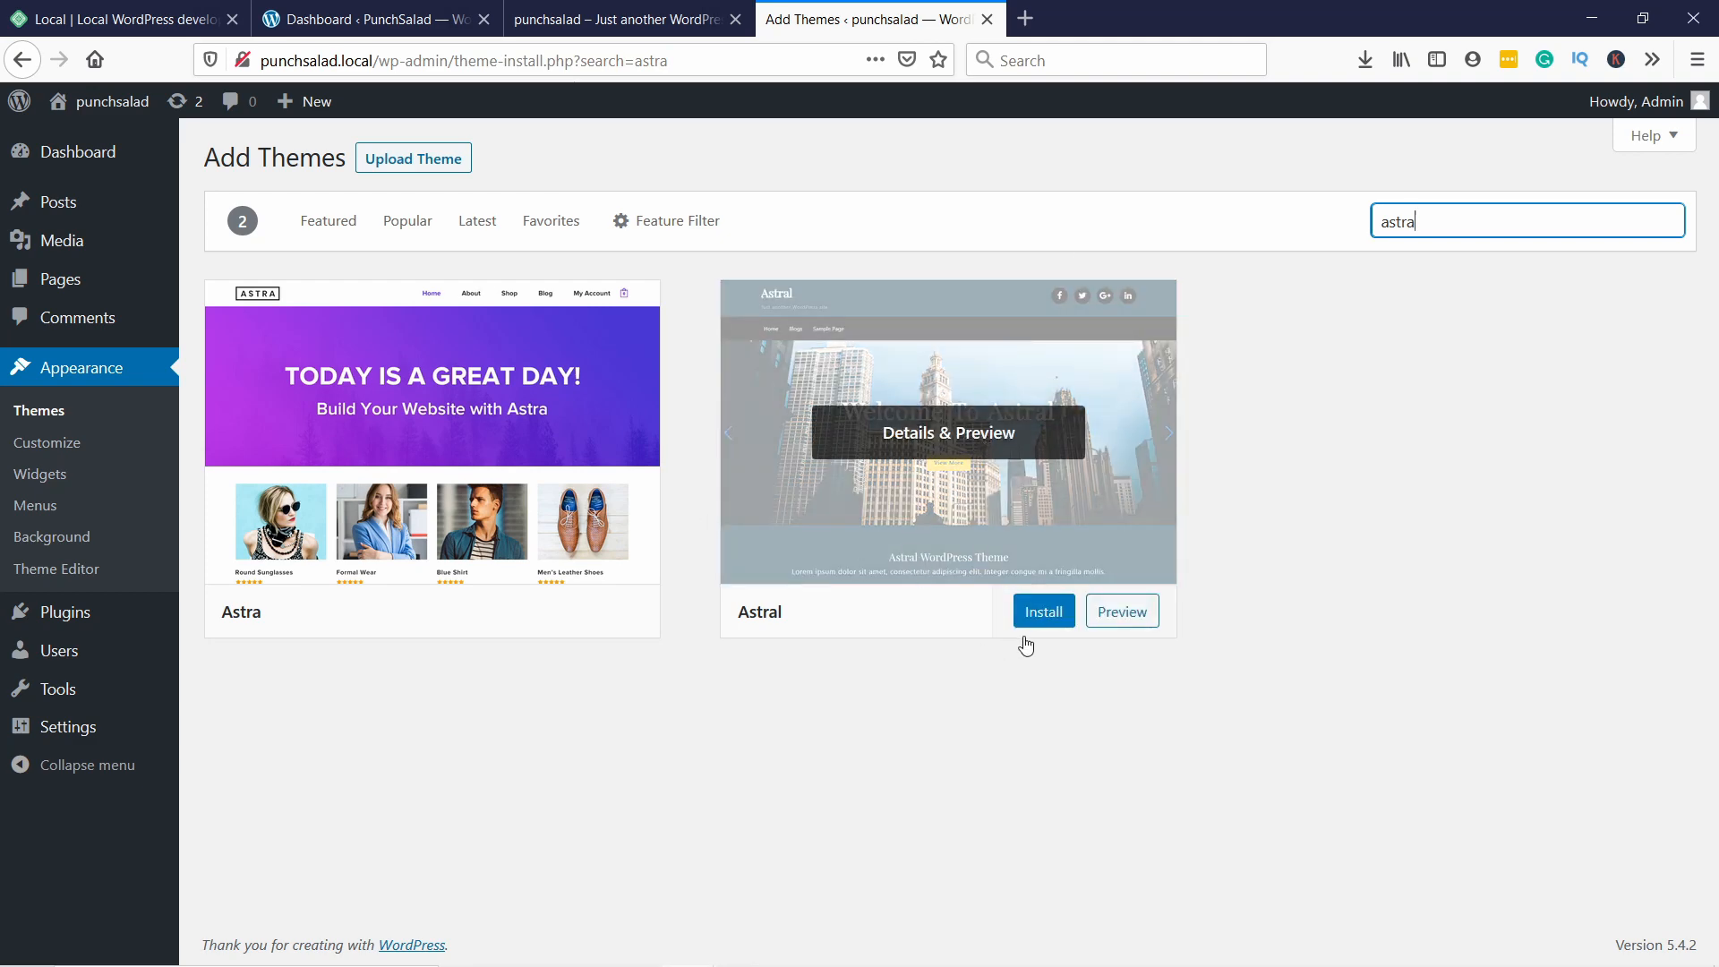
{"action": "mouse_move", "coordinate": [1175, 284]}
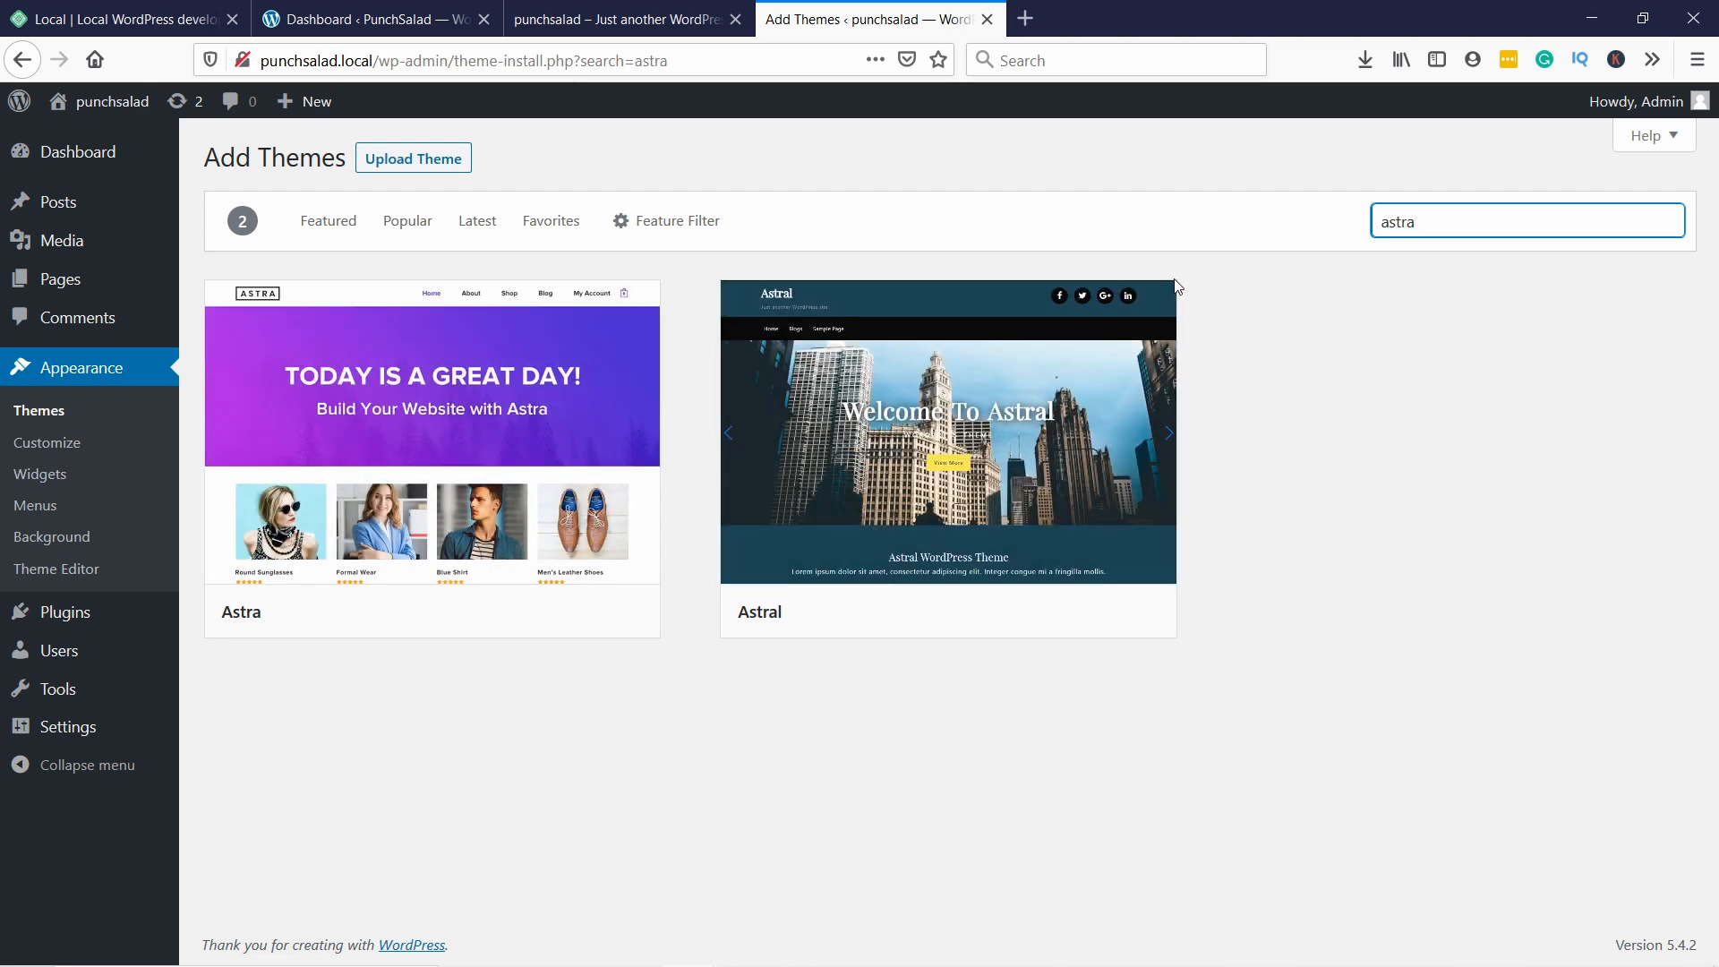